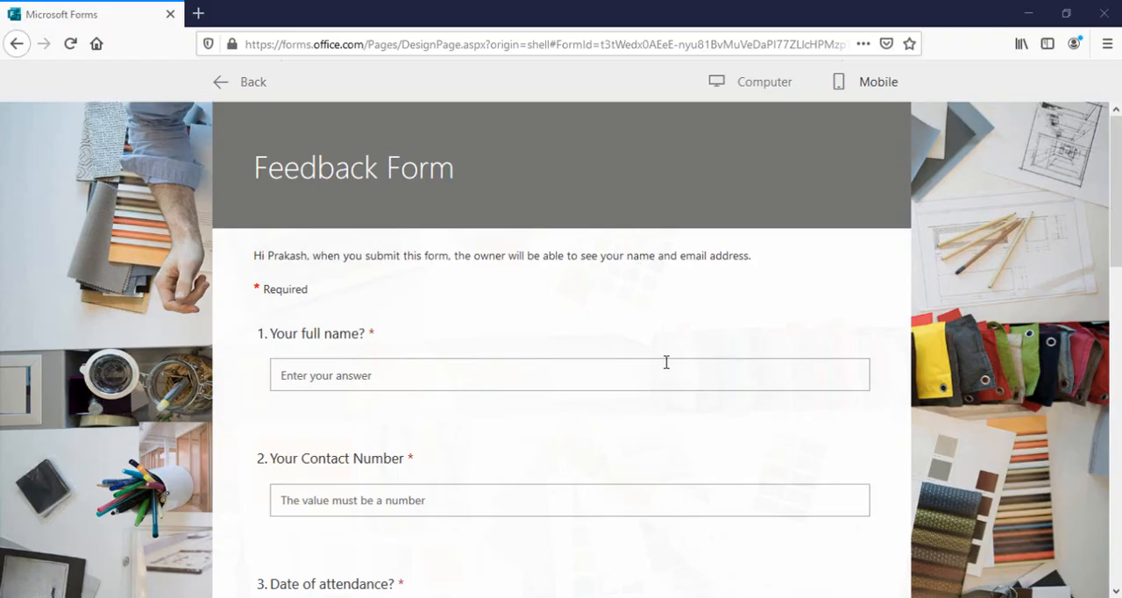
{"action": "mouse_move", "coordinate": [618, 236]}
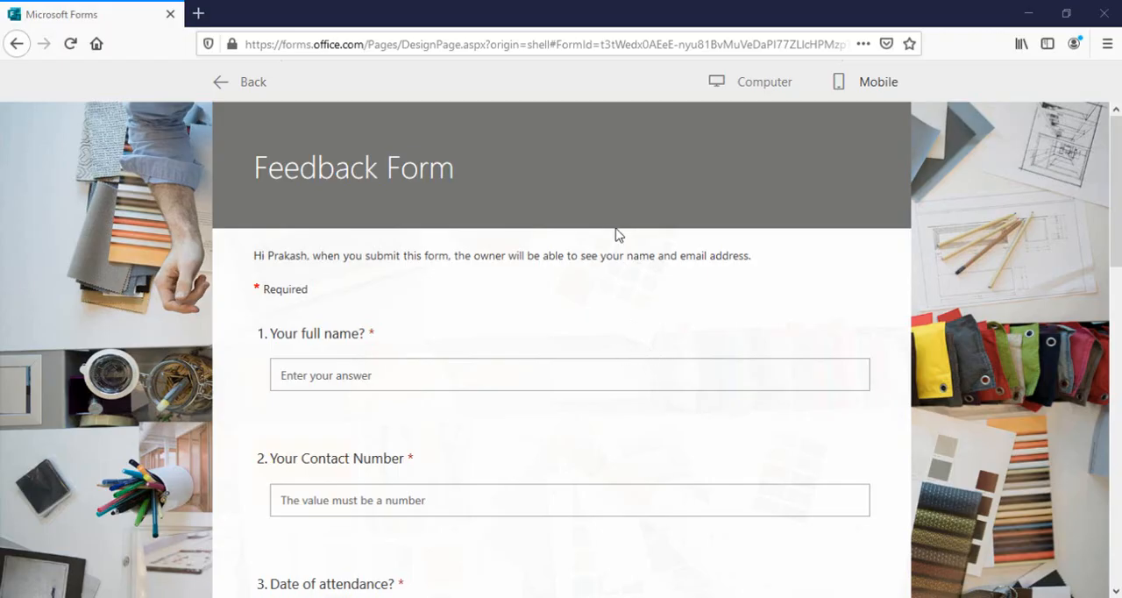
- Create a blank instant flow triggered when a new Feedback Form response is submitted
{"action": "scroll", "scroll_direction": "down", "scroll_amount": 3}
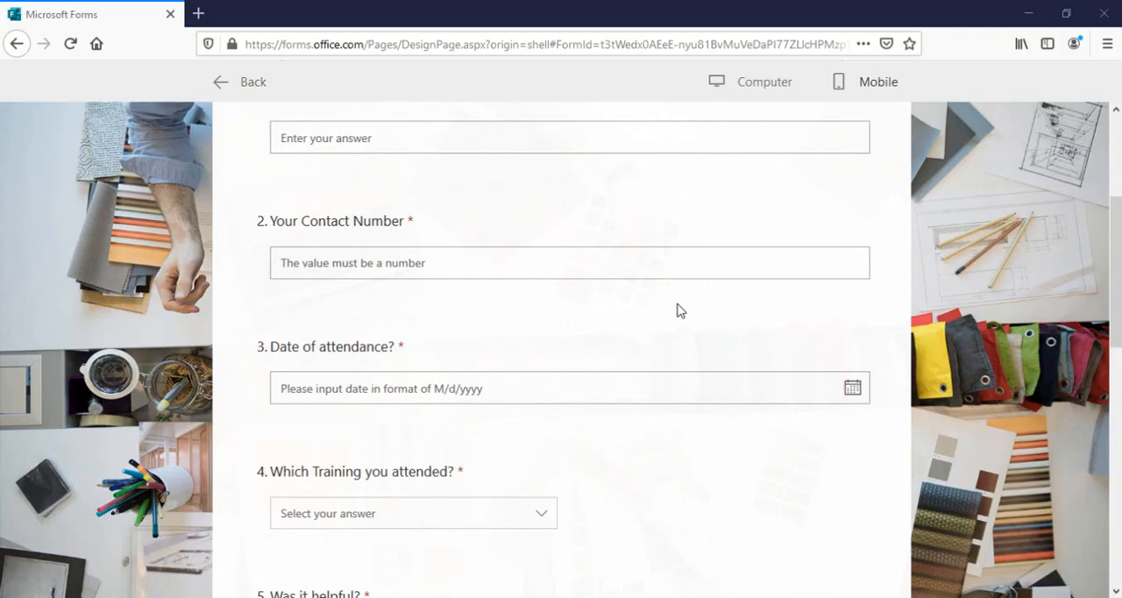
{"action": "scroll", "scroll_direction": "up", "scroll_amount": 3}
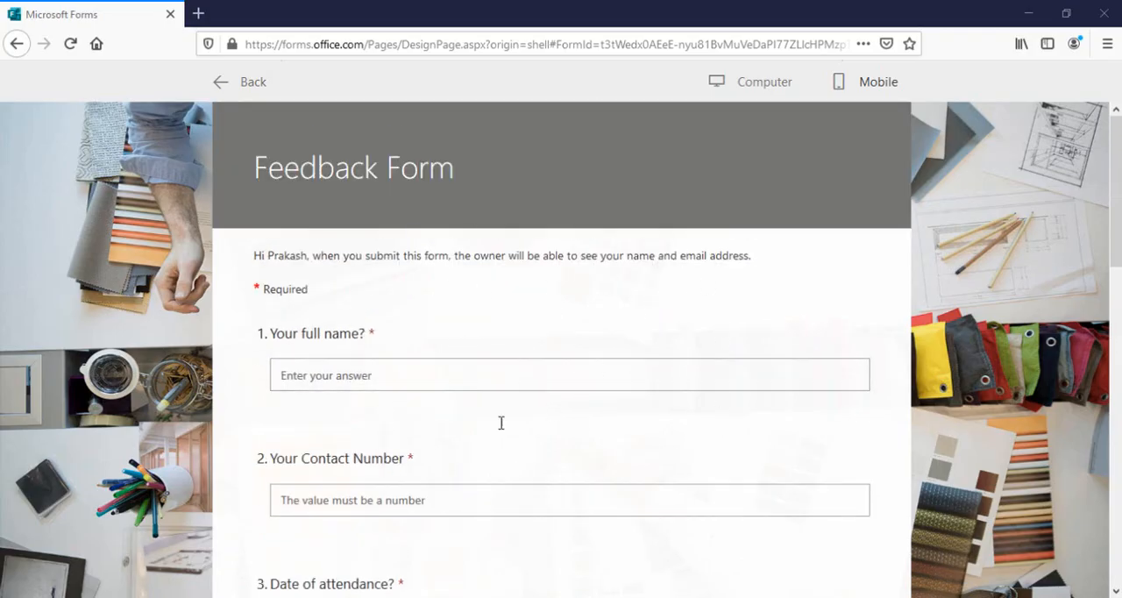
{"action": "left_click", "coordinate": [276, 14]}
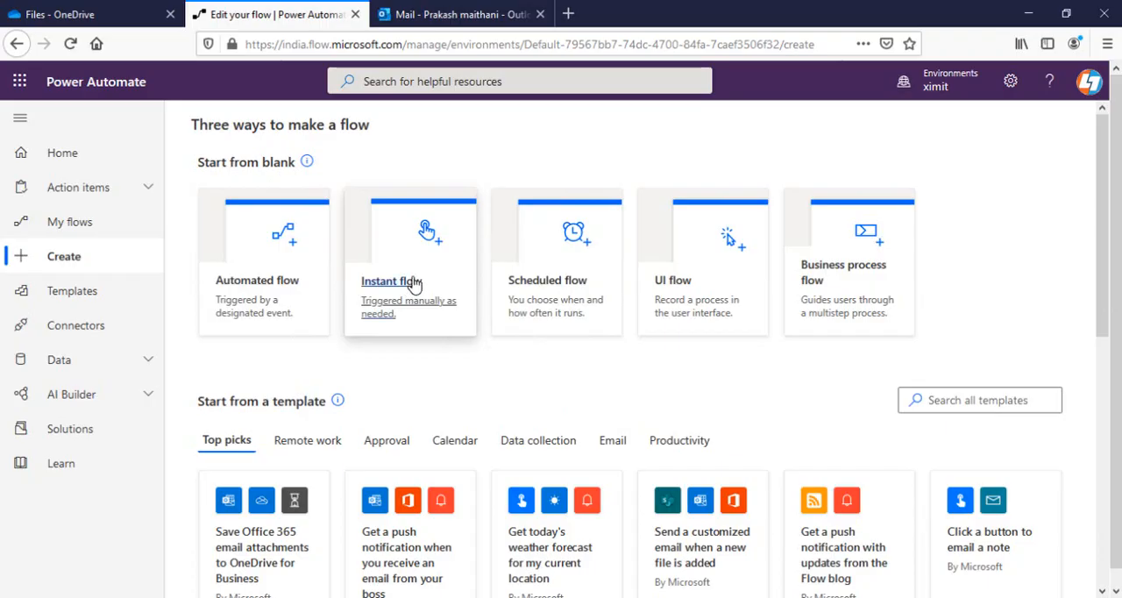
{"action": "left_click", "coordinate": [386, 280]}
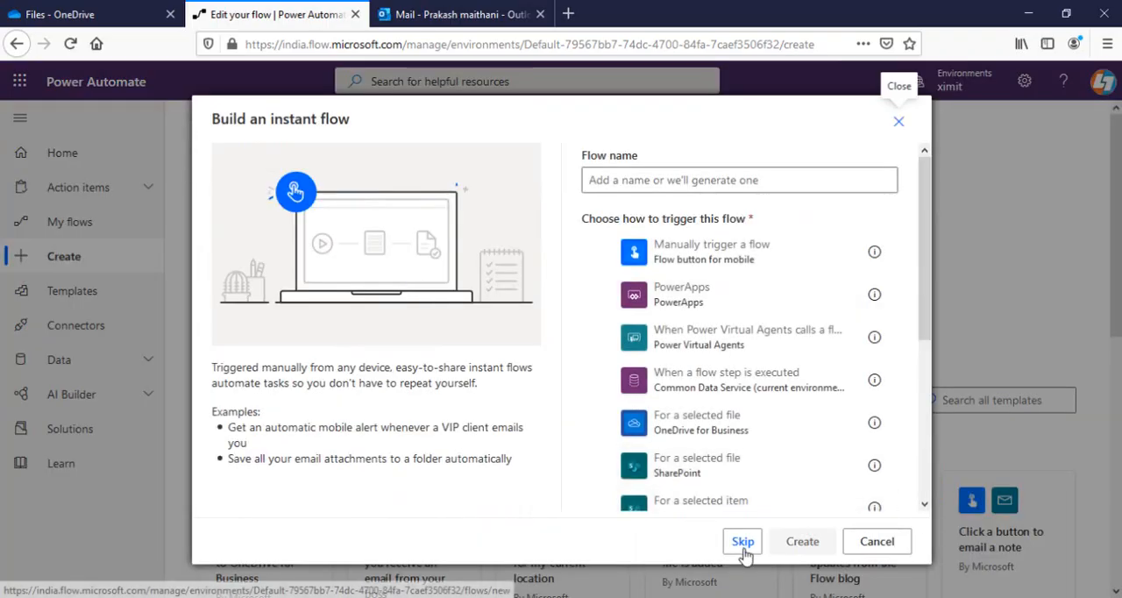
{"action": "left_click", "coordinate": [742, 541]}
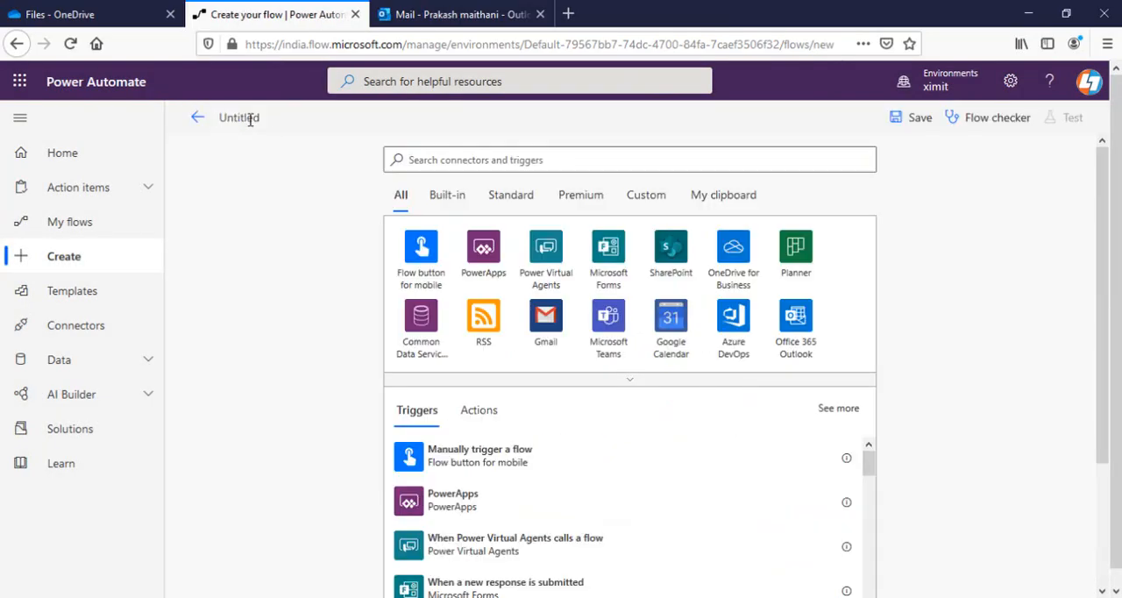
{"action": "type", "text": "Forms to PDF"}
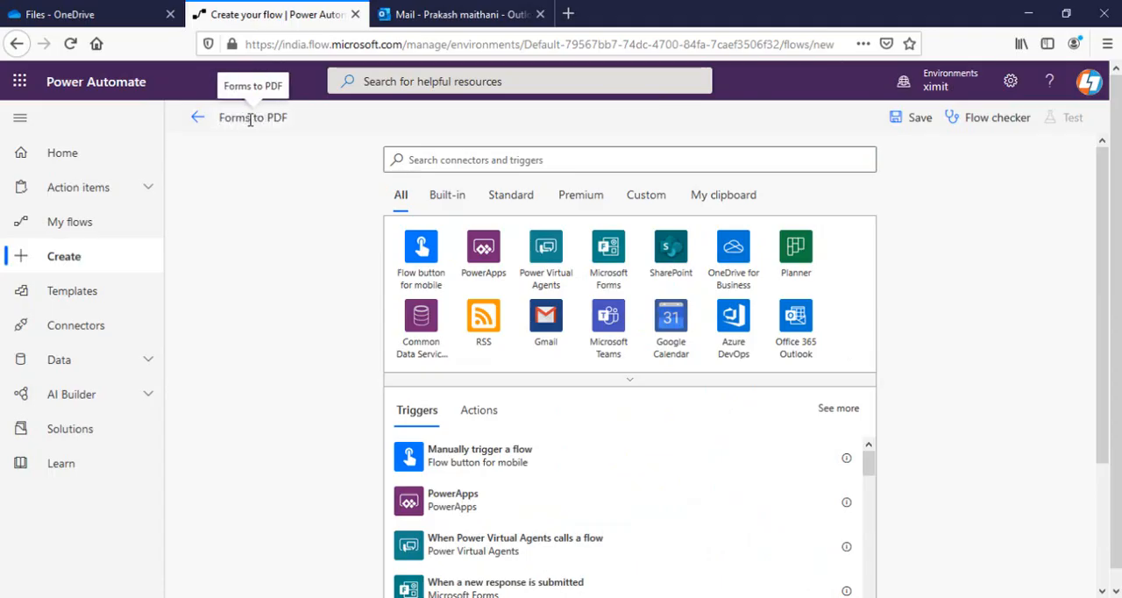
{"action": "mouse_move", "coordinate": [608, 254]}
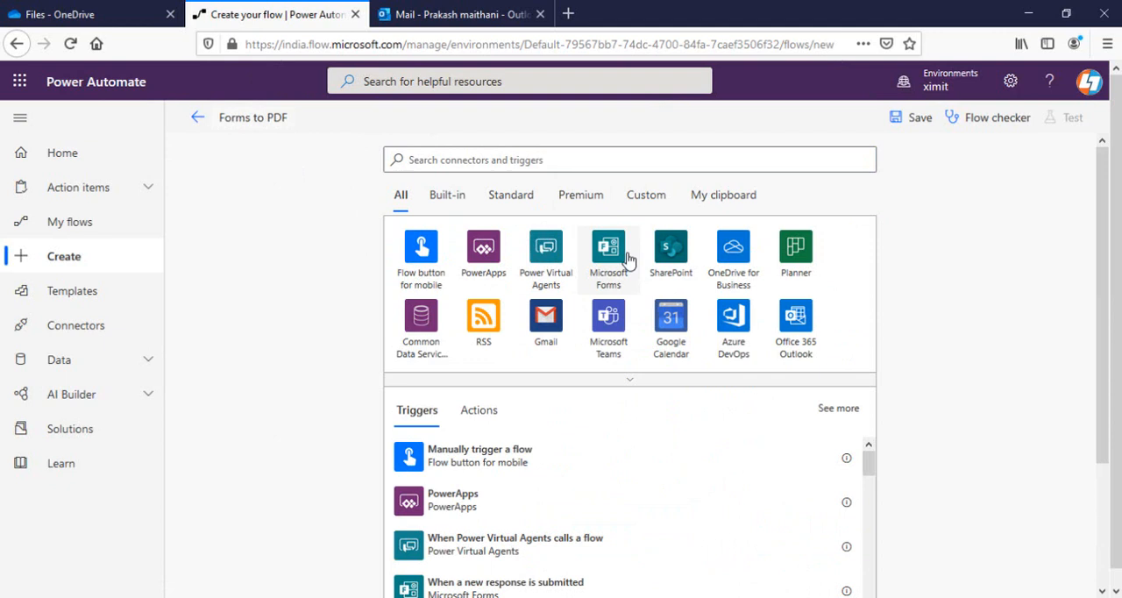
{"action": "left_click", "coordinate": [607, 255]}
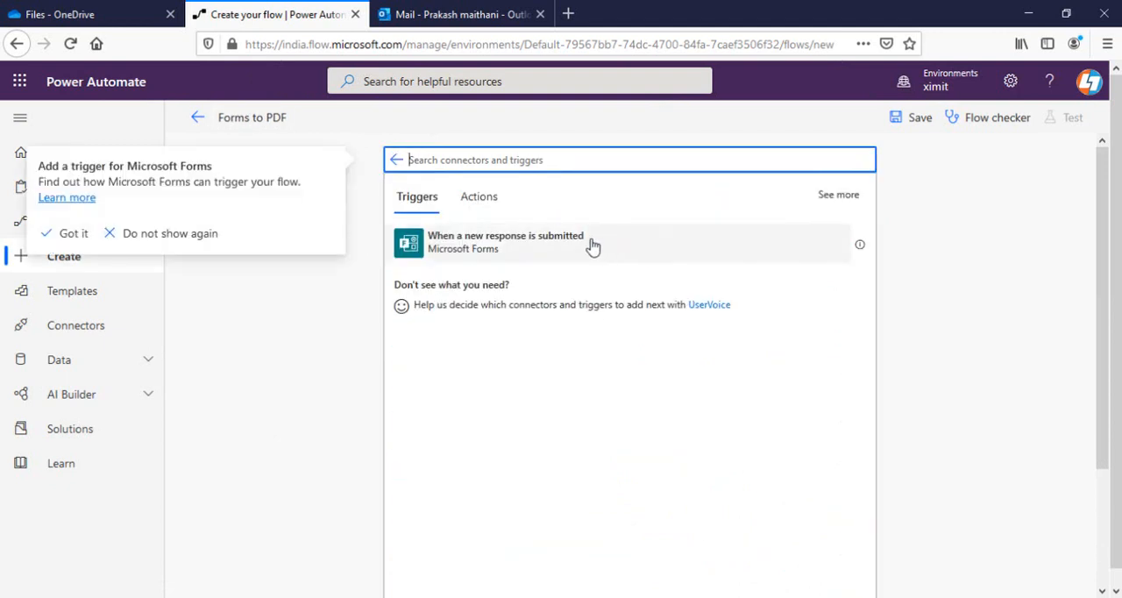
{"action": "left_click", "coordinate": [506, 242]}
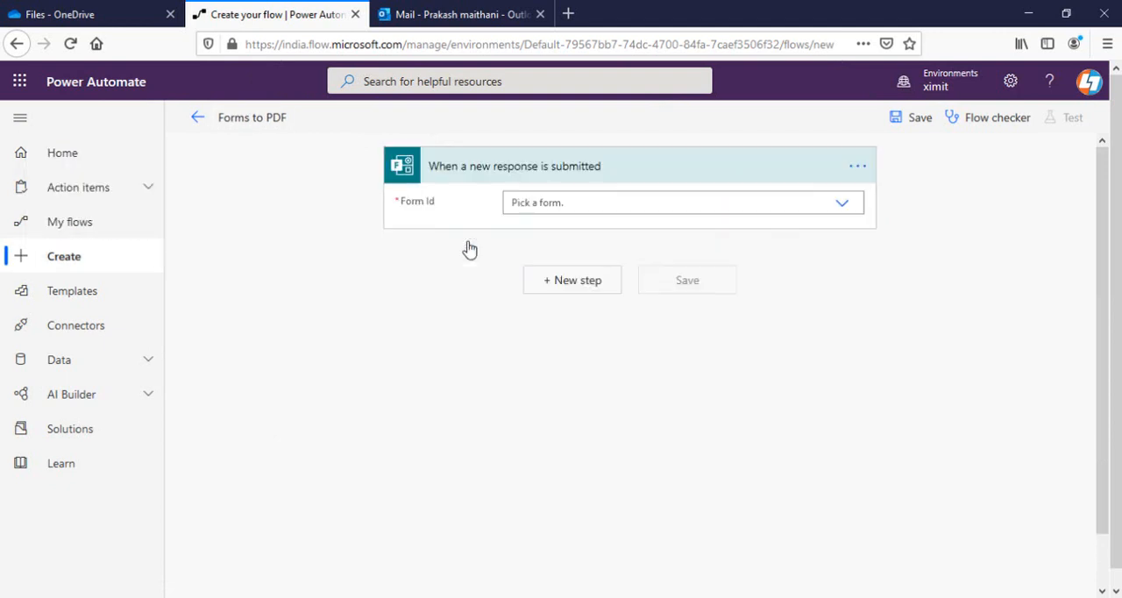
{"action": "left_click", "coordinate": [683, 201]}
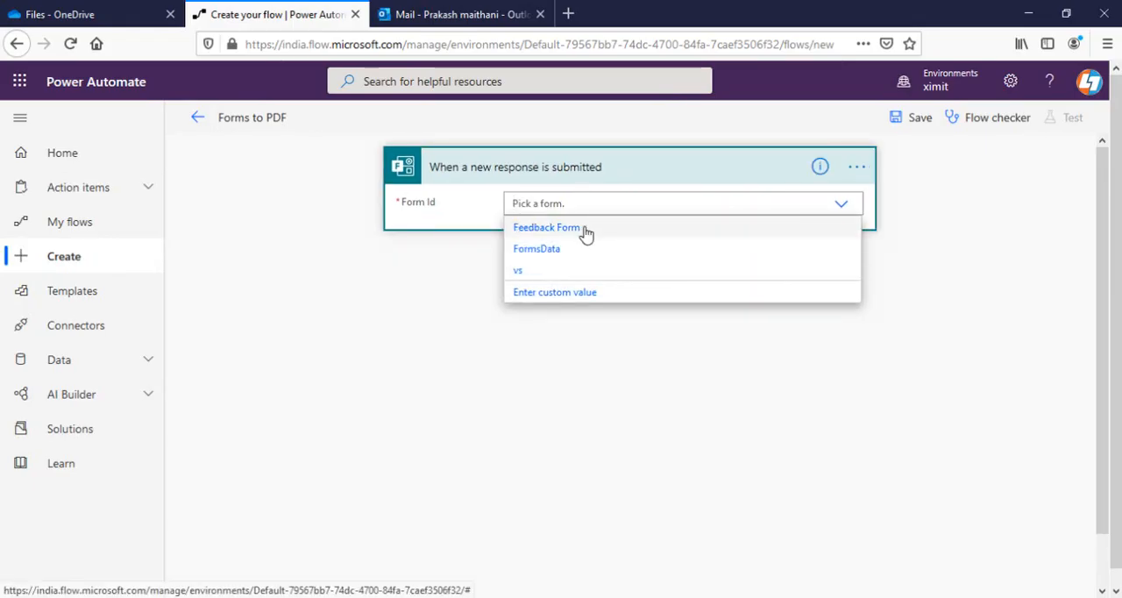
{"action": "left_click", "coordinate": [547, 227]}
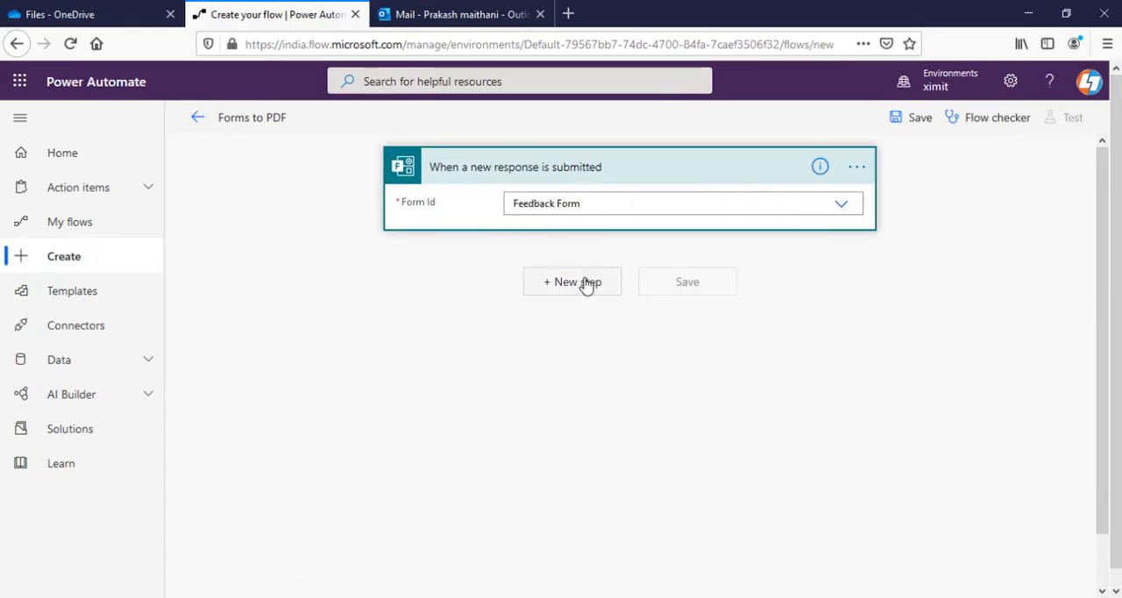
- Add a Forms 'Get response details' action for the Feedback Form
{"action": "left_click", "coordinate": [571, 281]}
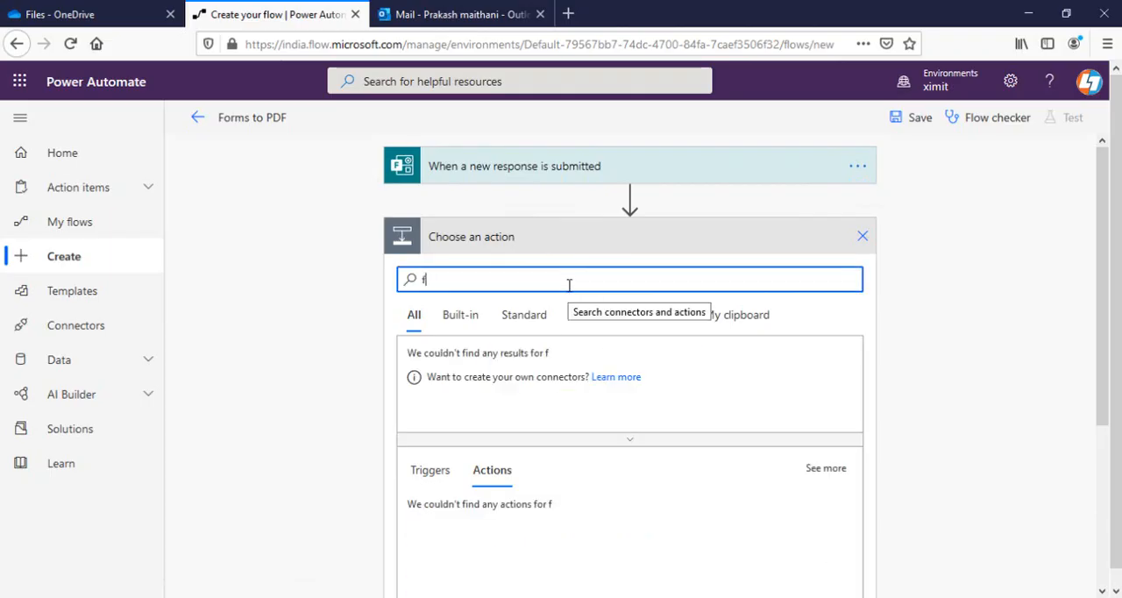
{"action": "type", "text": "orms"}
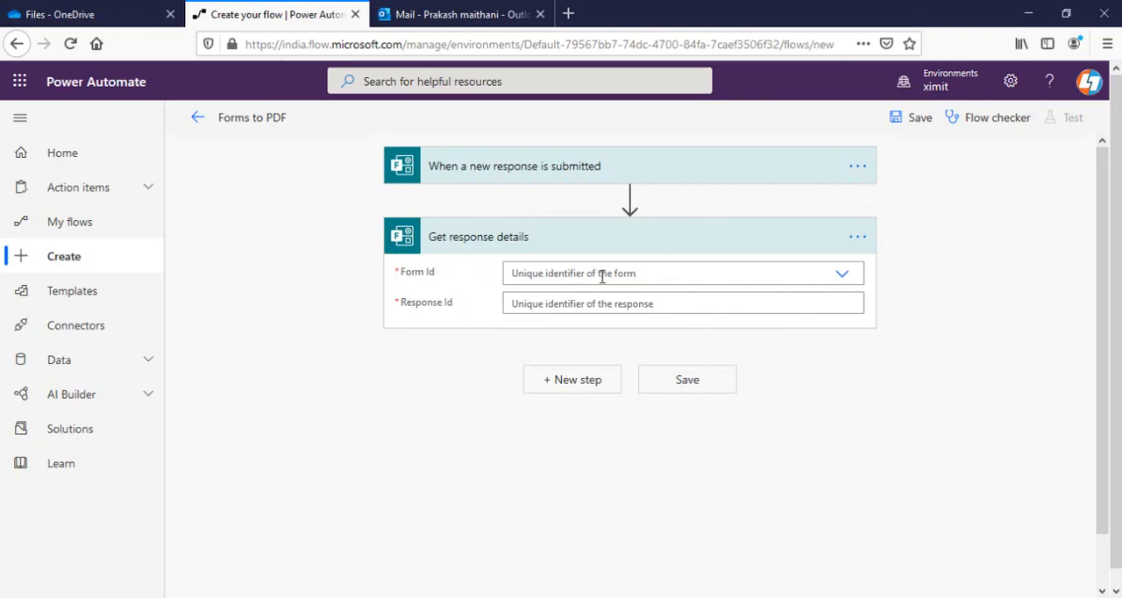
{"action": "left_click", "coordinate": [682, 272]}
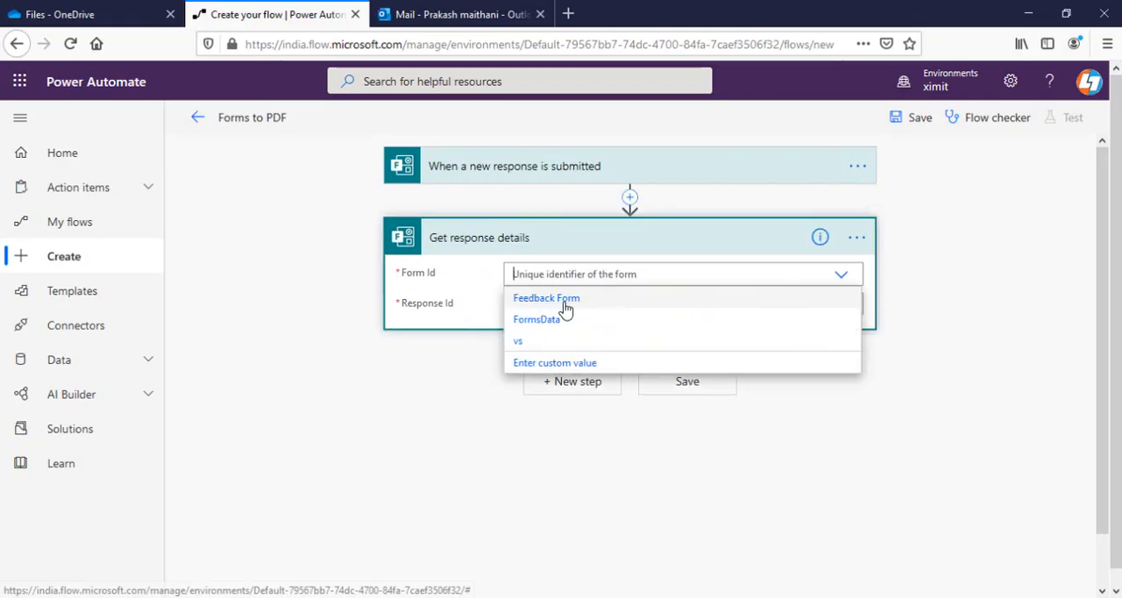
{"action": "left_click", "coordinate": [545, 298]}
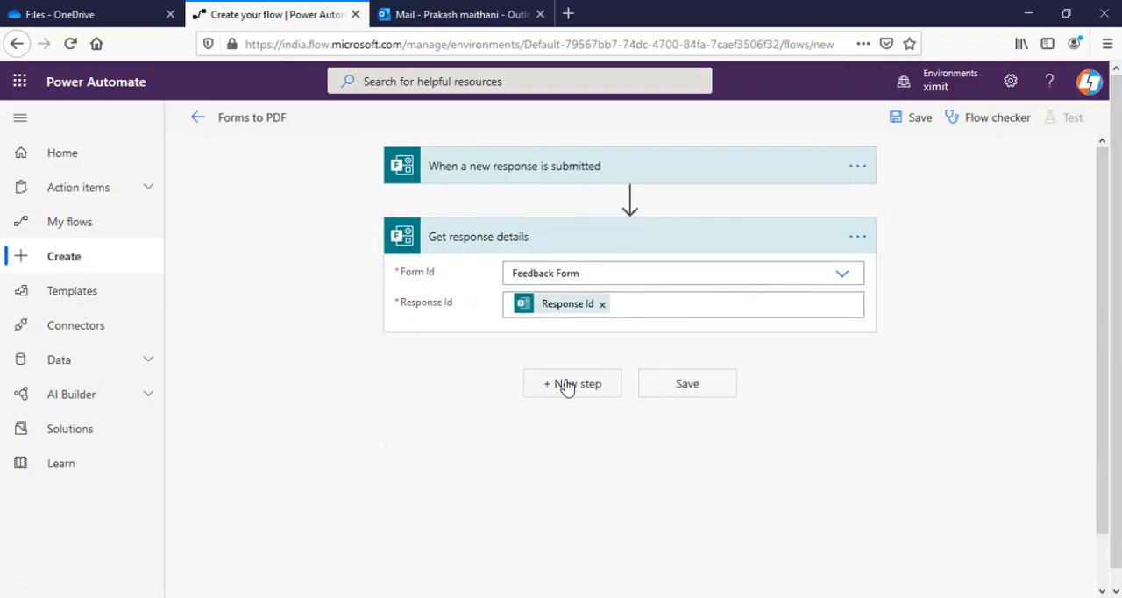
{"action": "left_click", "coordinate": [571, 383]}
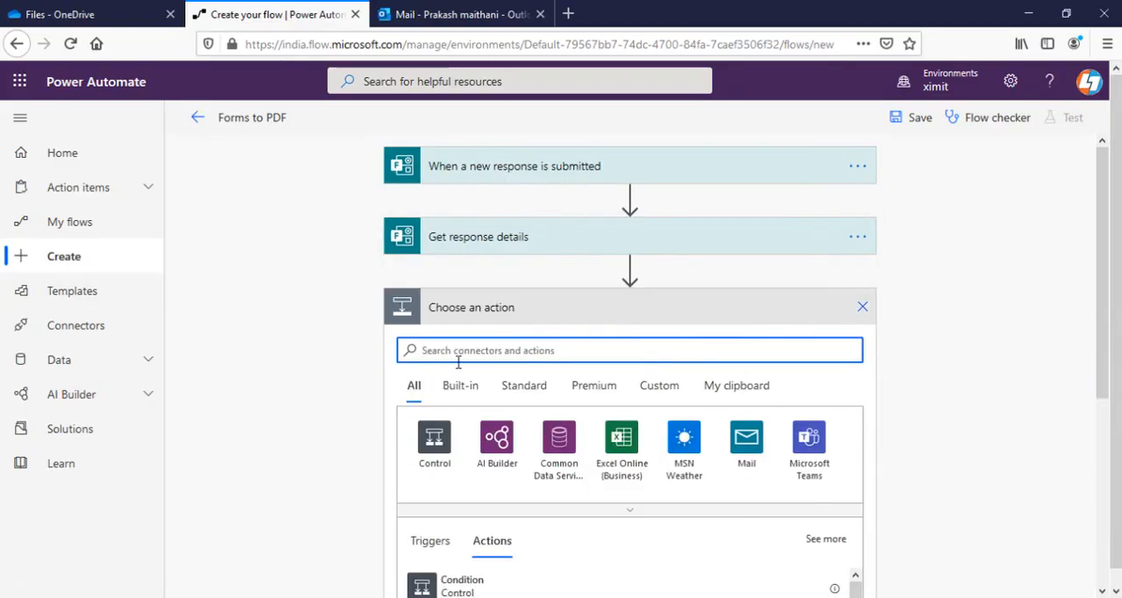
- Add a Data Operation Select action and write a createArray expression for its From input
{"action": "type", "text": "sel"}
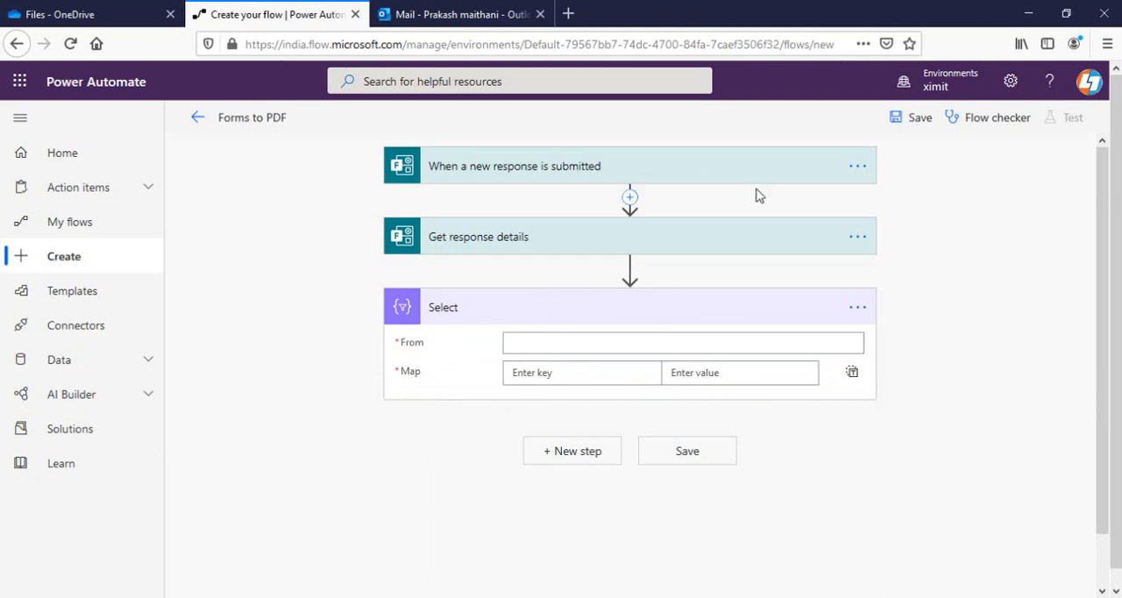
{"action": "mouse_move", "coordinate": [561, 251]}
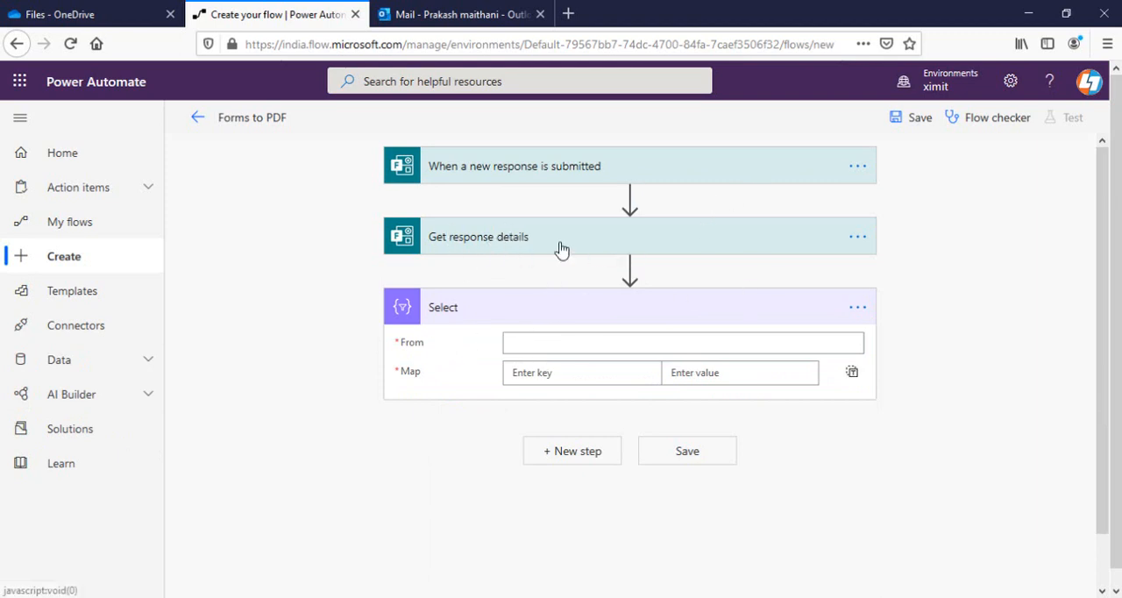
{"action": "mouse_move", "coordinate": [480, 243]}
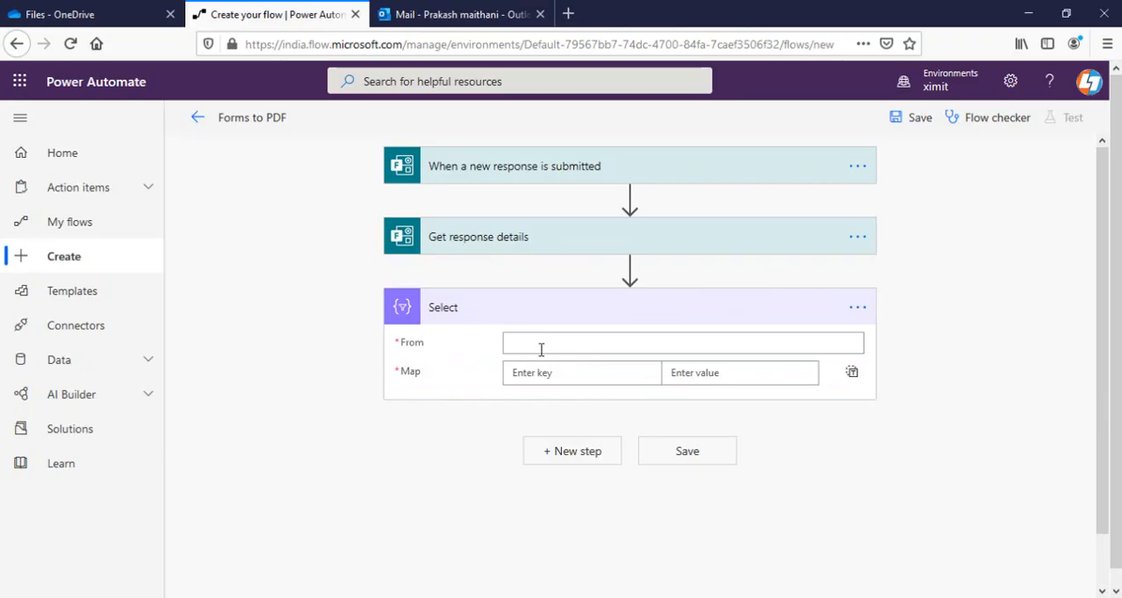
{"action": "left_click", "coordinate": [684, 342]}
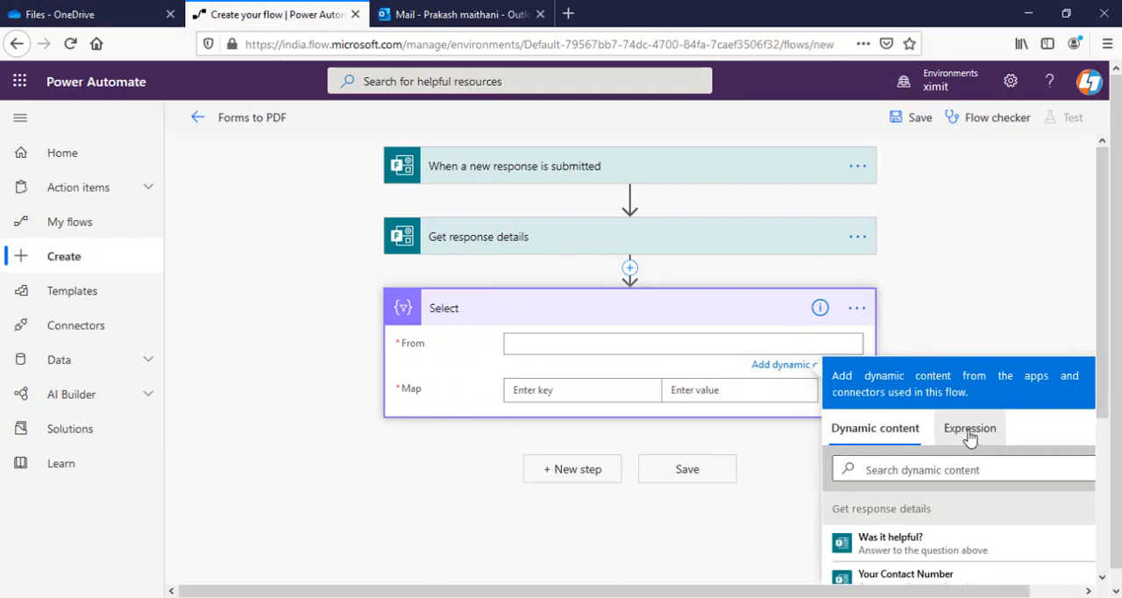
{"action": "left_click", "coordinate": [969, 428]}
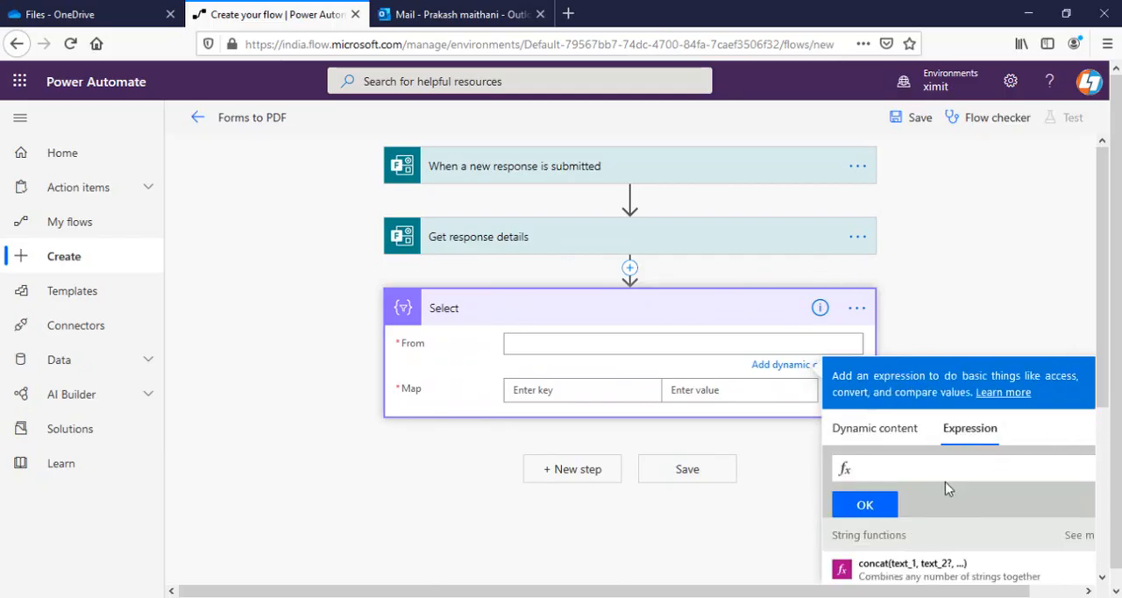
{"action": "type", "text": "createArray(..."}
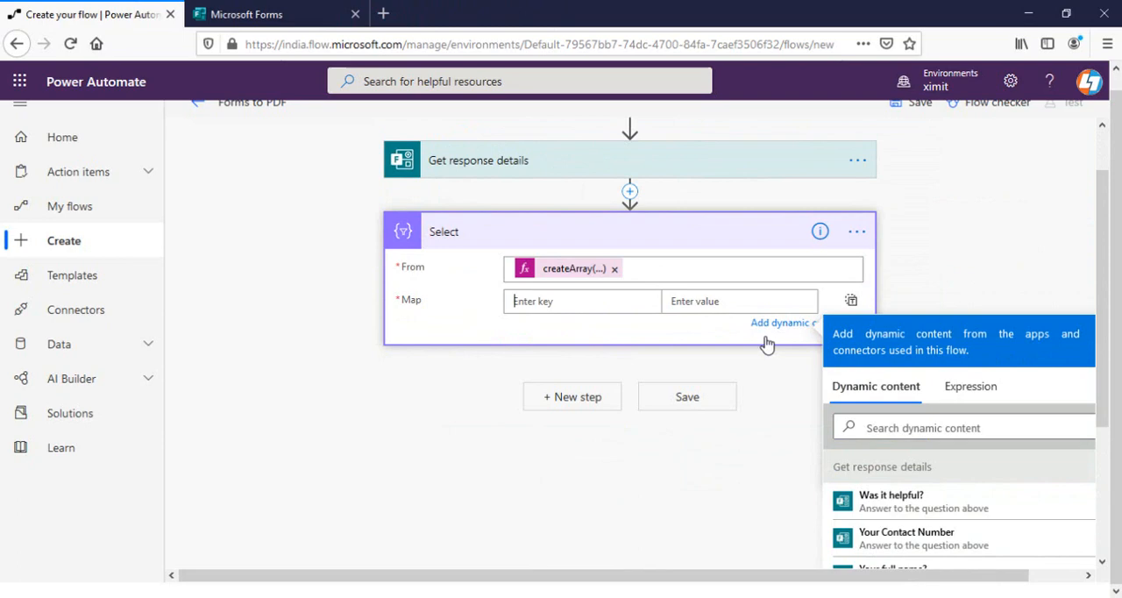
- Review the Feedback Form's questions in the Forms tab for the Map labels
{"action": "left_click", "coordinate": [246, 14]}
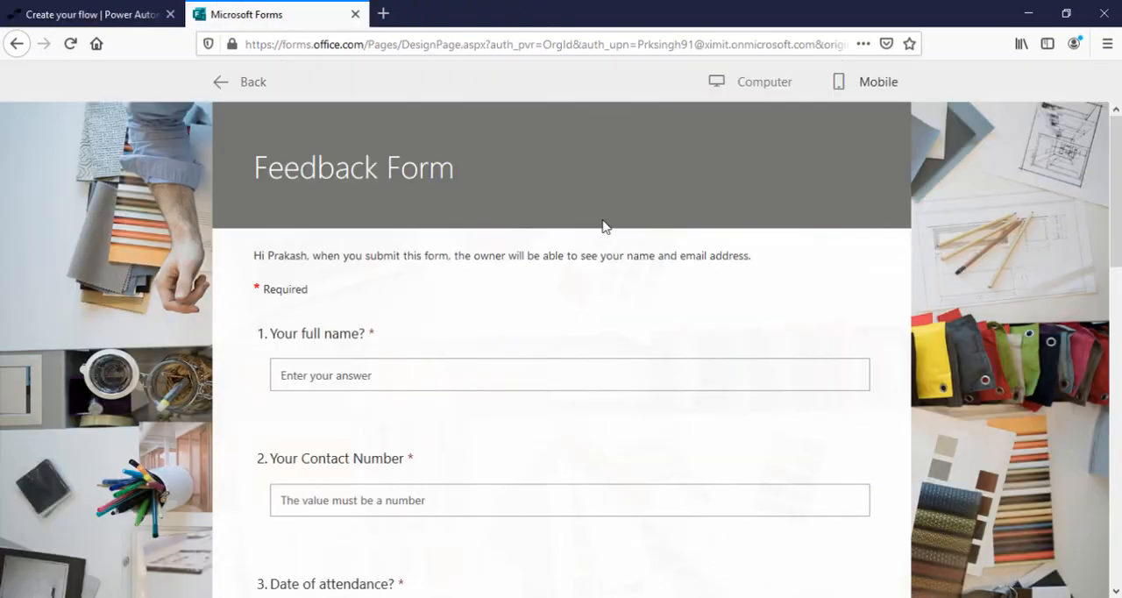
{"action": "double_click", "coordinate": [318, 333]}
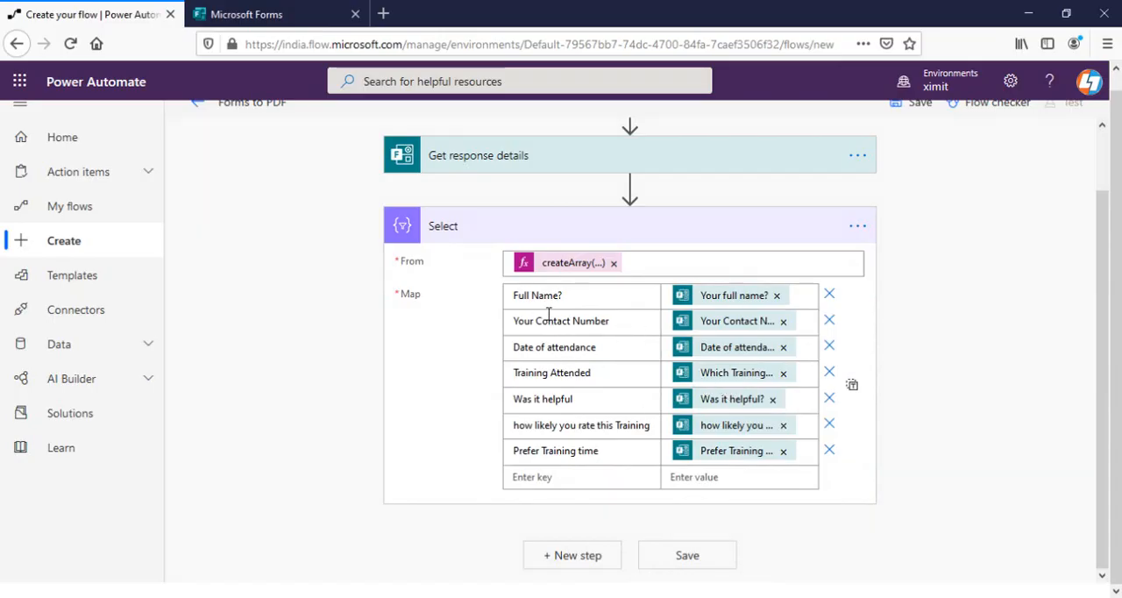
{"action": "mouse_move", "coordinate": [577, 342]}
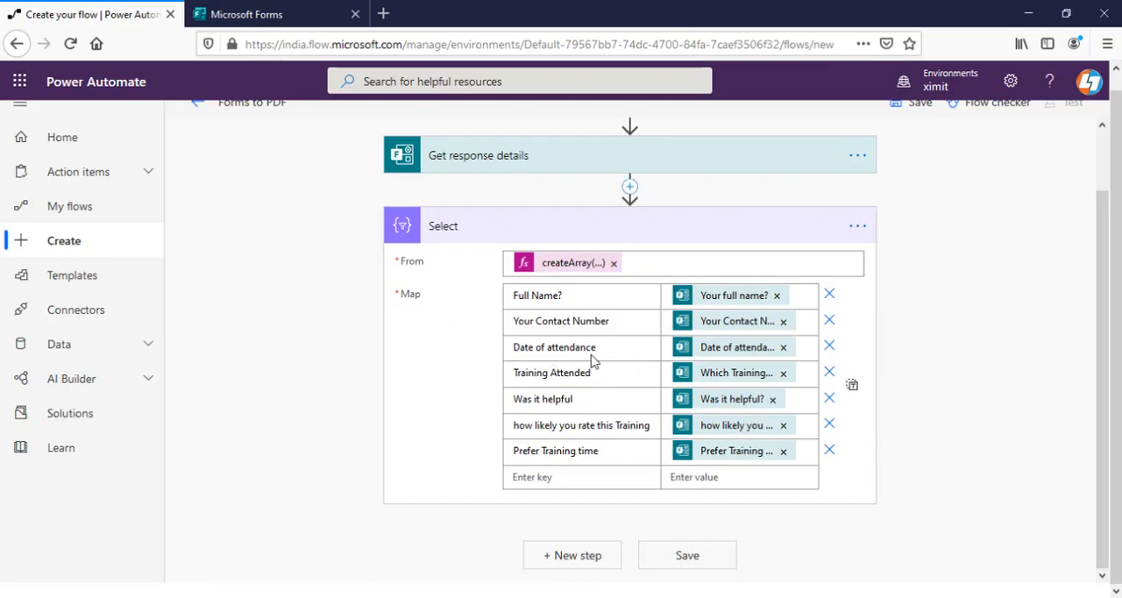
- Add a Create HTML table action after the Select step
{"action": "left_click", "coordinate": [572, 554]}
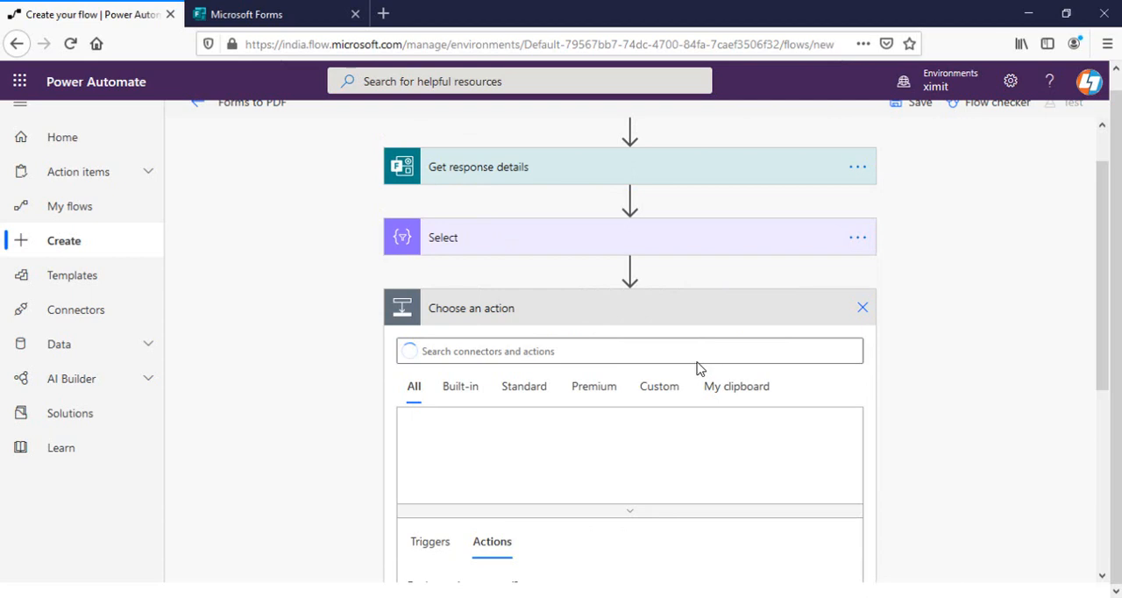
{"action": "left_click", "coordinate": [630, 350]}
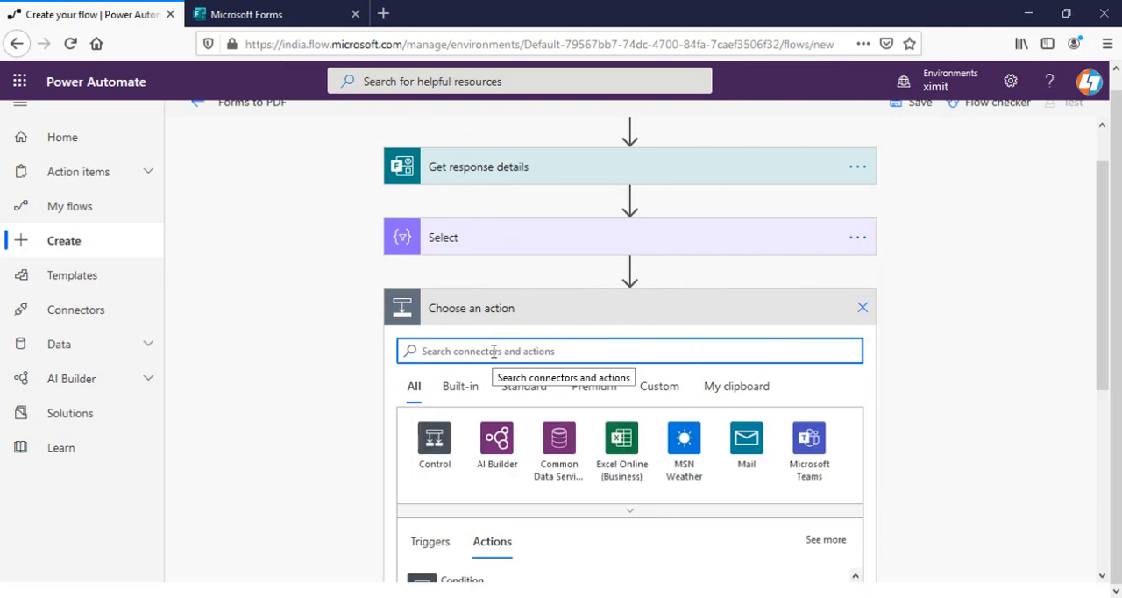
{"action": "type", "text": "c"}
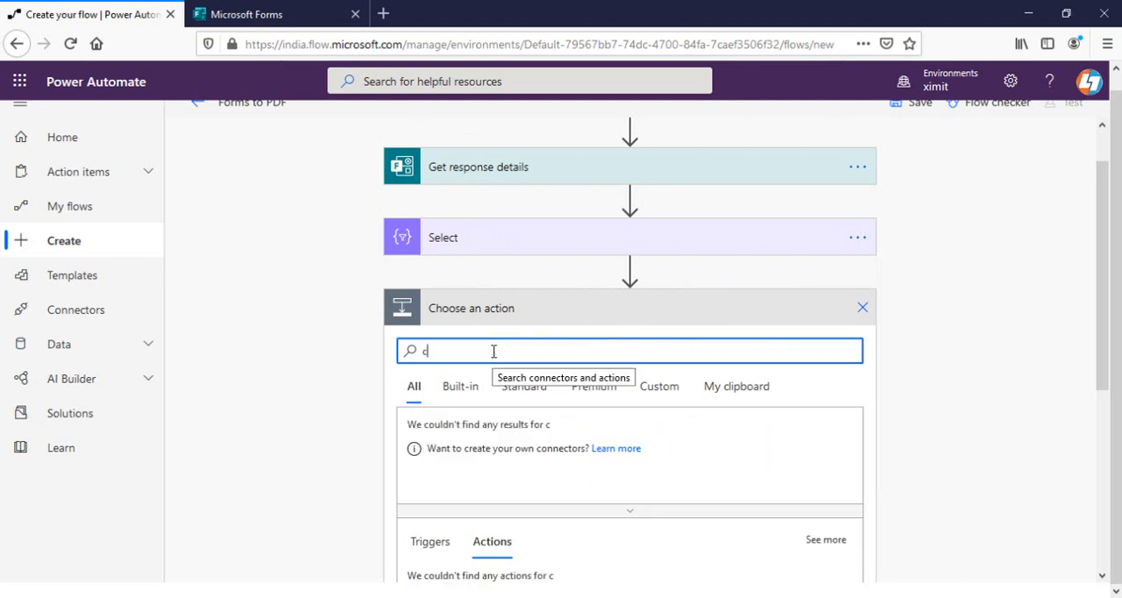
{"action": "type", "text": "reate g"}
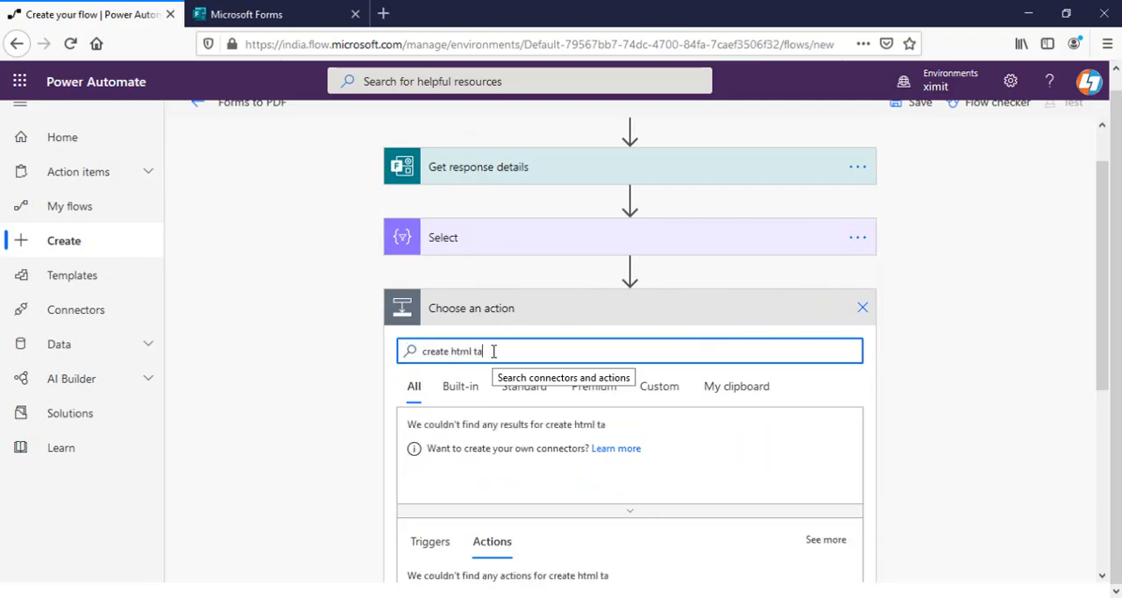
{"action": "type", "text": "b"}
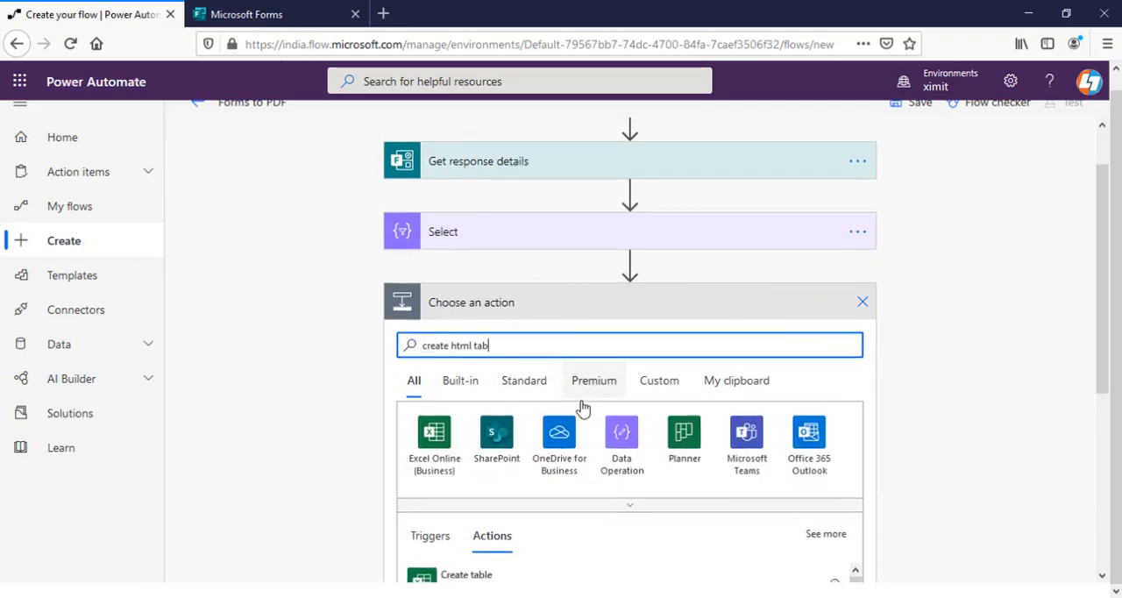
{"action": "scroll", "scroll_direction": "down", "scroll_amount": 3}
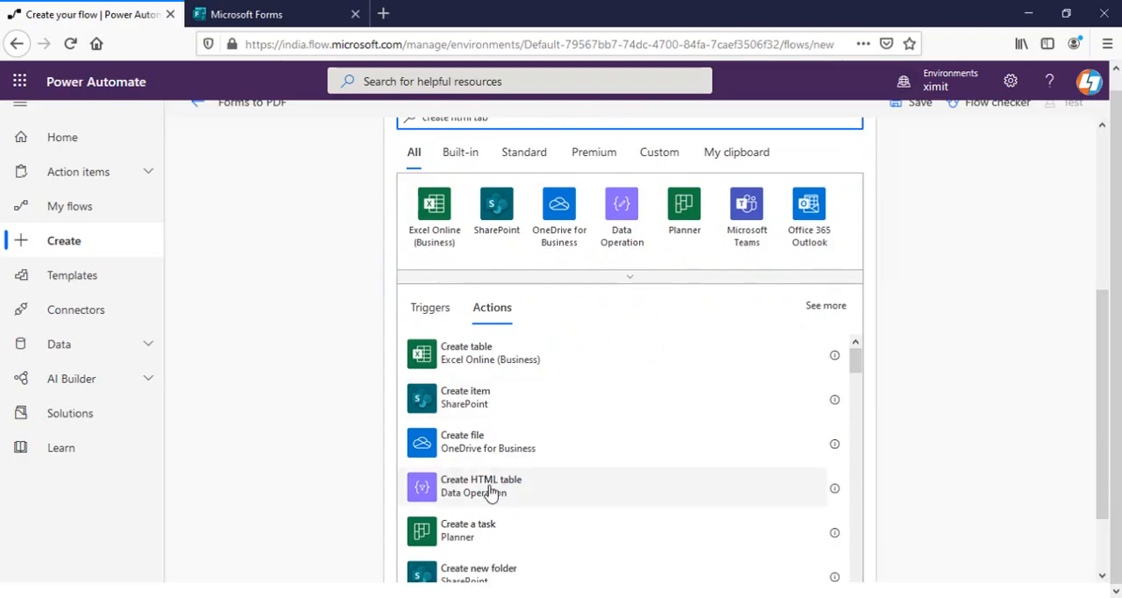
{"action": "left_click", "coordinate": [481, 486]}
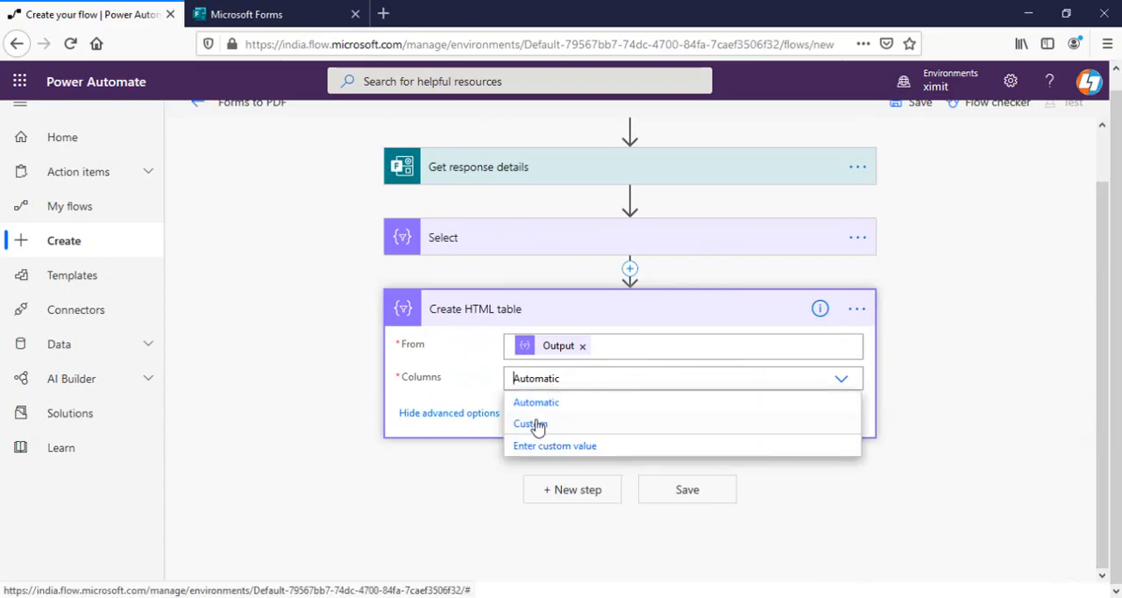
- Try Custom columns, then set the table Columns back to Automatic
{"action": "left_click", "coordinate": [529, 424]}
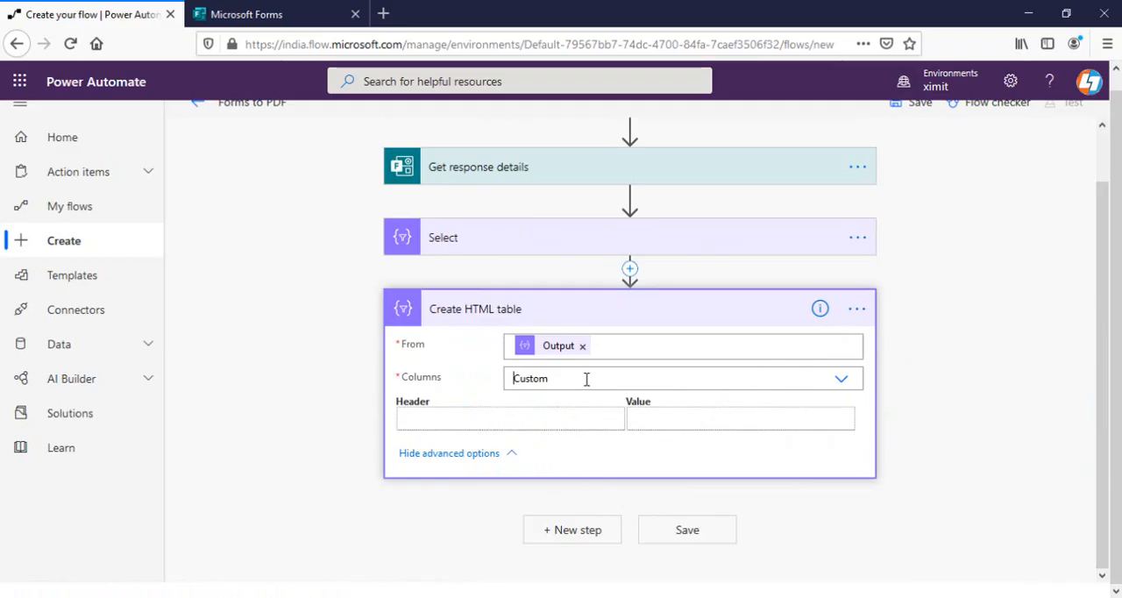
{"action": "left_click", "coordinate": [682, 378]}
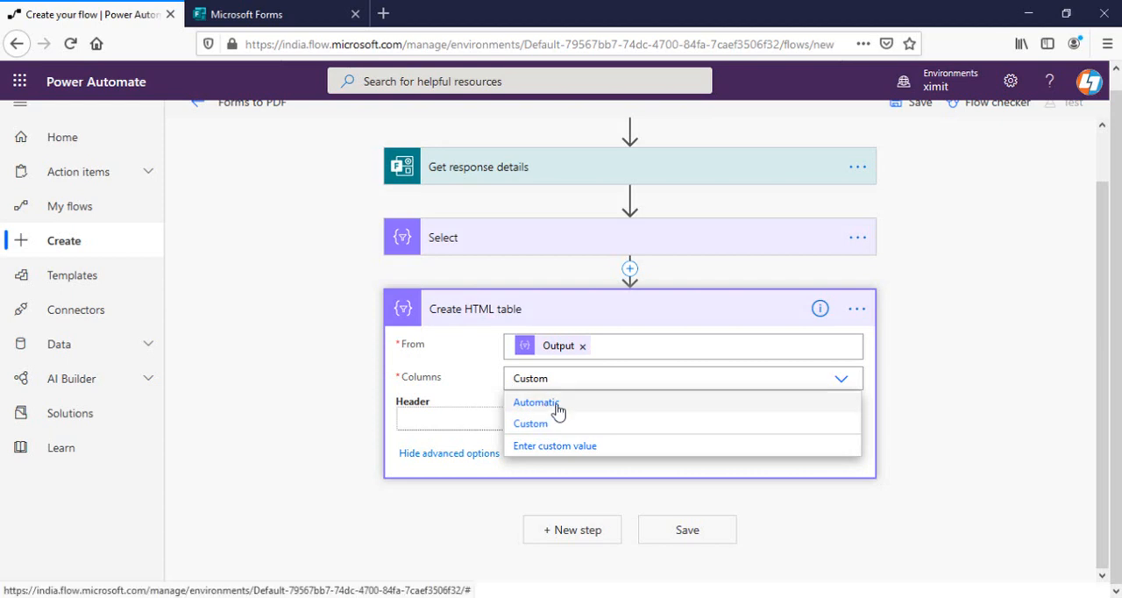
{"action": "left_click", "coordinate": [536, 402]}
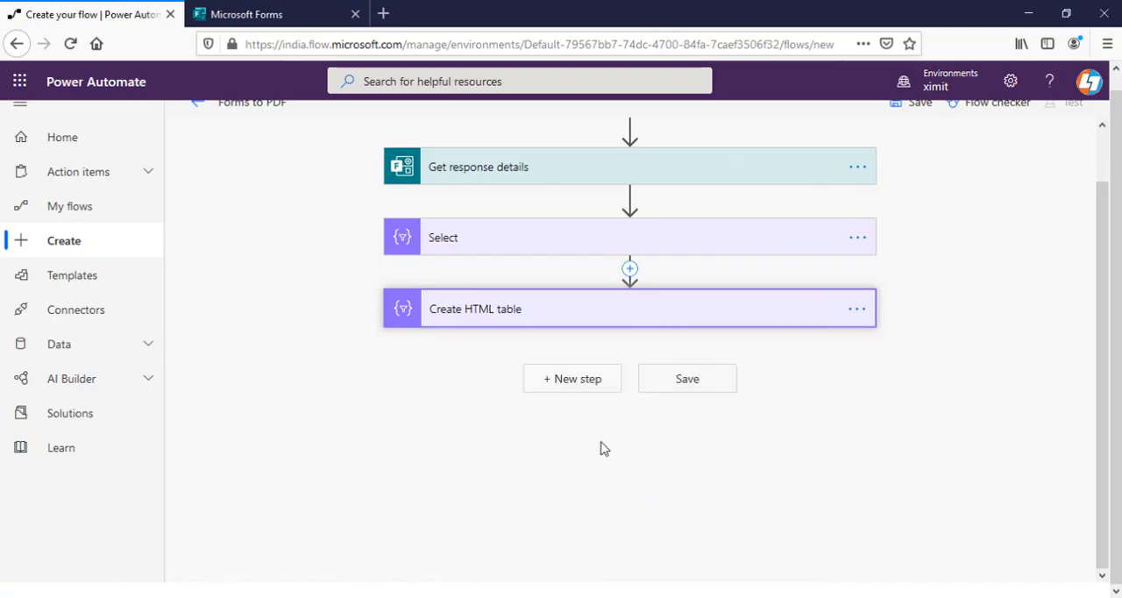
- Add a OneDrive for Business Create file action saving to the root folder
{"action": "left_click", "coordinate": [572, 378]}
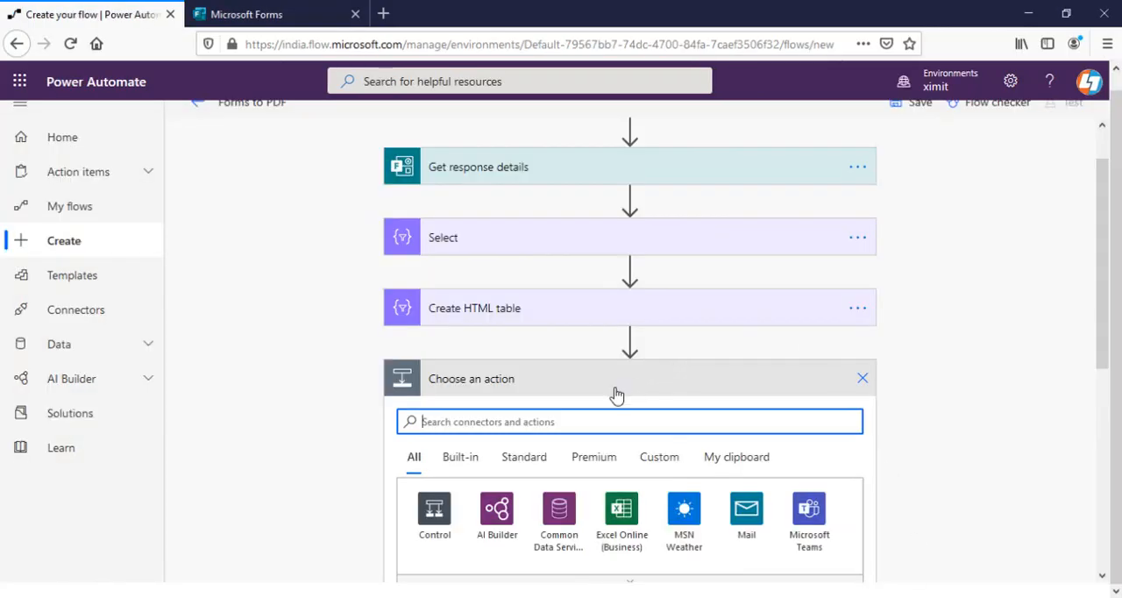
{"action": "type", "text": "create"}
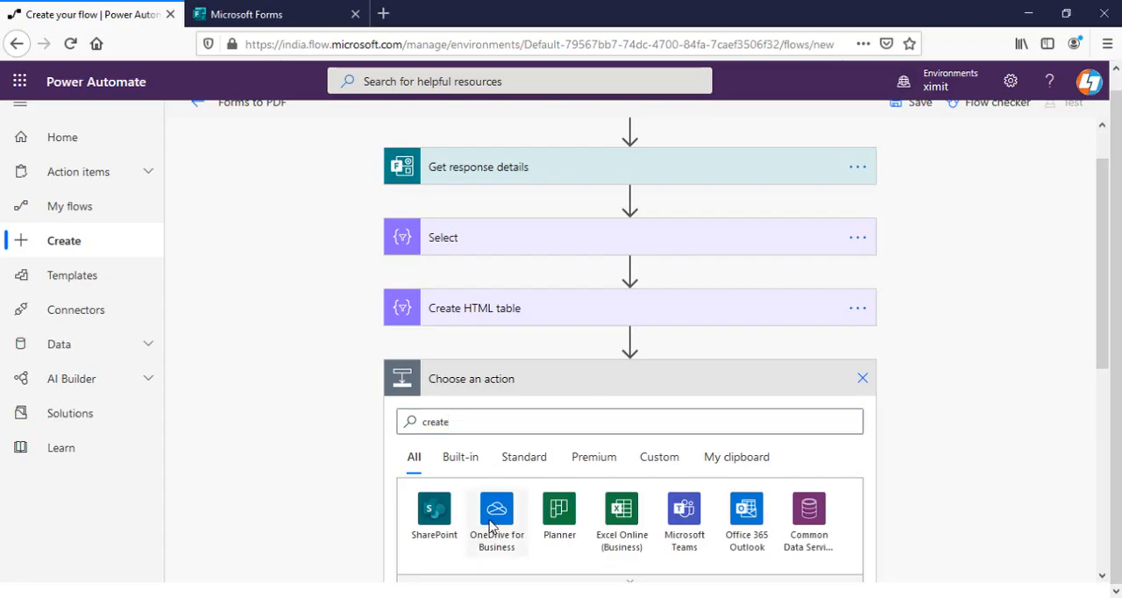
{"action": "left_click", "coordinate": [496, 513]}
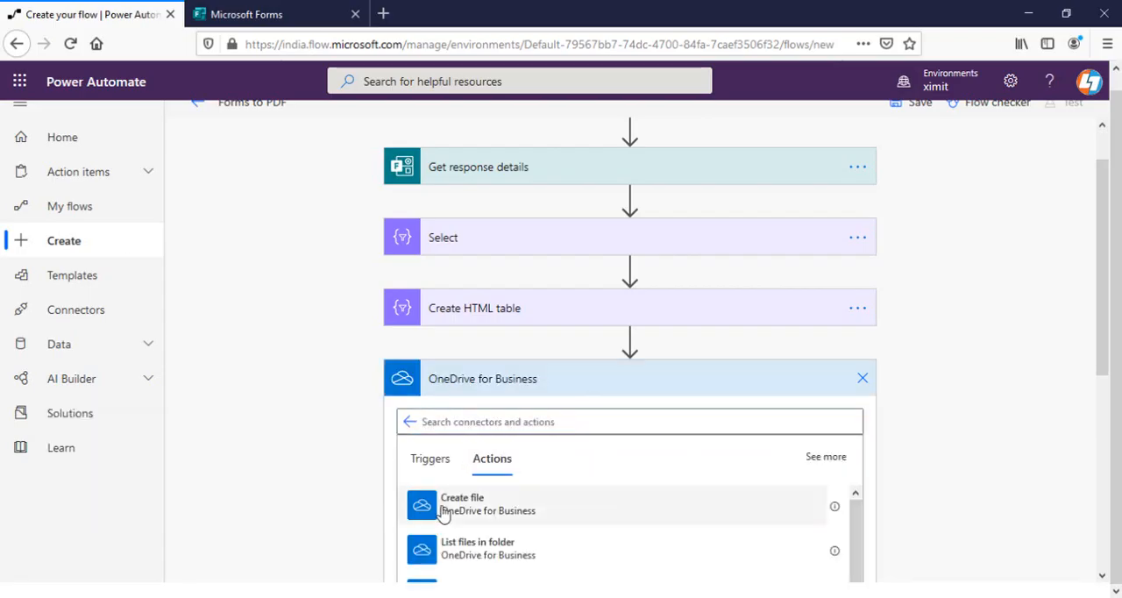
{"action": "left_click", "coordinate": [462, 504]}
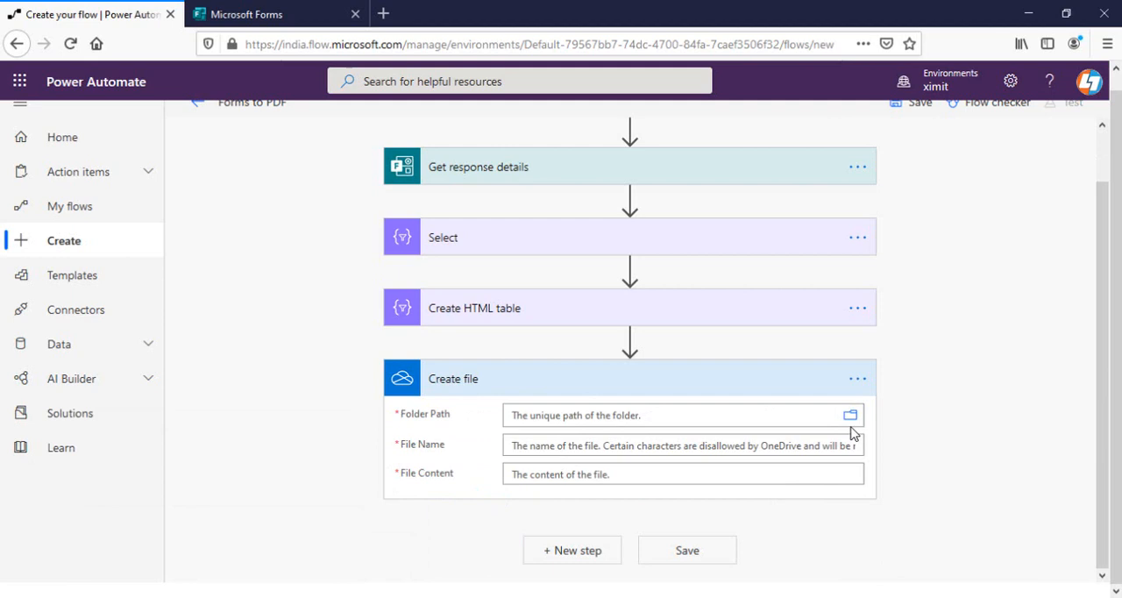
{"action": "left_click", "coordinate": [849, 415]}
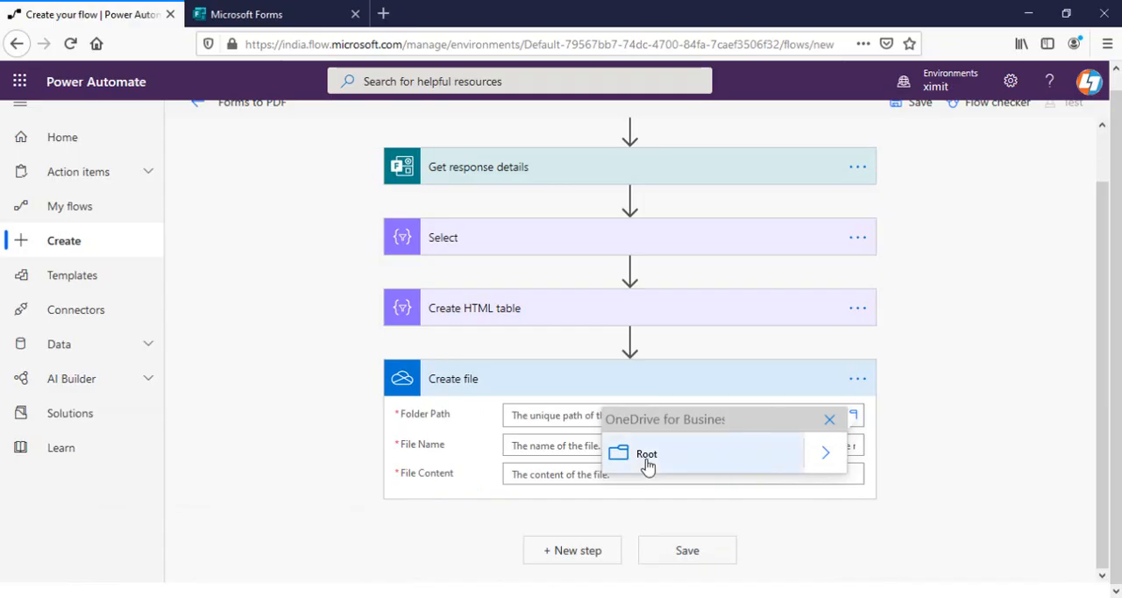
{"action": "left_click", "coordinate": [646, 454]}
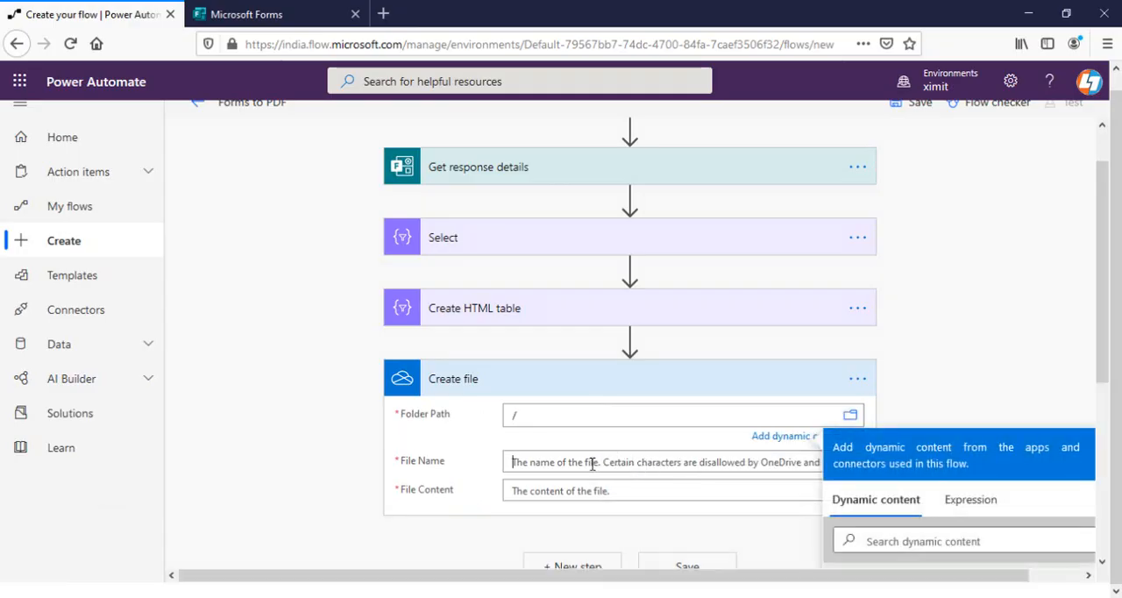
- Name the file Responders' Email plus .html, with the HTML table Output as content
{"action": "scroll", "scroll_direction": "down", "scroll_amount": 3}
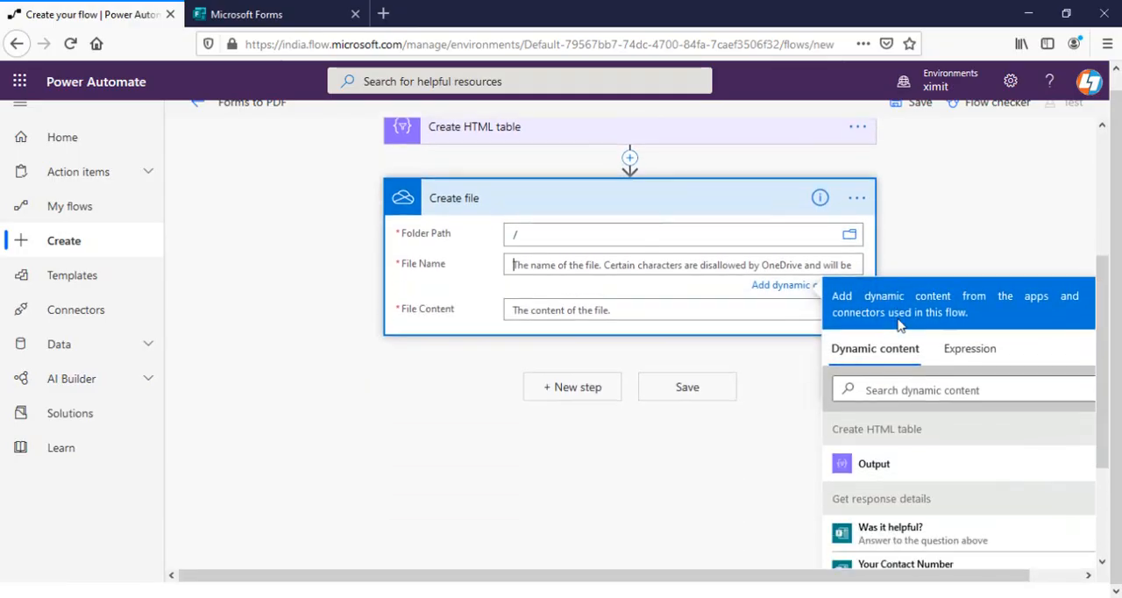
{"action": "scroll", "scroll_direction": "down", "scroll_amount": 3}
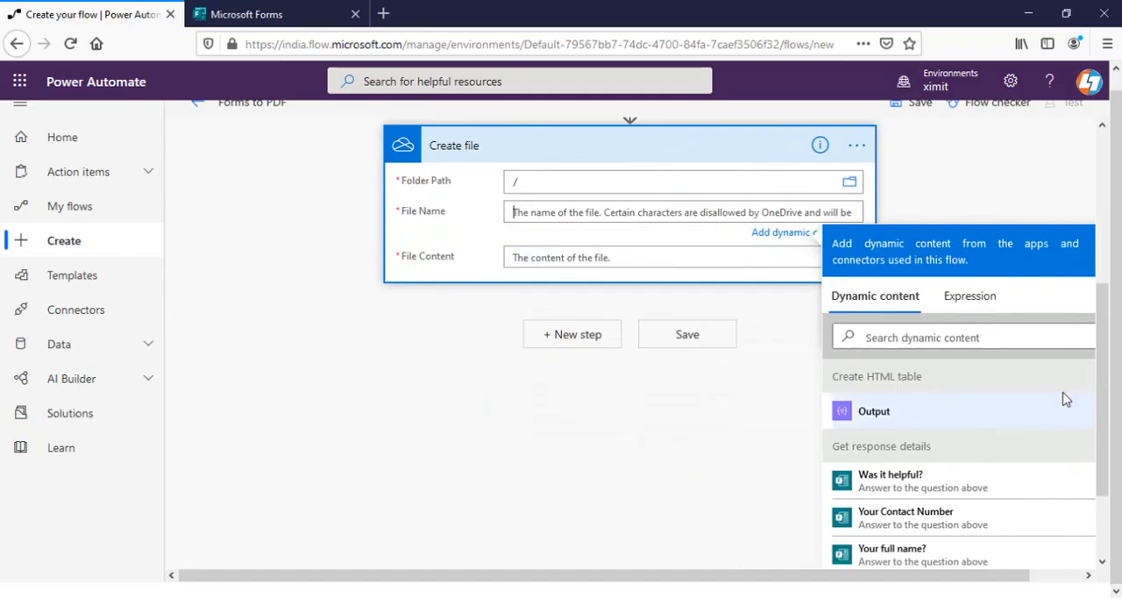
{"action": "type", "text": "cre"}
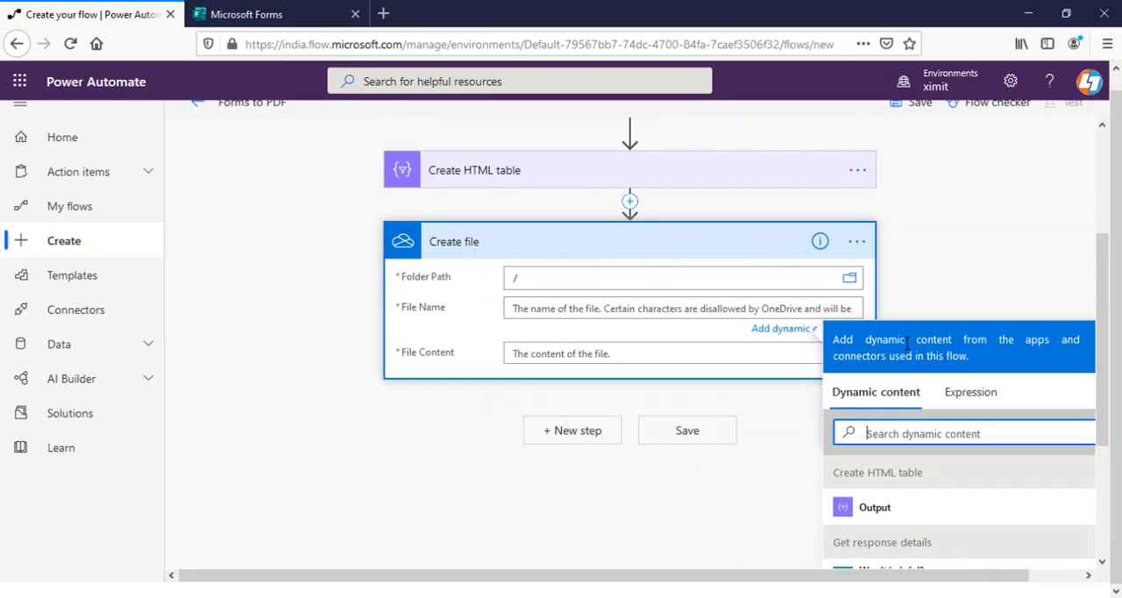
{"action": "type", "text": "re"}
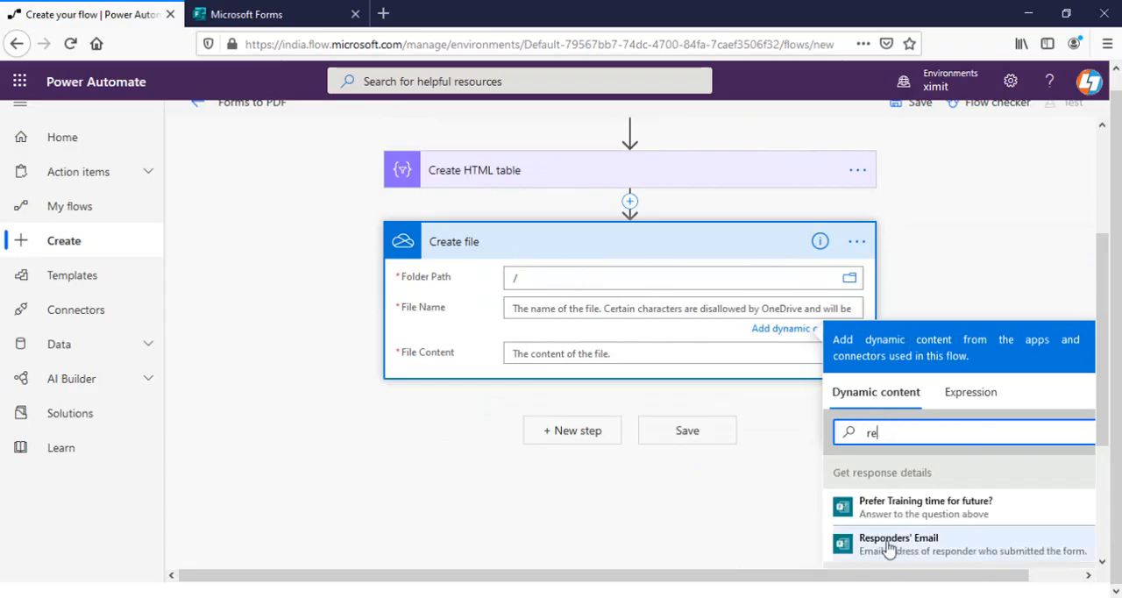
{"action": "left_click", "coordinate": [897, 544]}
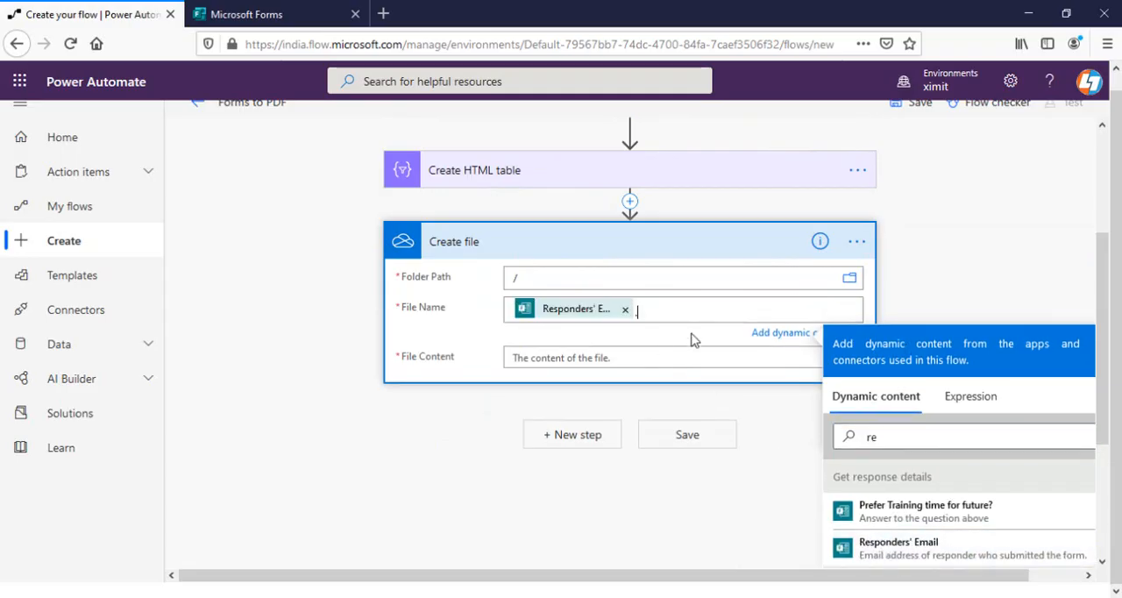
{"action": "type", "text": ".html"}
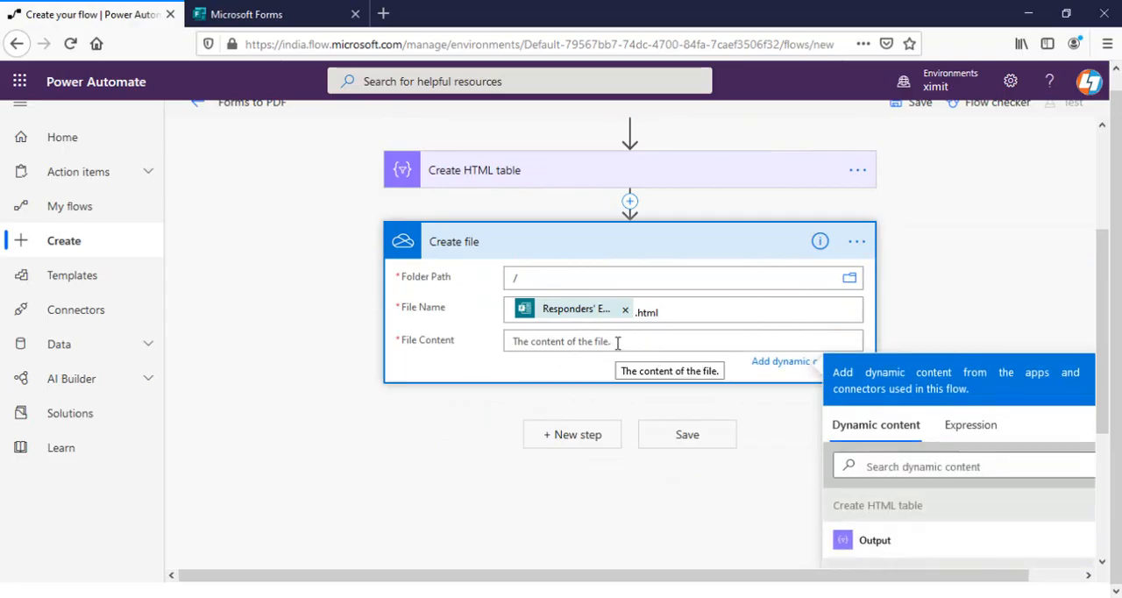
{"action": "left_click", "coordinate": [874, 542]}
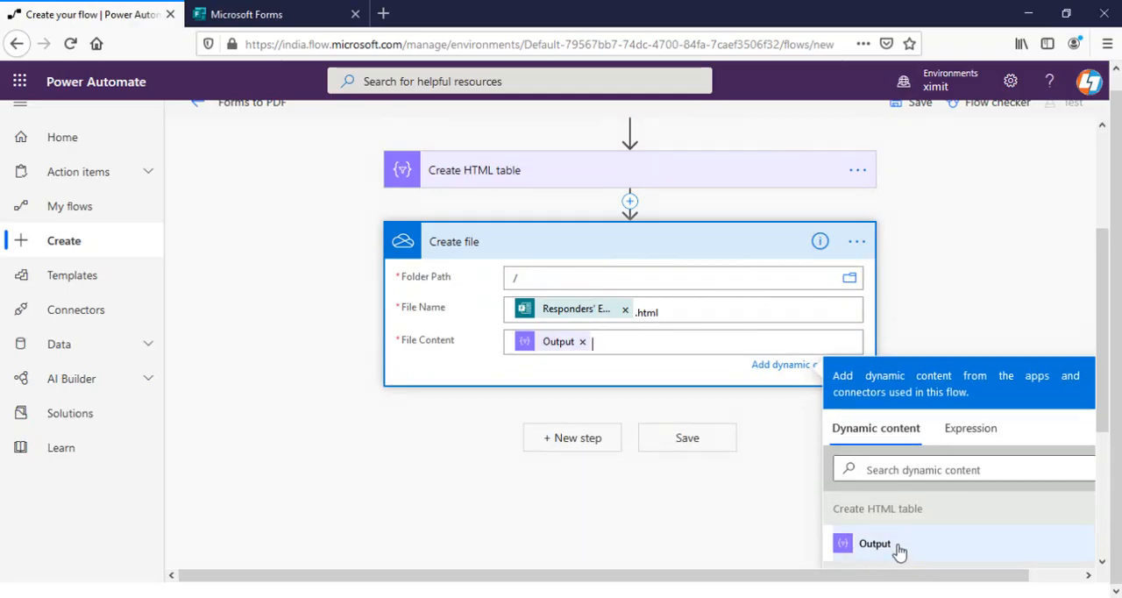
{"action": "mouse_move", "coordinate": [972, 459]}
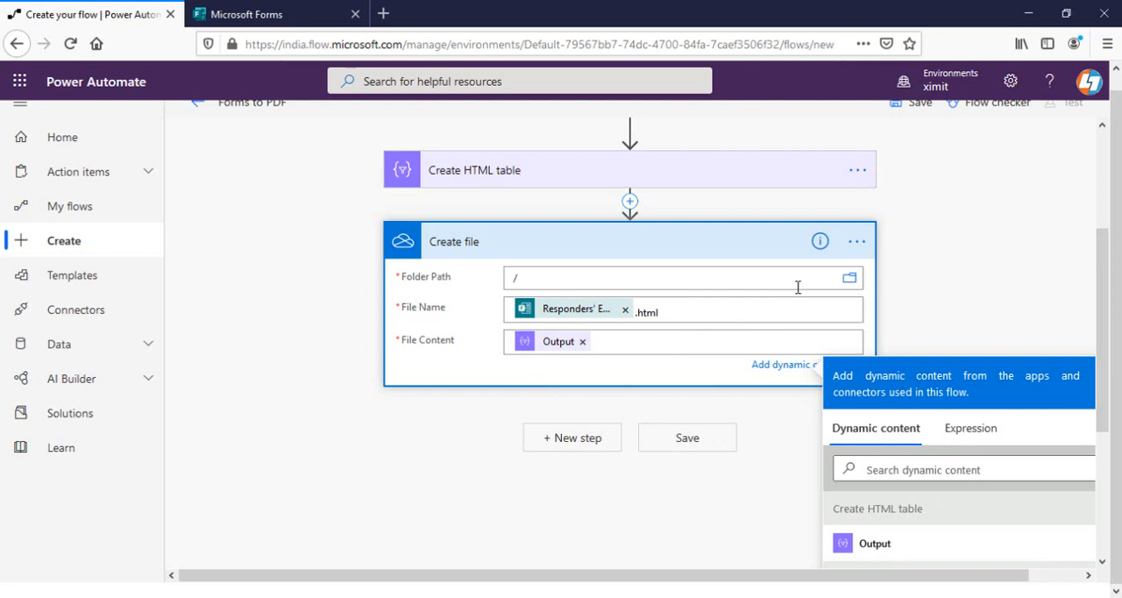
- Add Convert file (preview) on the Create file step's Id, keeping PDF as target
{"action": "type", "text": "c"}
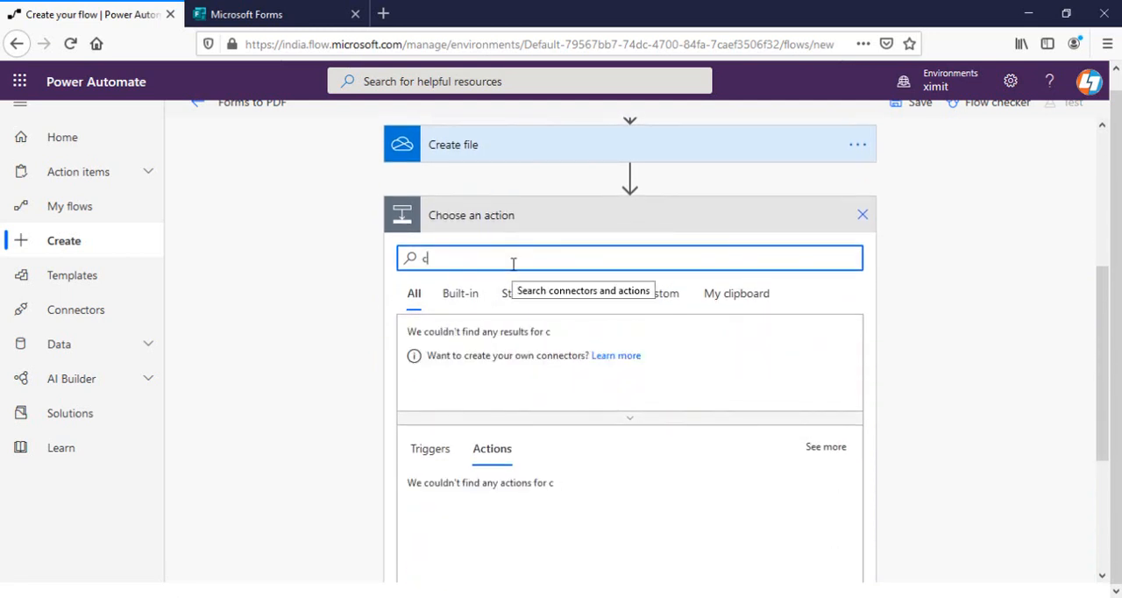
{"action": "type", "text": "onver"}
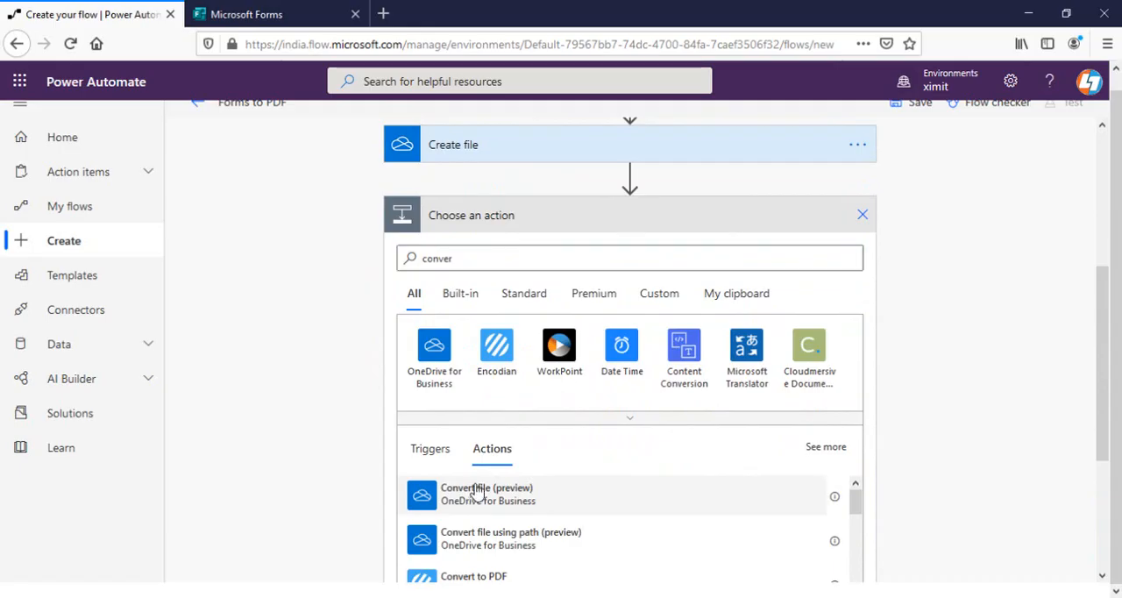
{"action": "left_click", "coordinate": [488, 494]}
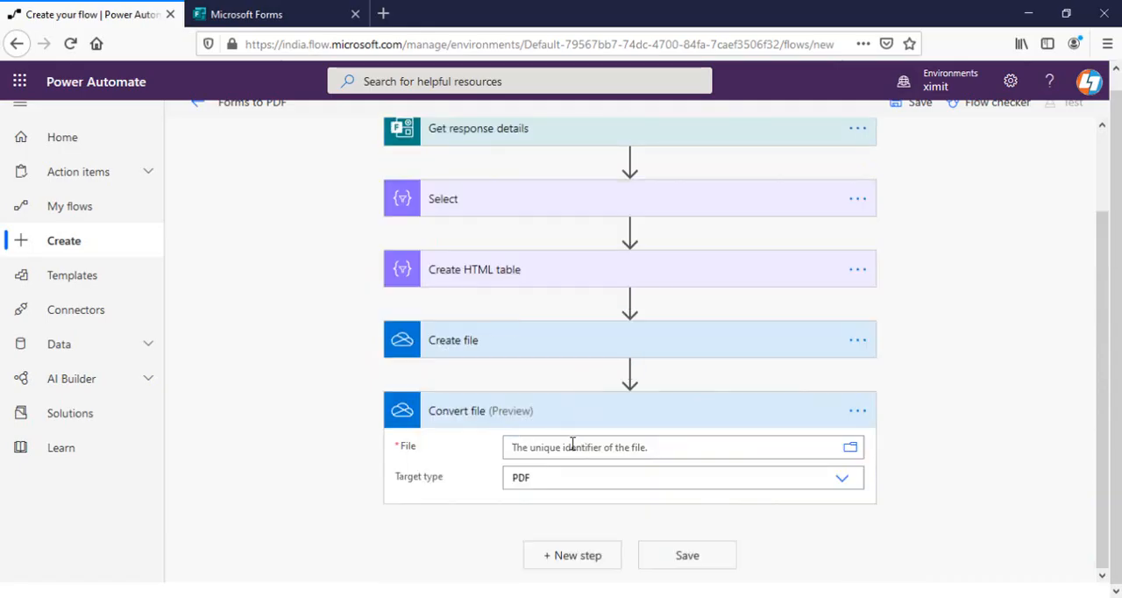
{"action": "left_click", "coordinate": [675, 446]}
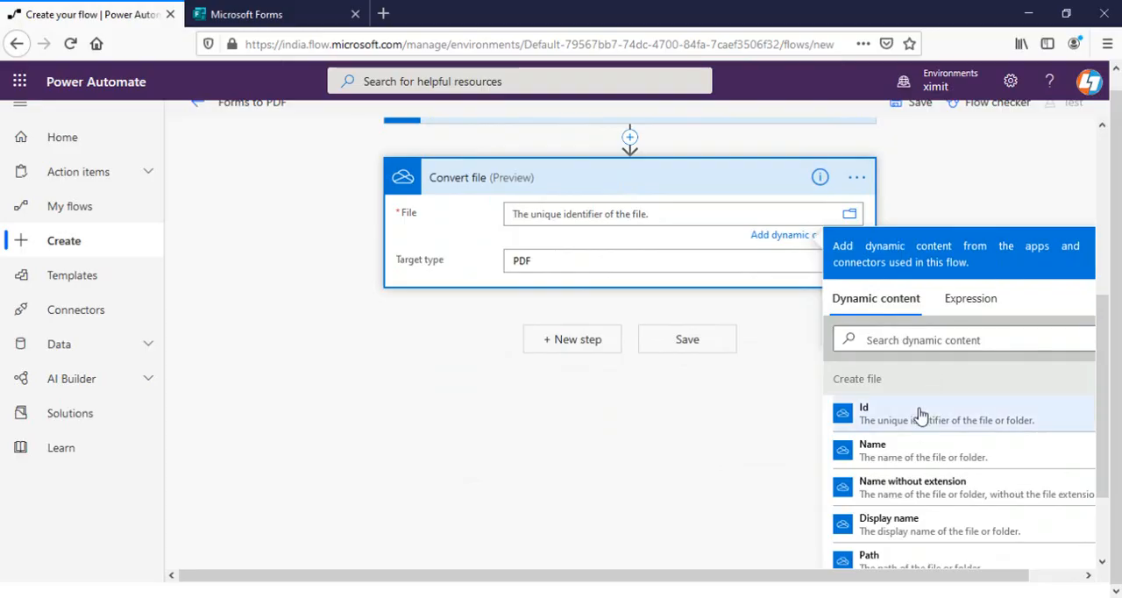
{"action": "left_click", "coordinate": [864, 413]}
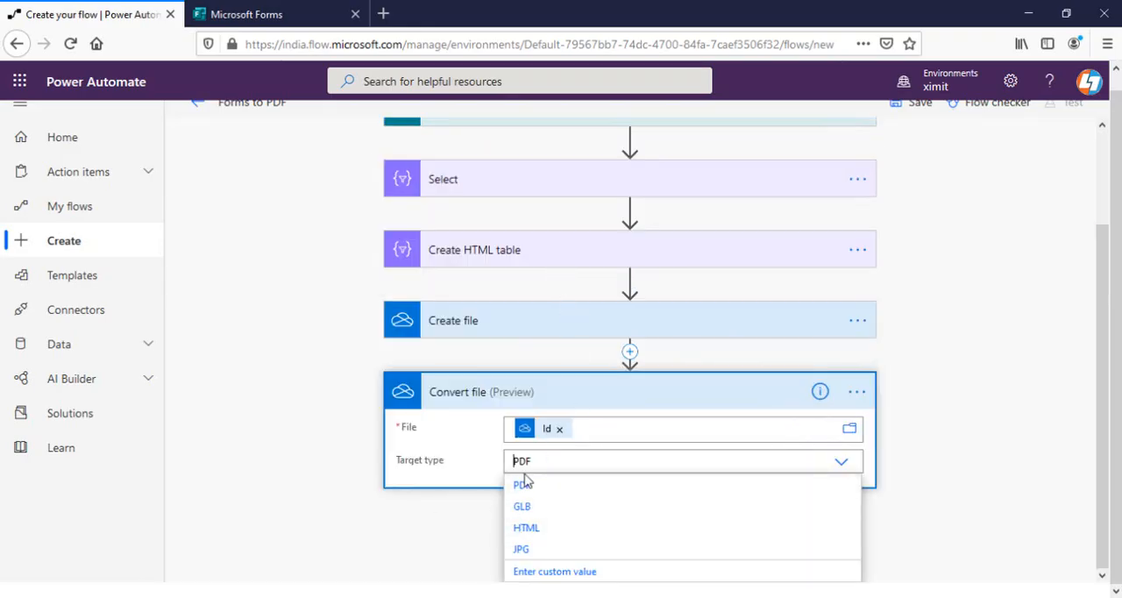
{"action": "mouse_move", "coordinate": [581, 465]}
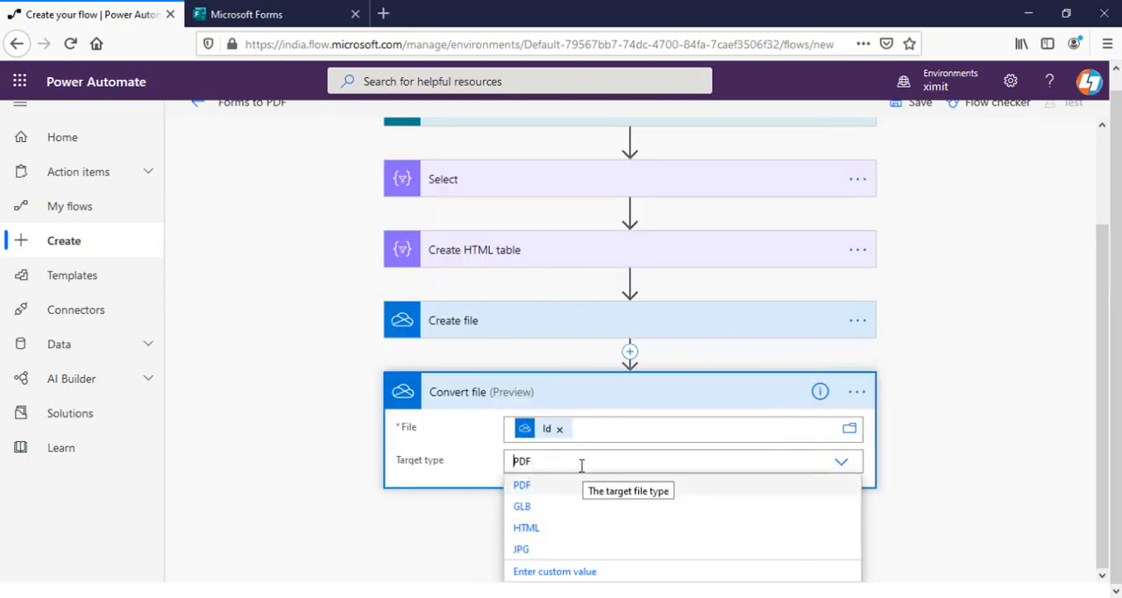
{"action": "left_click", "coordinate": [521, 484]}
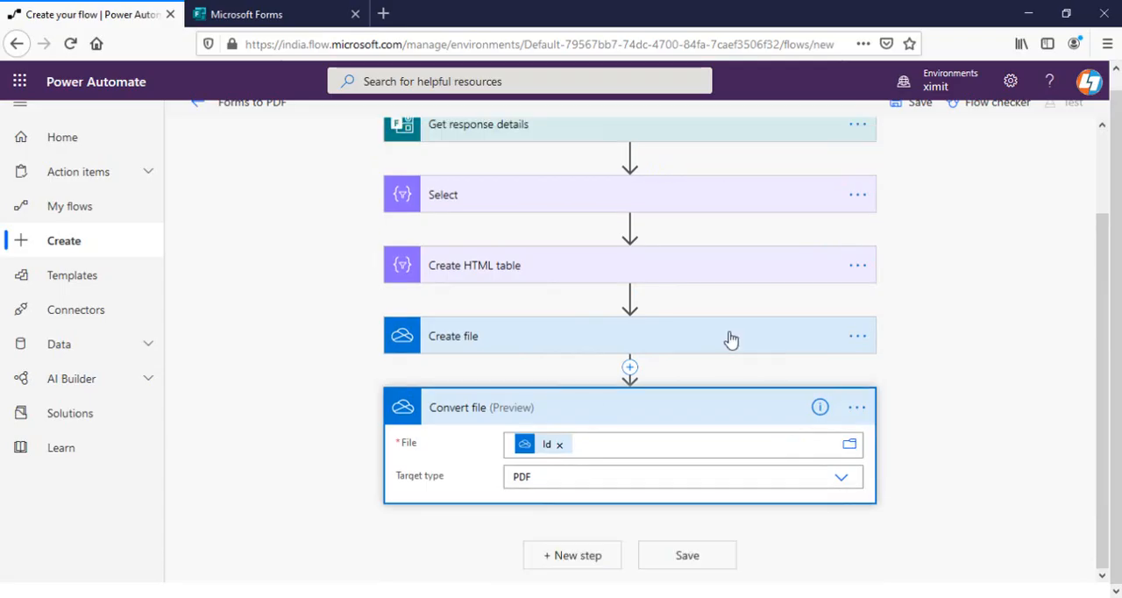
{"action": "mouse_move", "coordinate": [668, 409]}
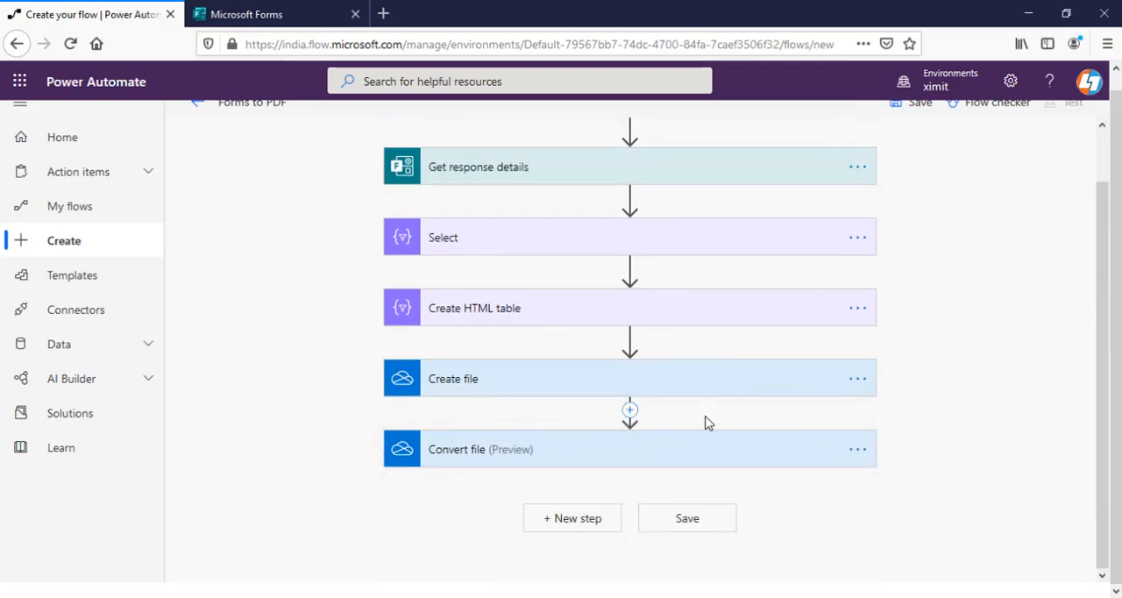
{"action": "mouse_move", "coordinate": [571, 518]}
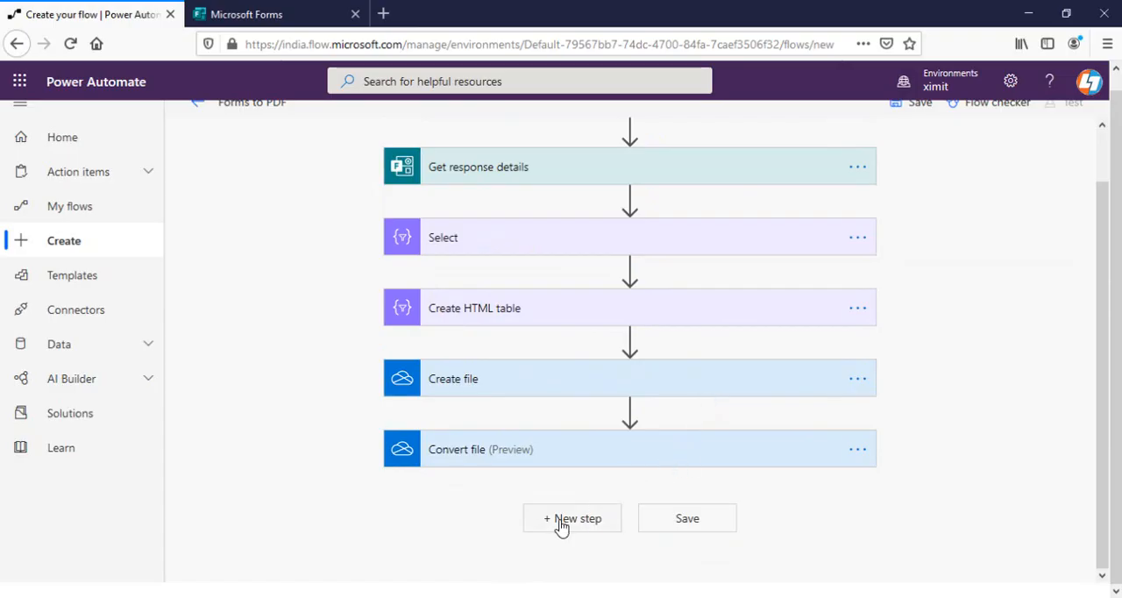
- Add Create file 2 in the root, using the converted file's name and content
{"action": "left_click", "coordinate": [571, 518]}
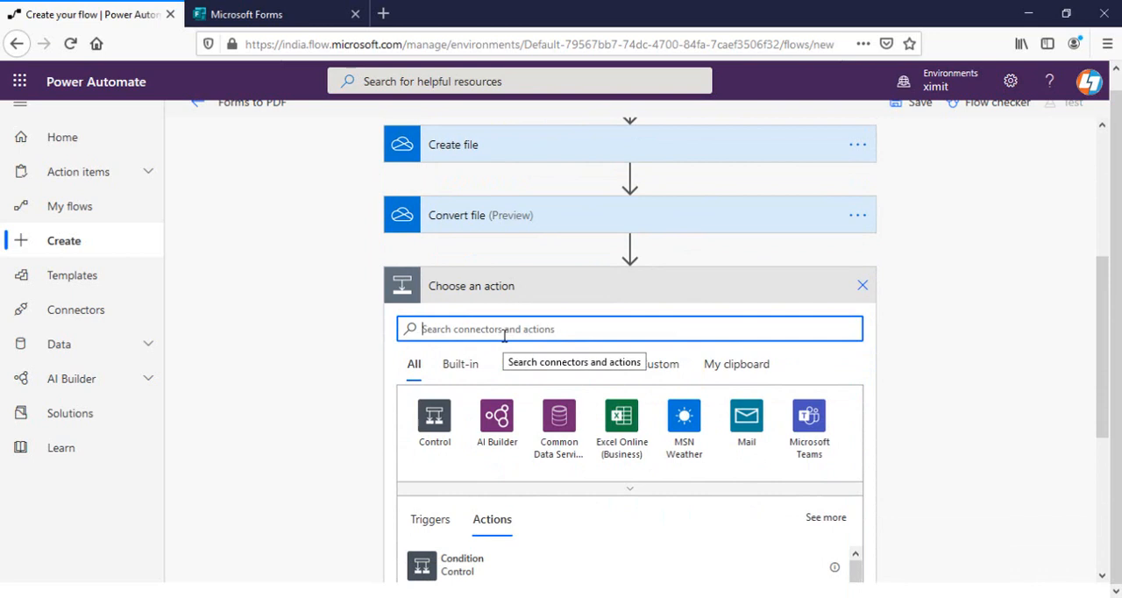
{"action": "type", "text": "create"}
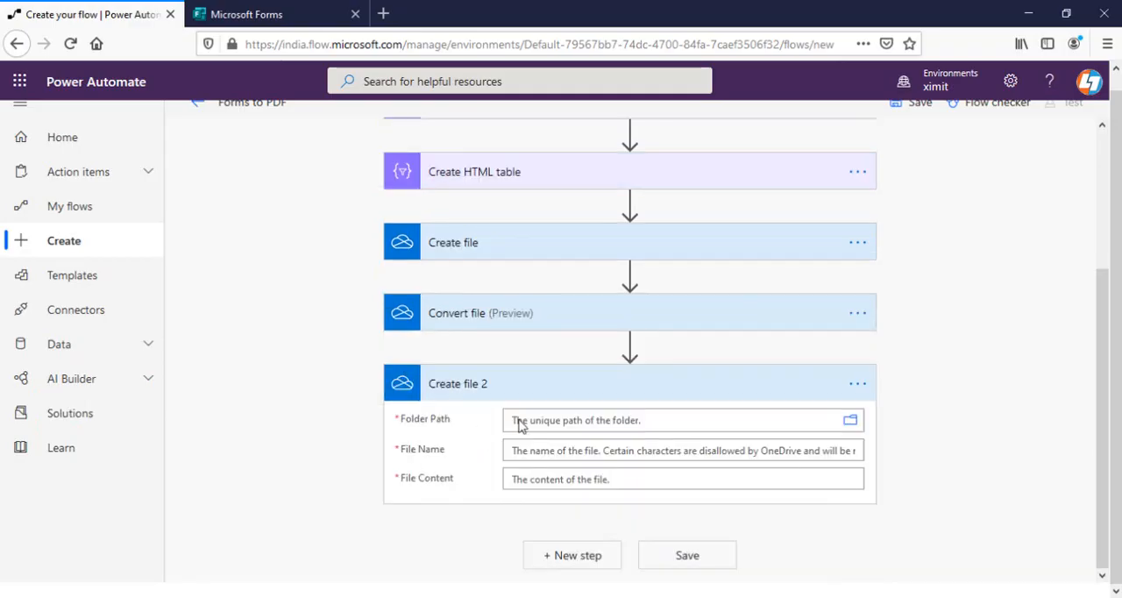
{"action": "left_click", "coordinate": [849, 419]}
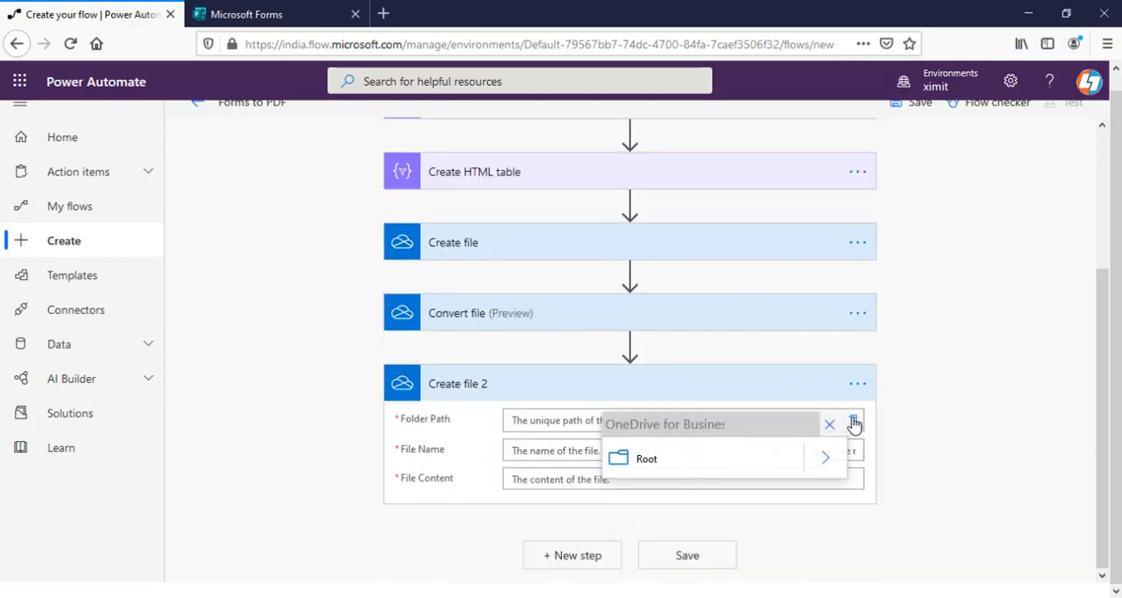
{"action": "left_click", "coordinate": [849, 419]}
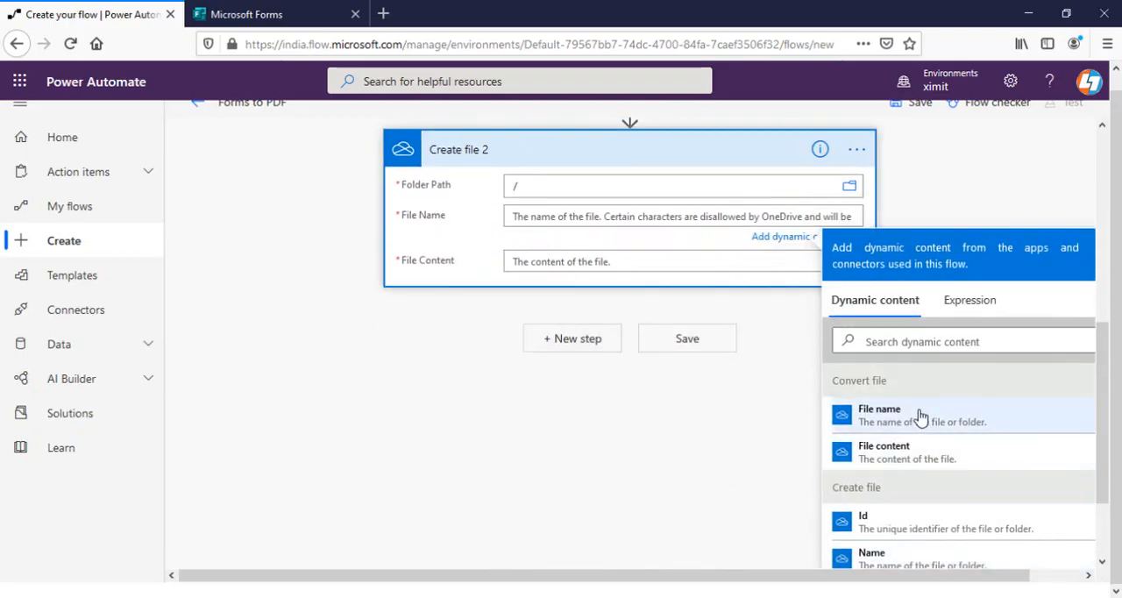
{"action": "left_click", "coordinate": [879, 413]}
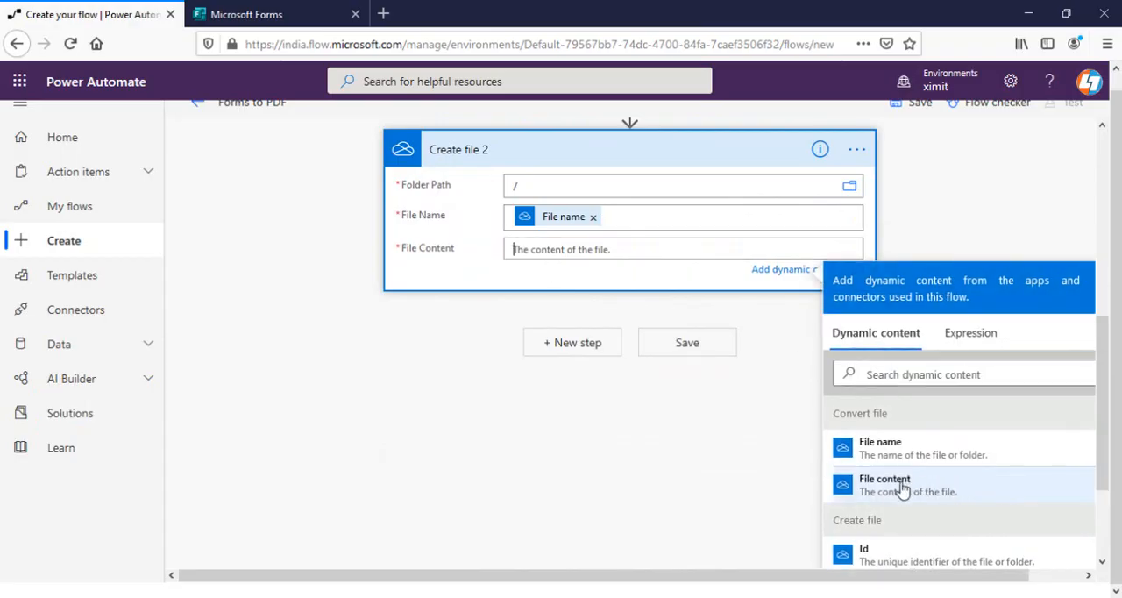
{"action": "left_click", "coordinate": [884, 484]}
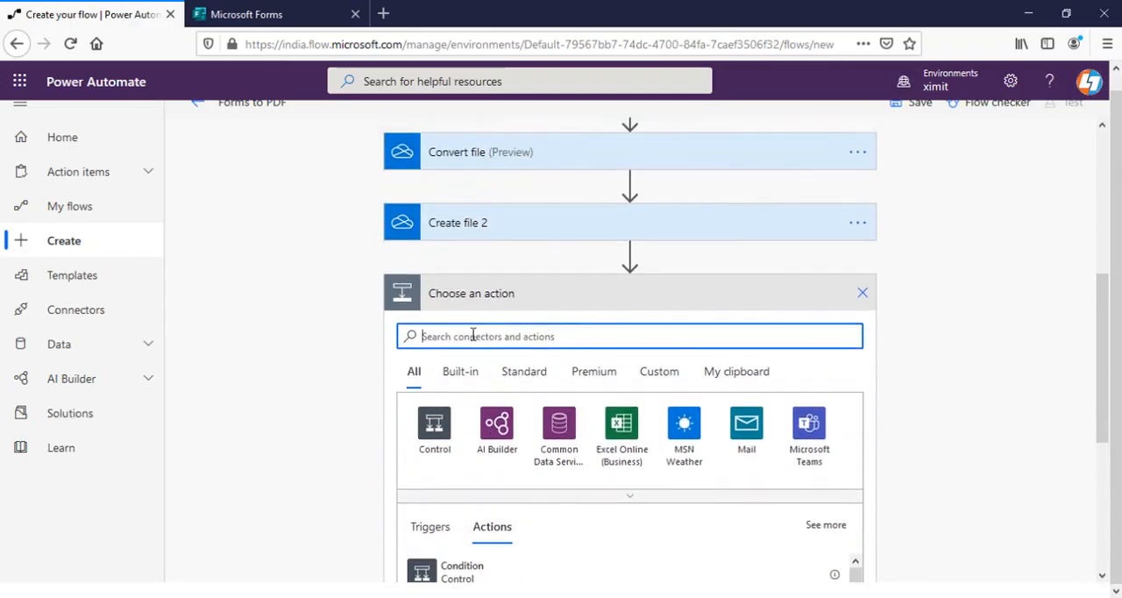
- Add a OneDrive Get file content action reading Create file 2's Id
{"action": "type", "text": "get fil"}
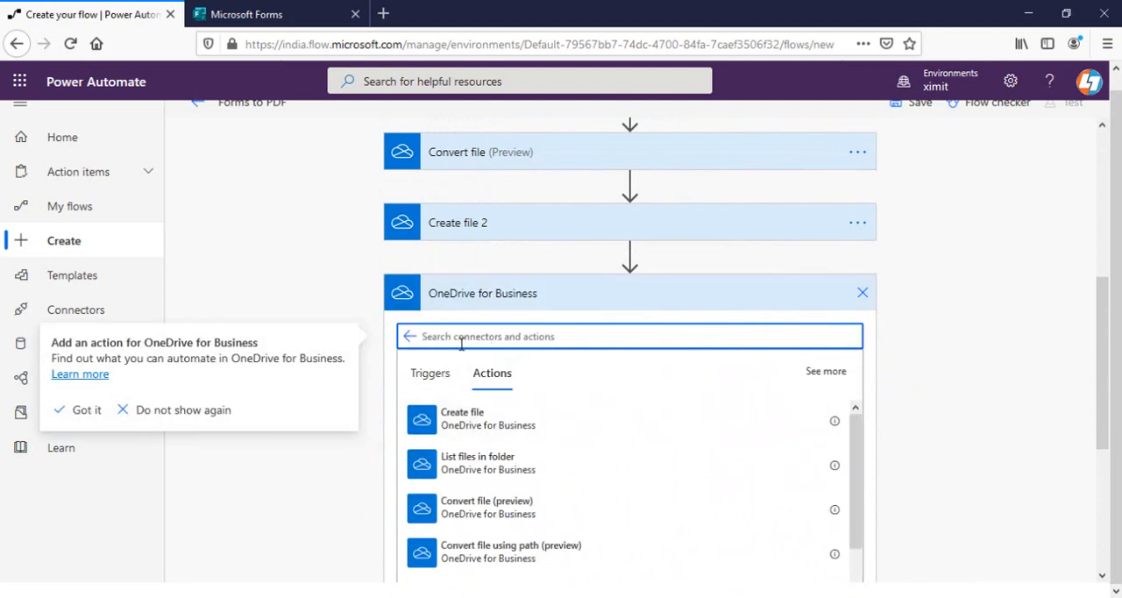
{"action": "type", "text": "get"}
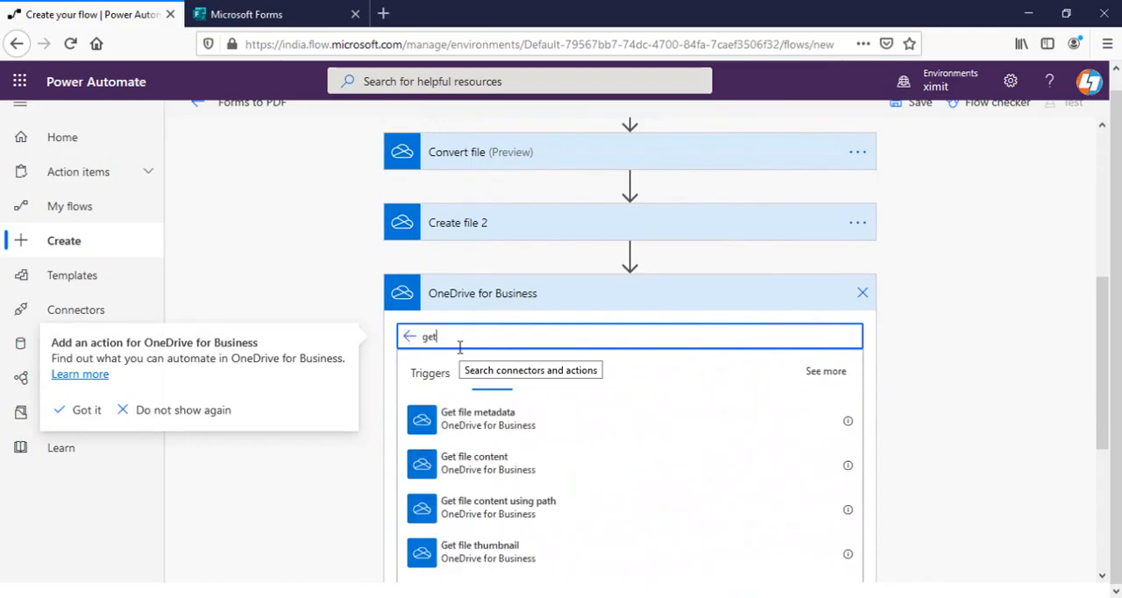
{"action": "left_click", "coordinate": [473, 463]}
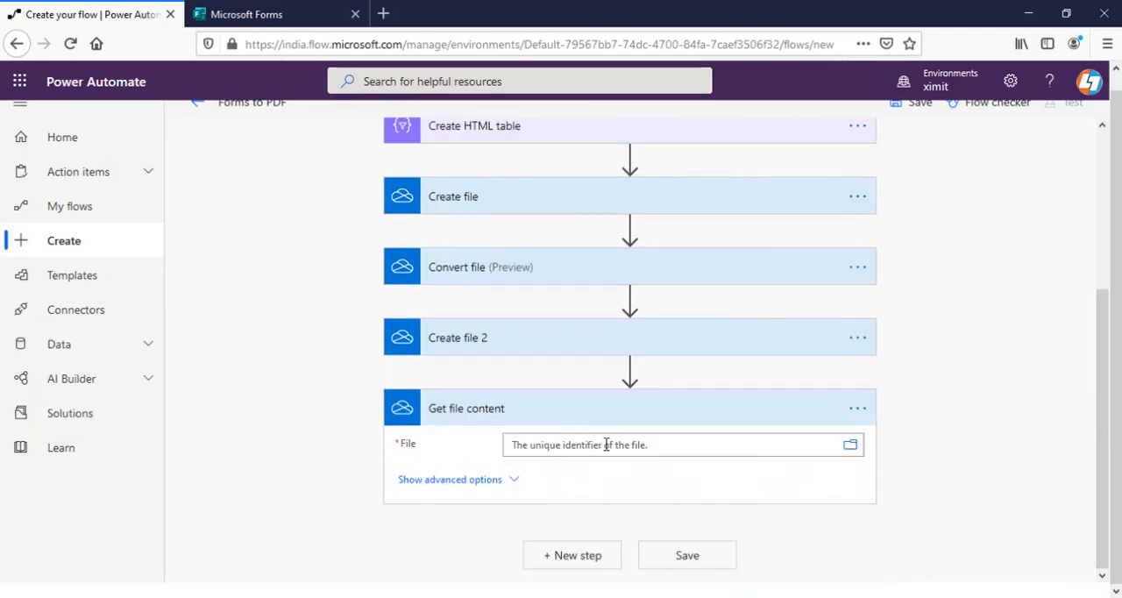
{"action": "left_click", "coordinate": [675, 444]}
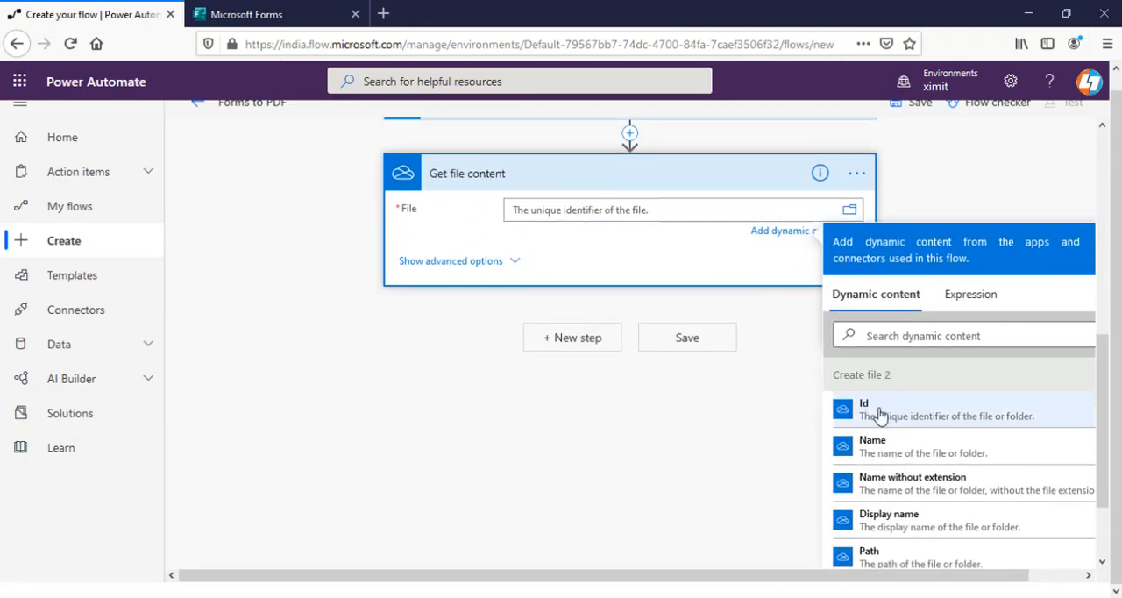
{"action": "left_click", "coordinate": [863, 404]}
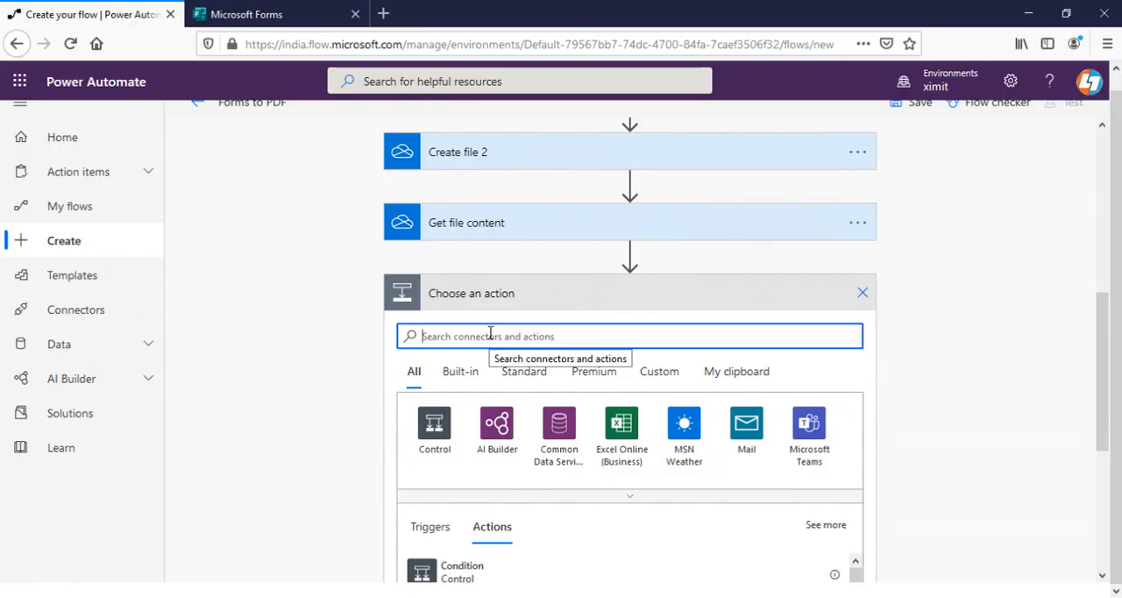
- Add an Office 365 Outlook Send an email (V2) action with File content as subject
{"action": "type", "text": "send email"}
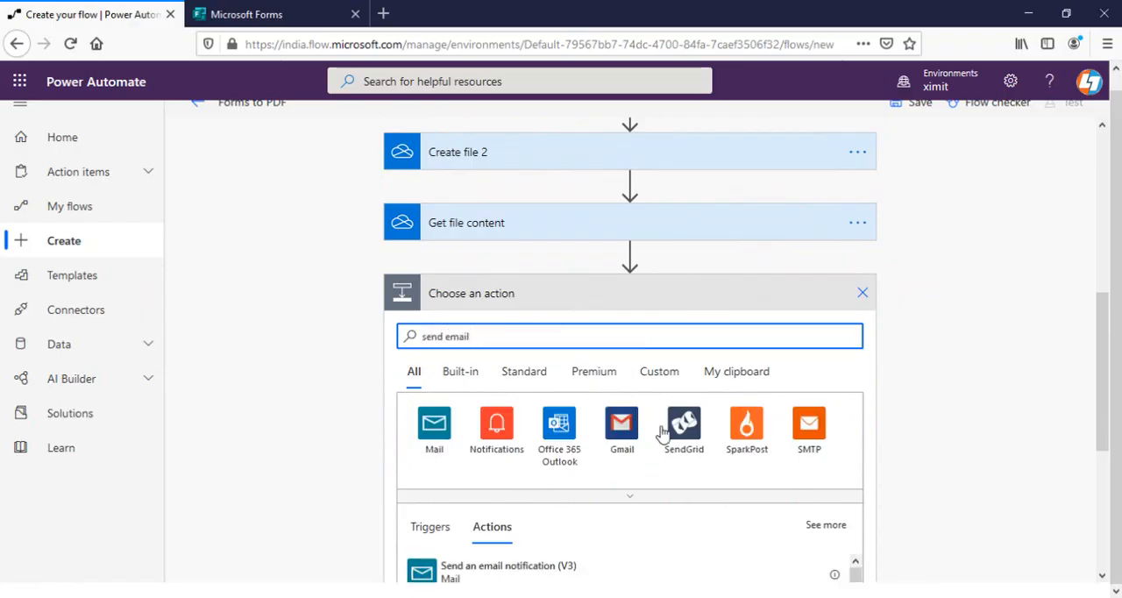
{"action": "left_click", "coordinate": [558, 429]}
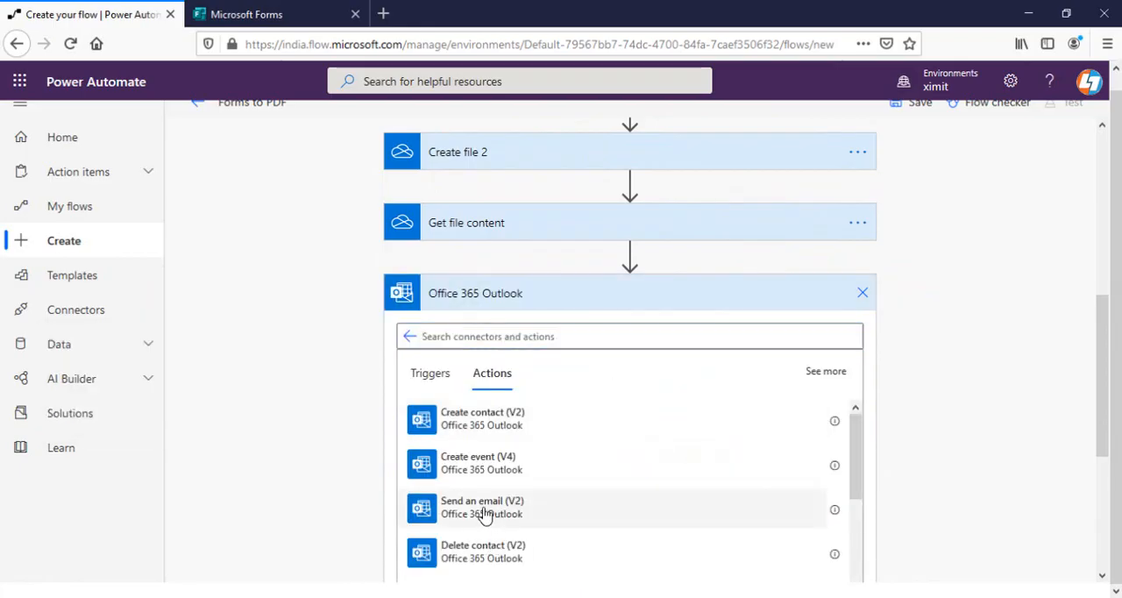
{"action": "mouse_move", "coordinate": [491, 511]}
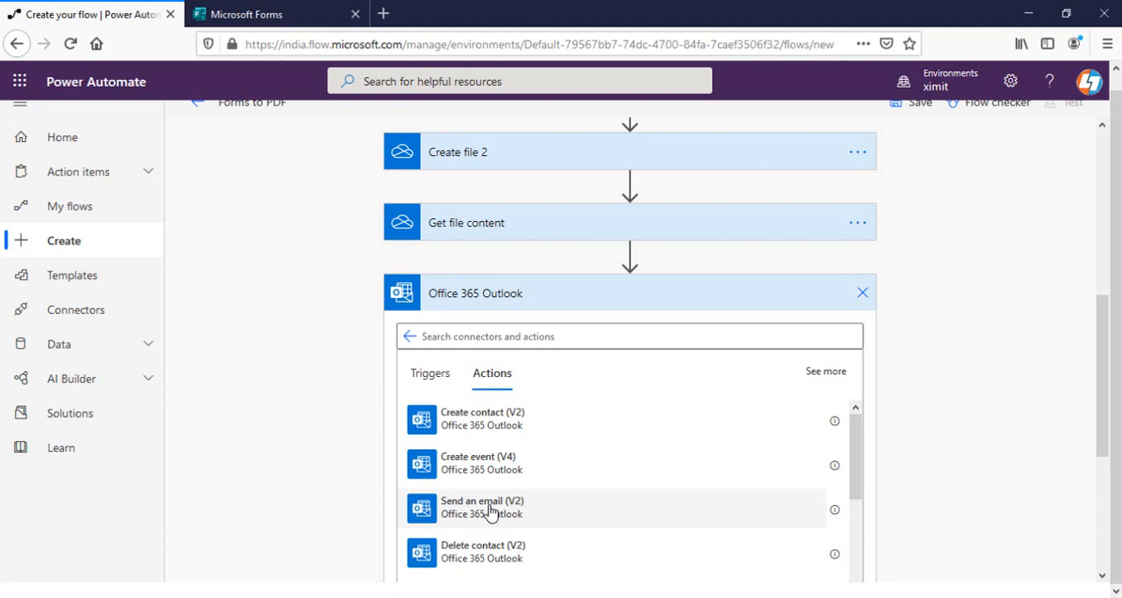
{"action": "left_click", "coordinate": [481, 507]}
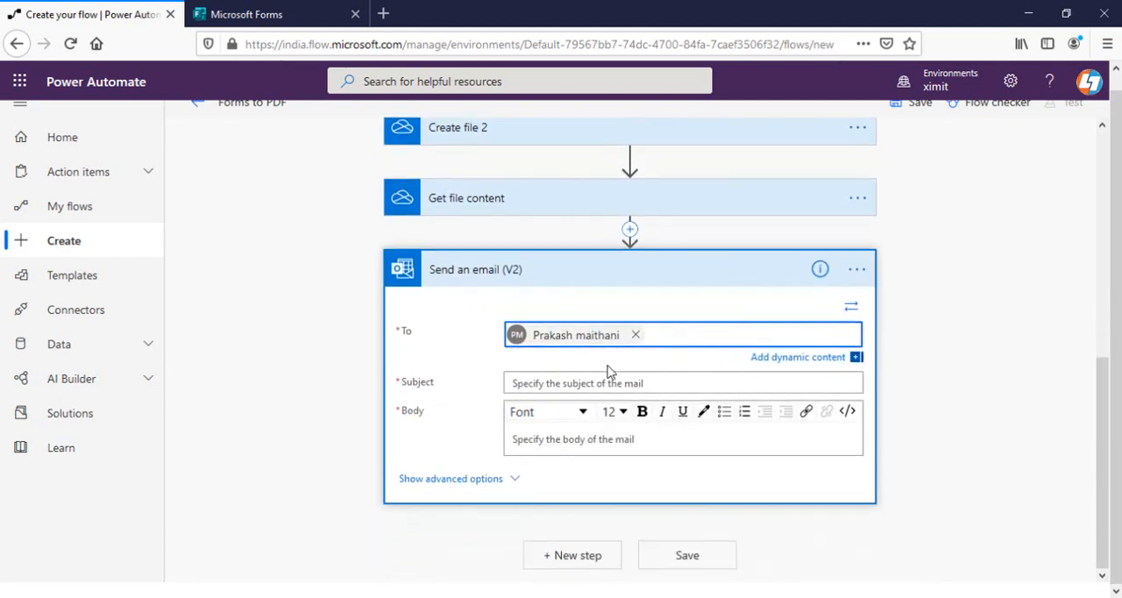
{"action": "left_click", "coordinate": [798, 357]}
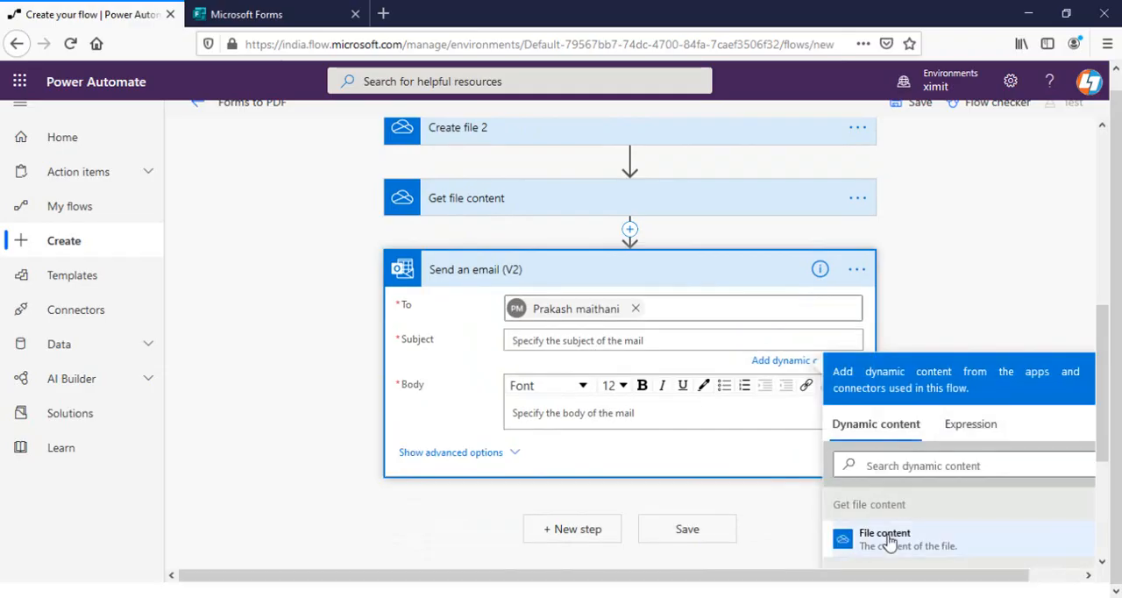
{"action": "left_click", "coordinate": [884, 539]}
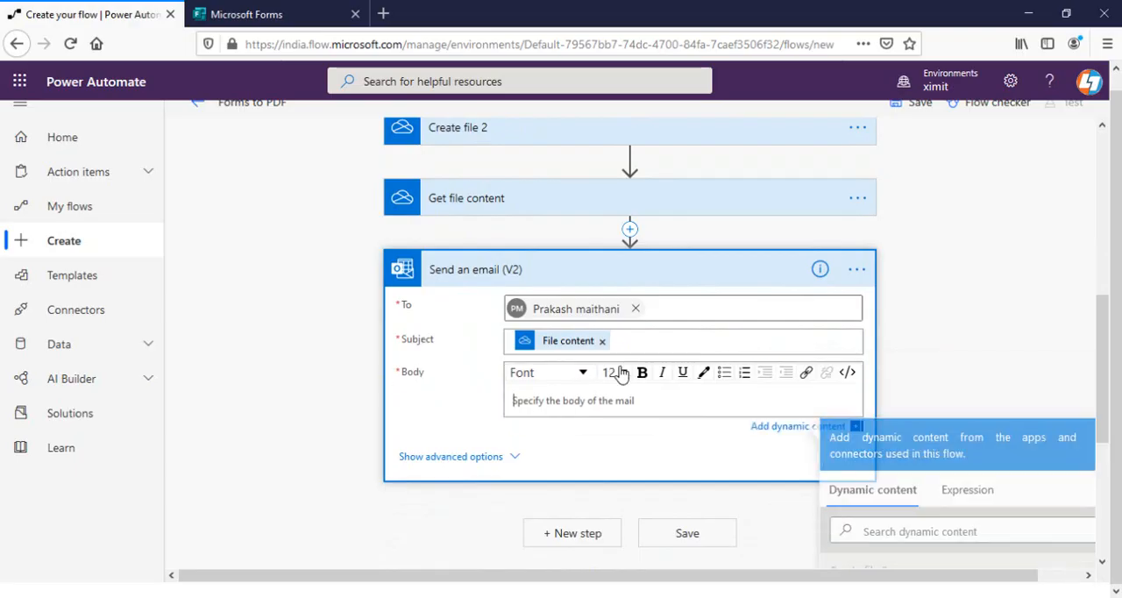
- Enter PFA as the body and use the file's Name as attachment name
{"action": "type", "text": "PFA"}
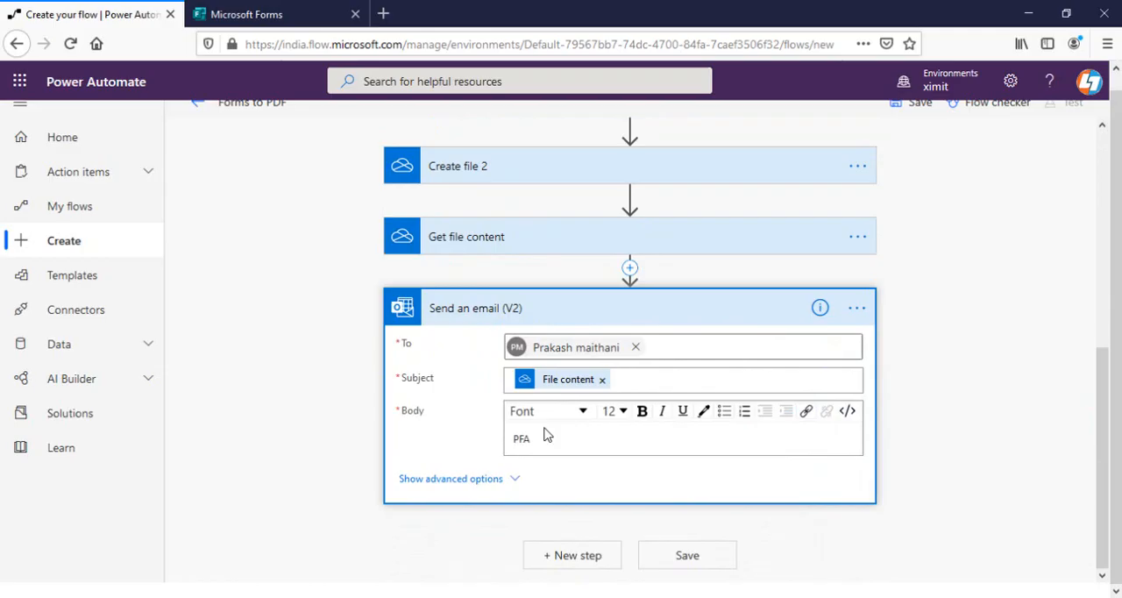
{"action": "left_click", "coordinate": [451, 477]}
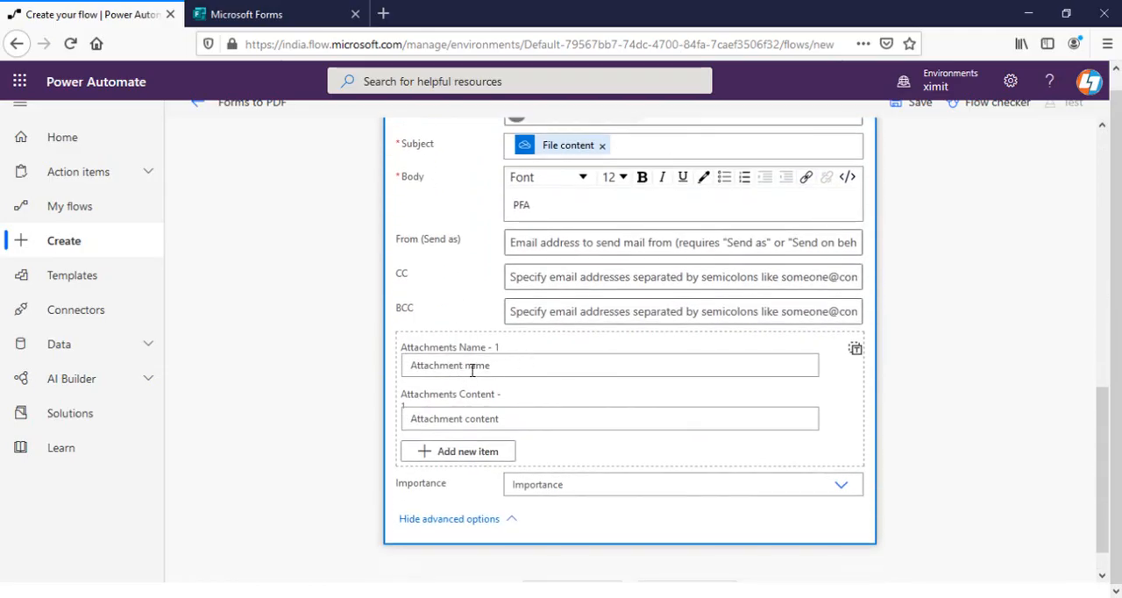
{"action": "left_click", "coordinate": [611, 365]}
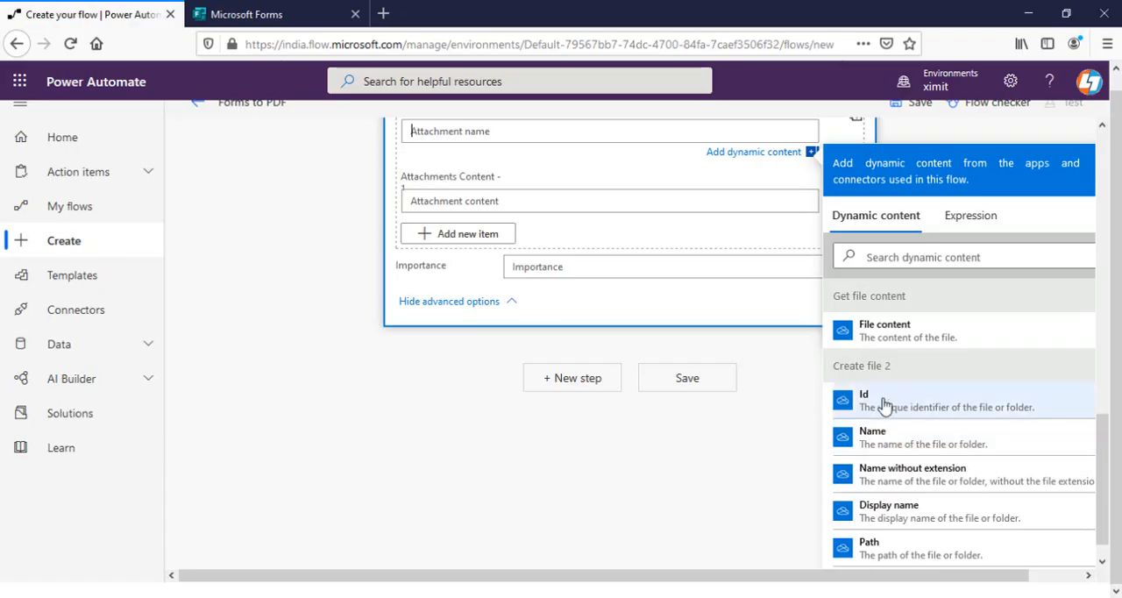
{"action": "left_click", "coordinate": [873, 437]}
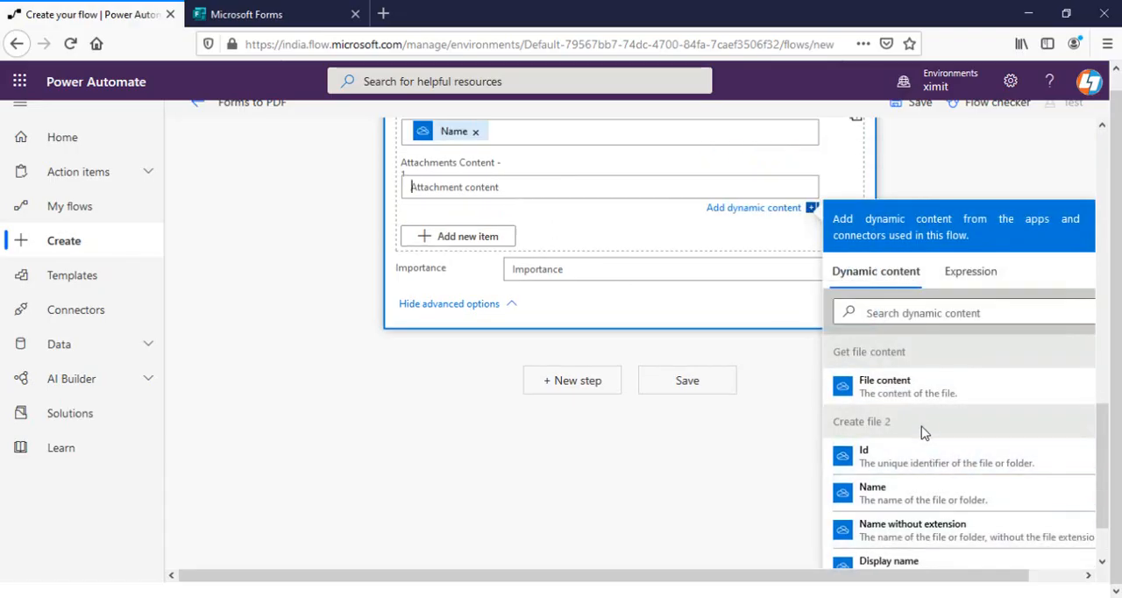
- Attach Get file content's File content, save the flow, and return to the Feedback Form
{"action": "left_click", "coordinate": [884, 386]}
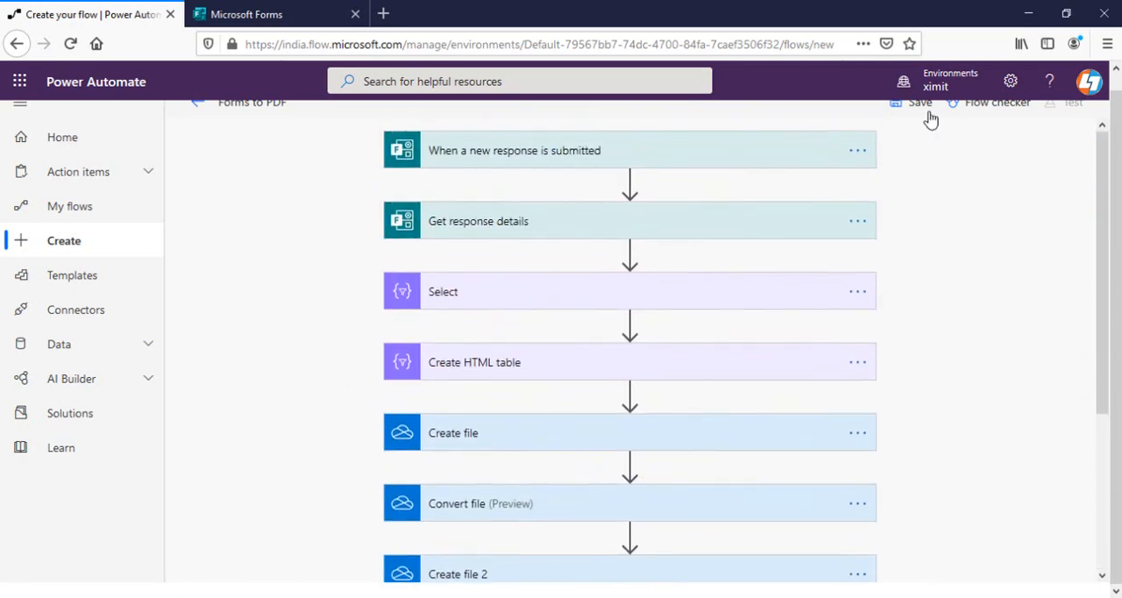
{"action": "left_click", "coordinate": [920, 102]}
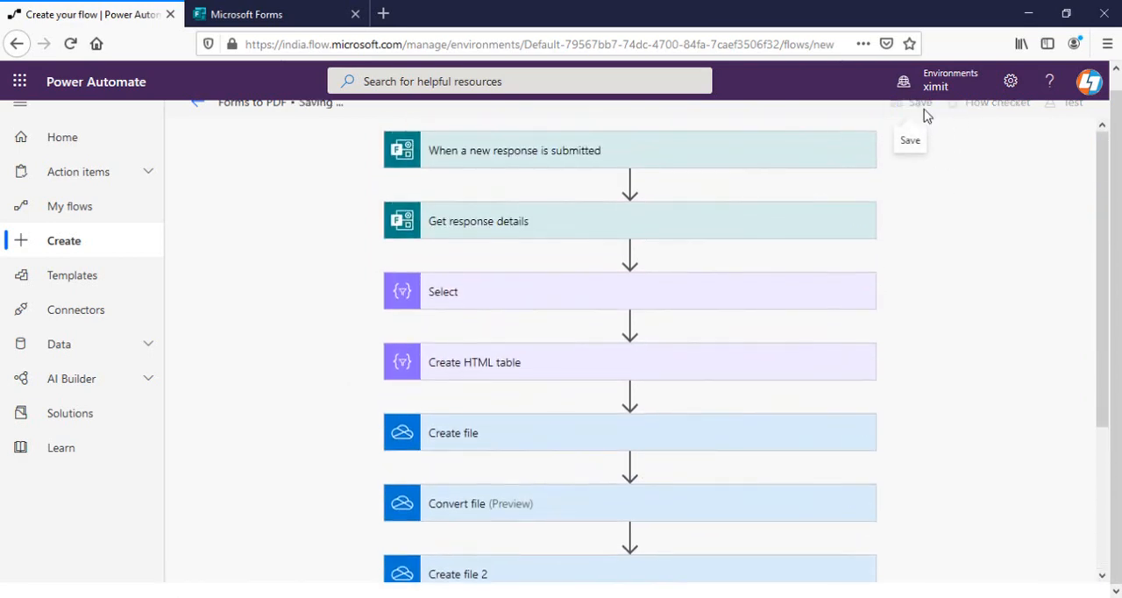
{"action": "left_click", "coordinate": [920, 101]}
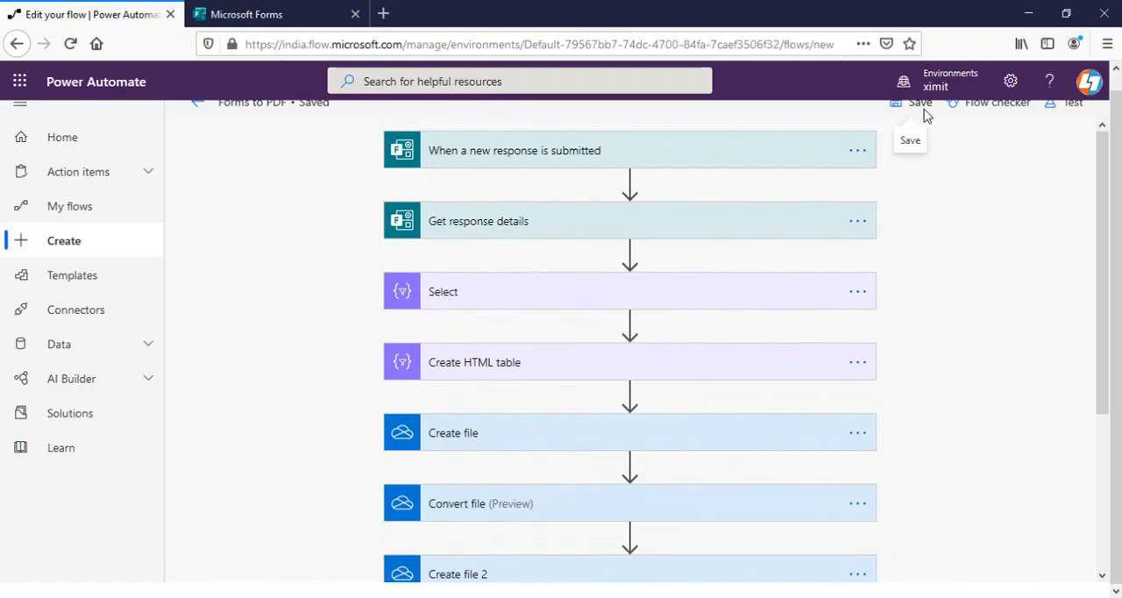
{"action": "left_click", "coordinate": [255, 14]}
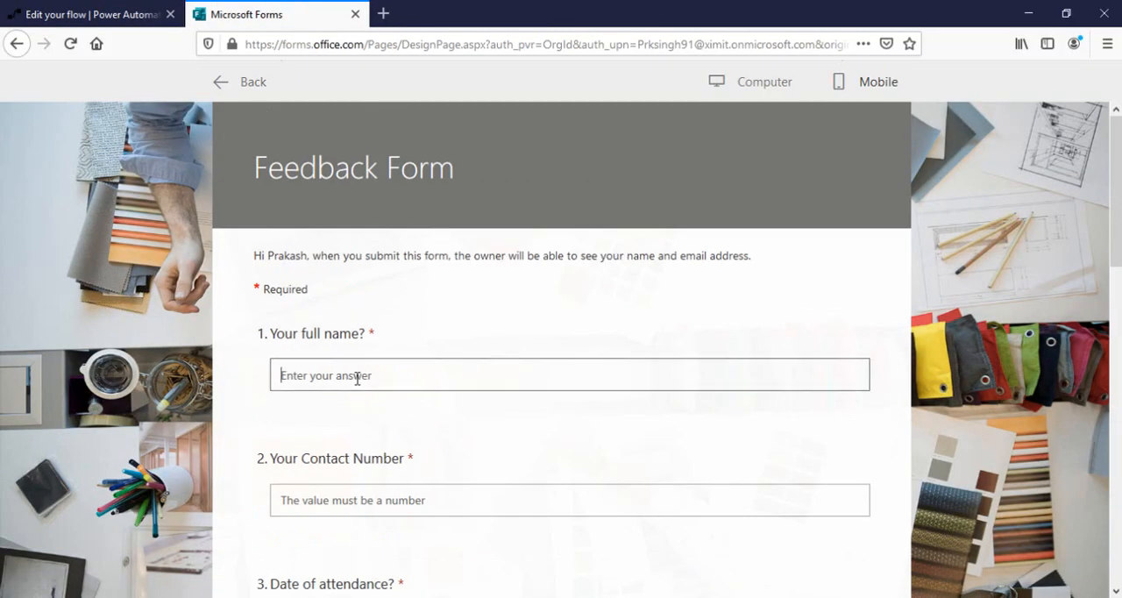
- Submit a Feedback Form response for 'Ler' with contact 7657567 and the attended training
{"action": "type", "text": "Lernen Tech"}
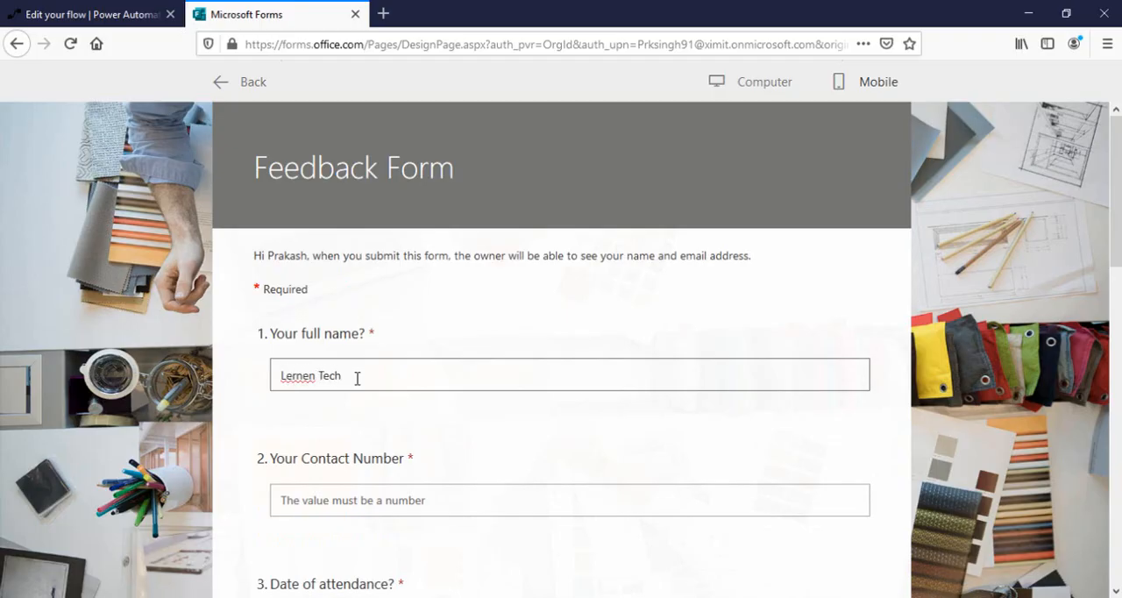
{"action": "scroll", "scroll_direction": "down", "scroll_amount": 3}
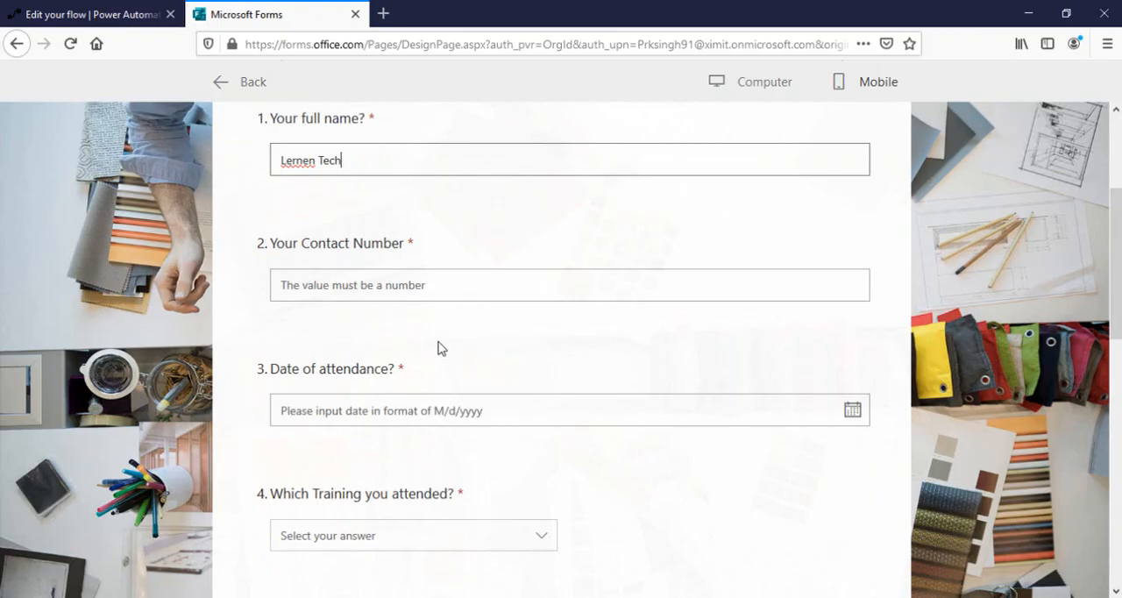
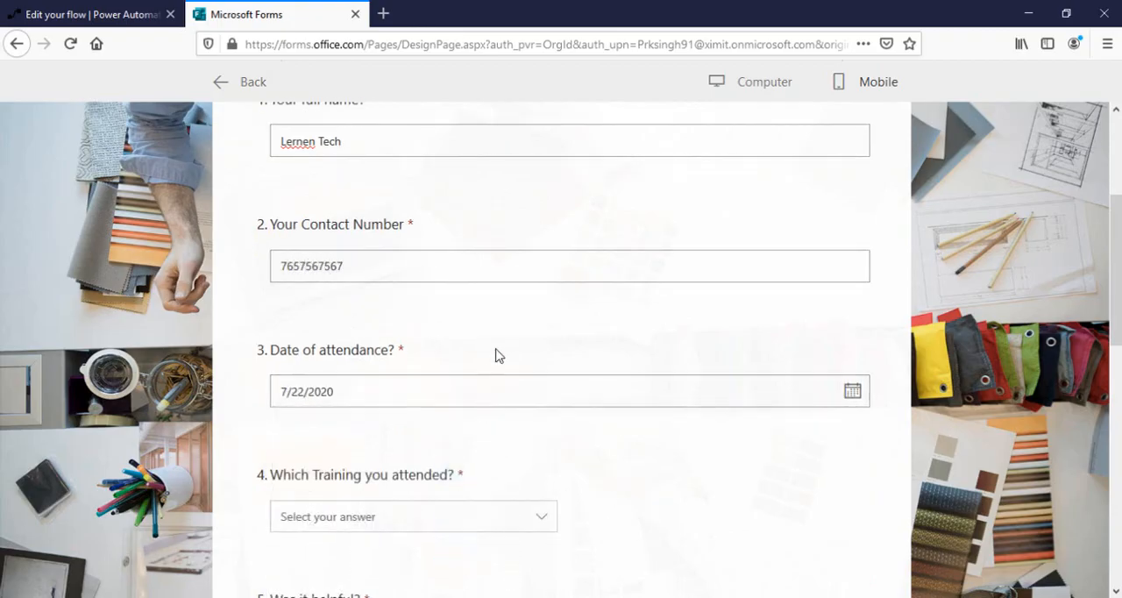
{"action": "left_click", "coordinate": [412, 516]}
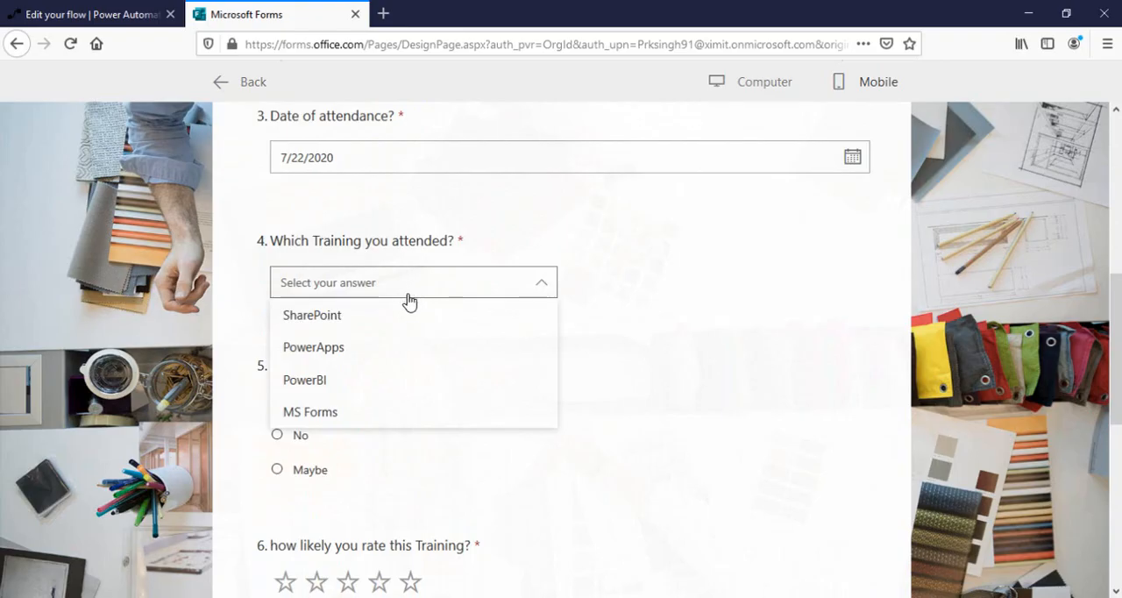
{"action": "left_click", "coordinate": [309, 411]}
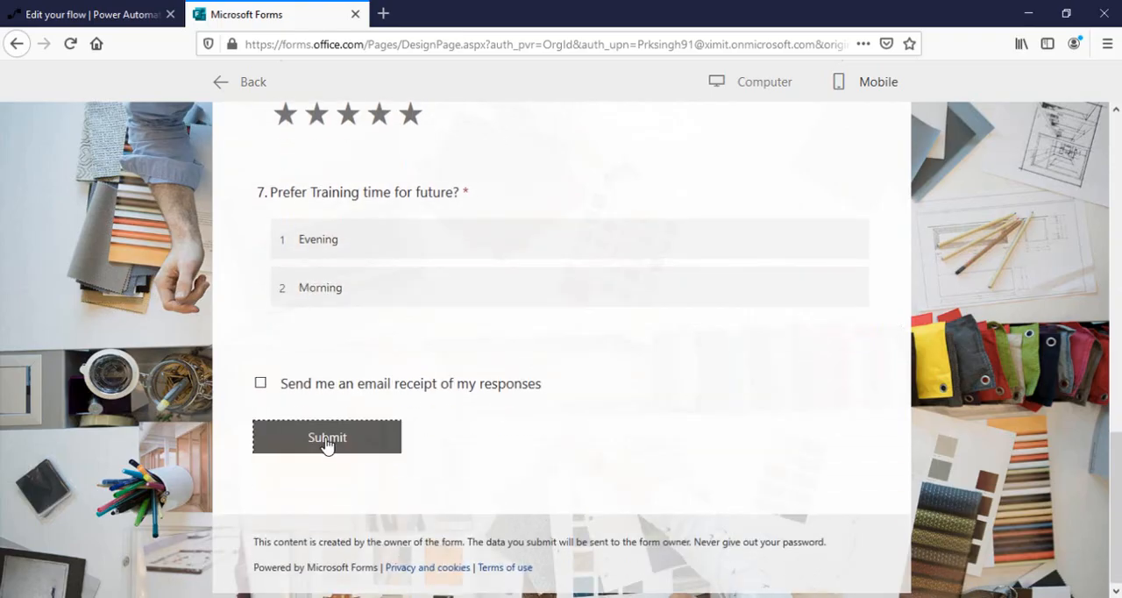
{"action": "left_click", "coordinate": [327, 436]}
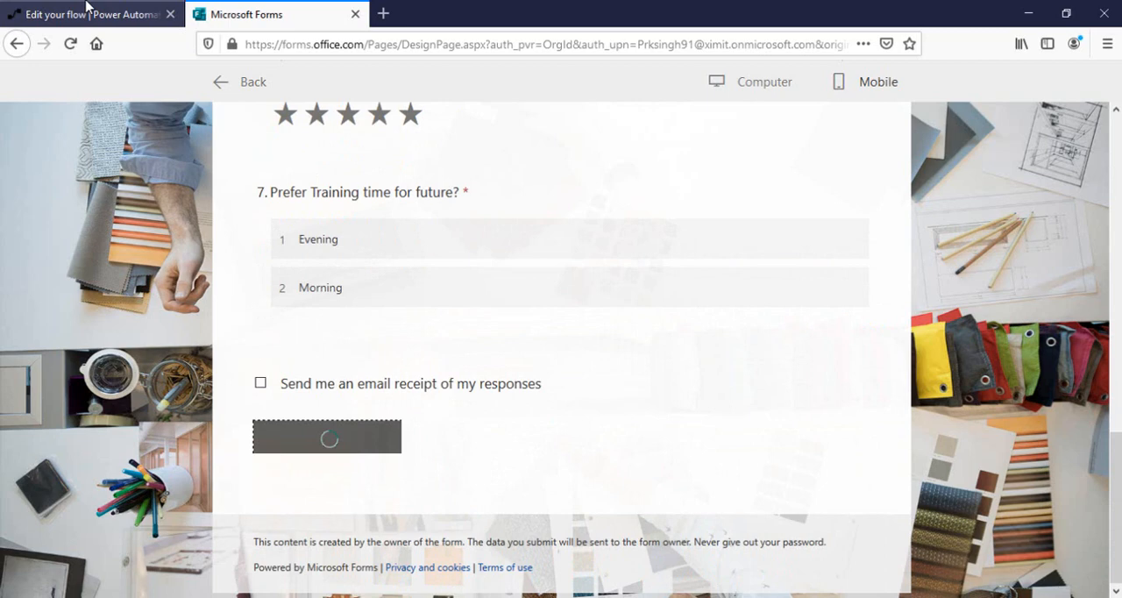
{"action": "left_click", "coordinate": [79, 14]}
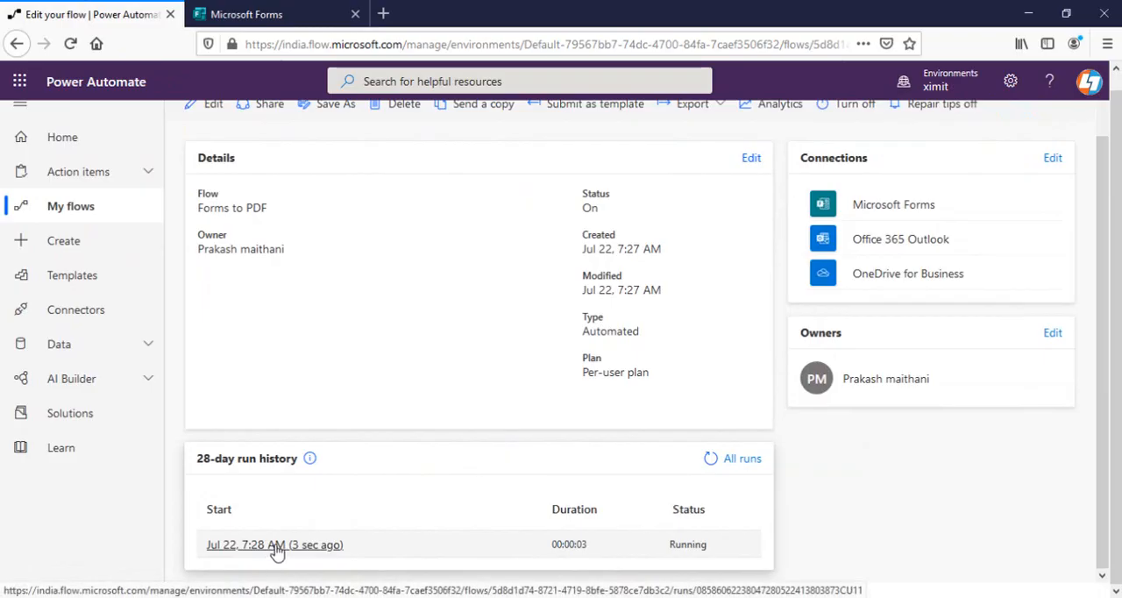
- Check the latest run's Convert file error, then reopen the Forms to PDF flow for editing
{"action": "left_click", "coordinate": [275, 544]}
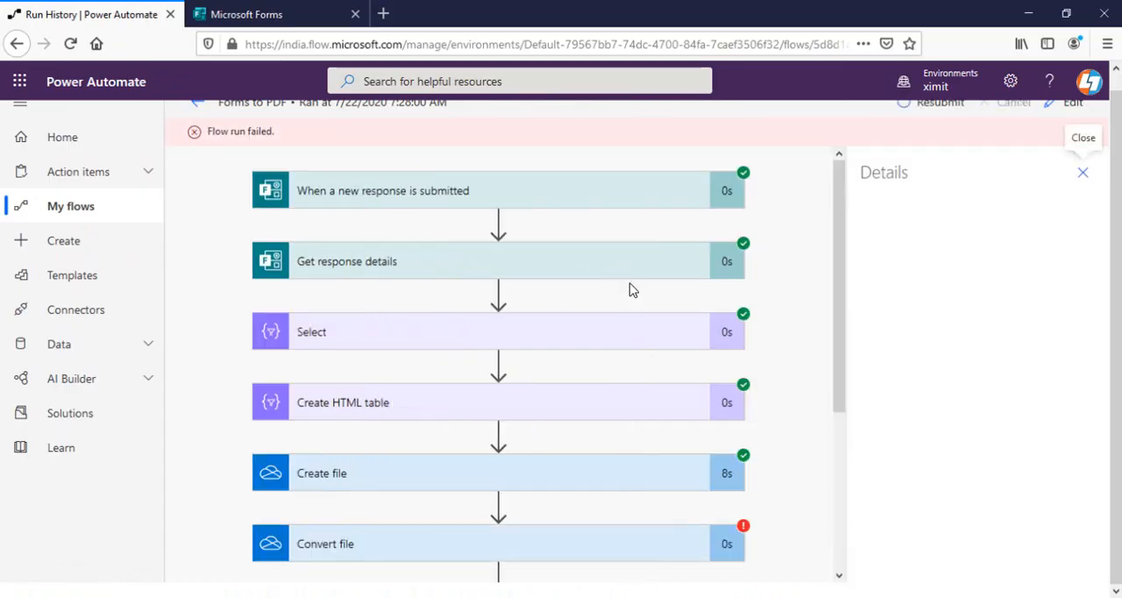
{"action": "scroll", "scroll_direction": "down", "scroll_amount": 3}
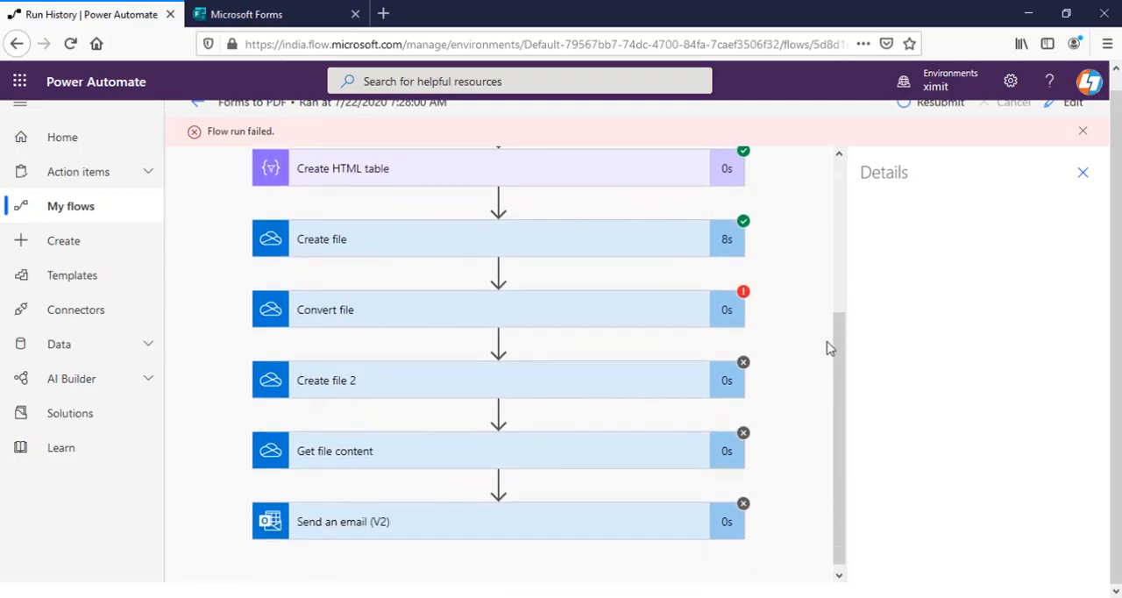
{"action": "mouse_move", "coordinate": [565, 315]}
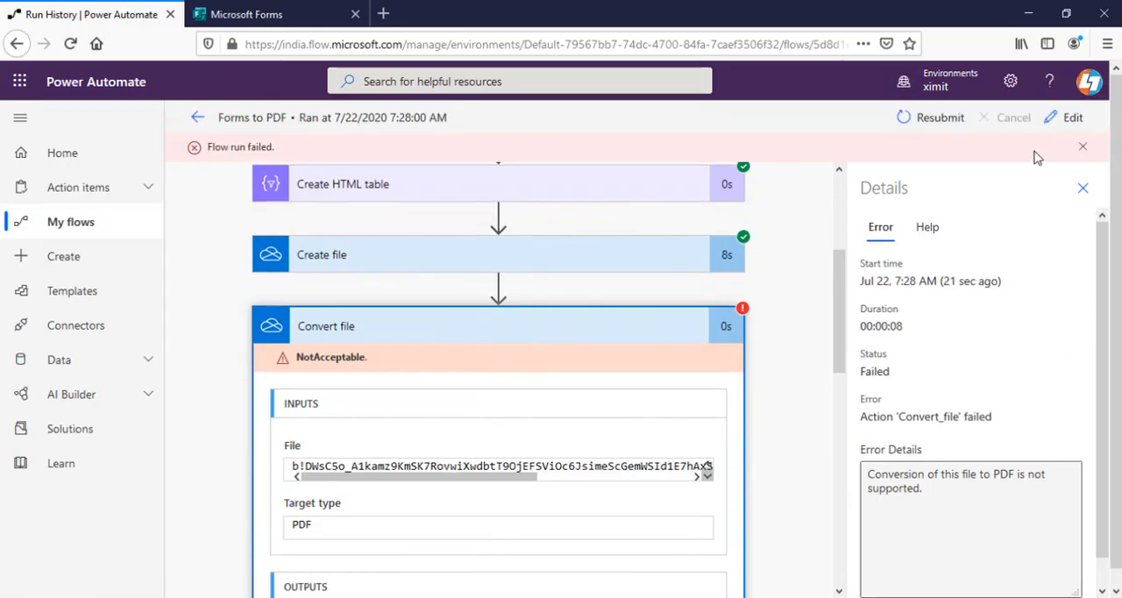
{"action": "left_click", "coordinate": [1071, 116]}
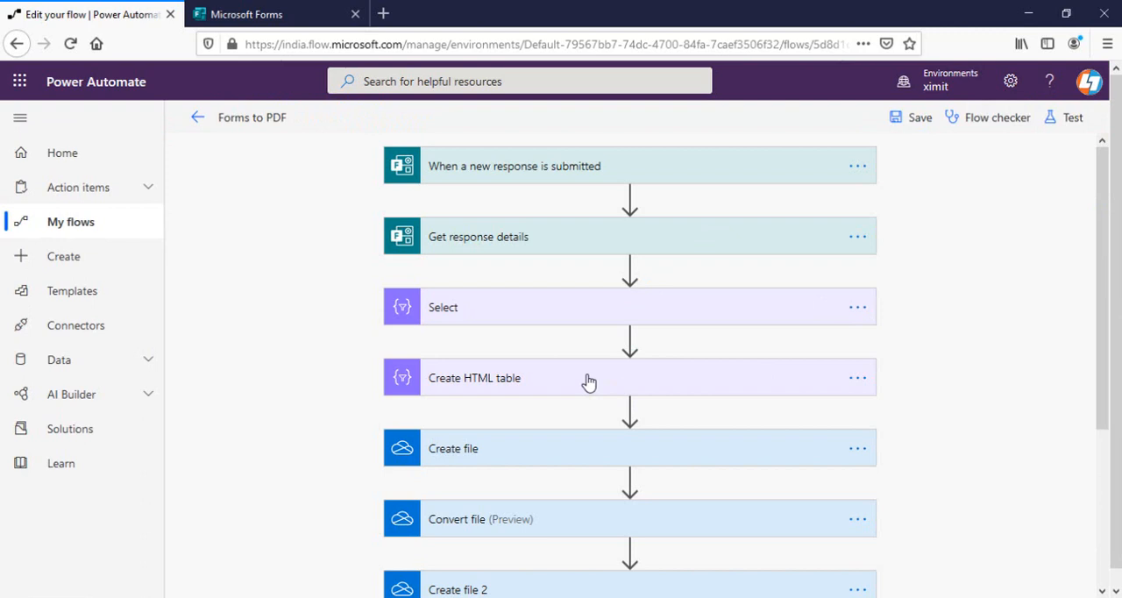
{"action": "mouse_move", "coordinate": [593, 385]}
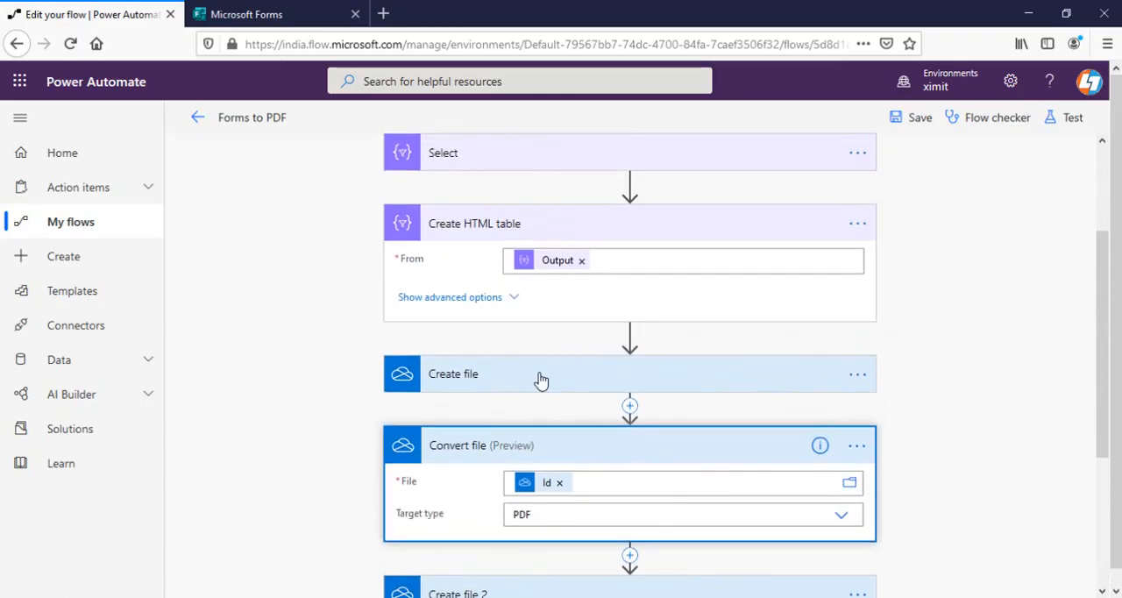
- Append '.html' to the Create file name after the Responders' Email token and save
{"action": "left_click", "coordinate": [541, 373]}
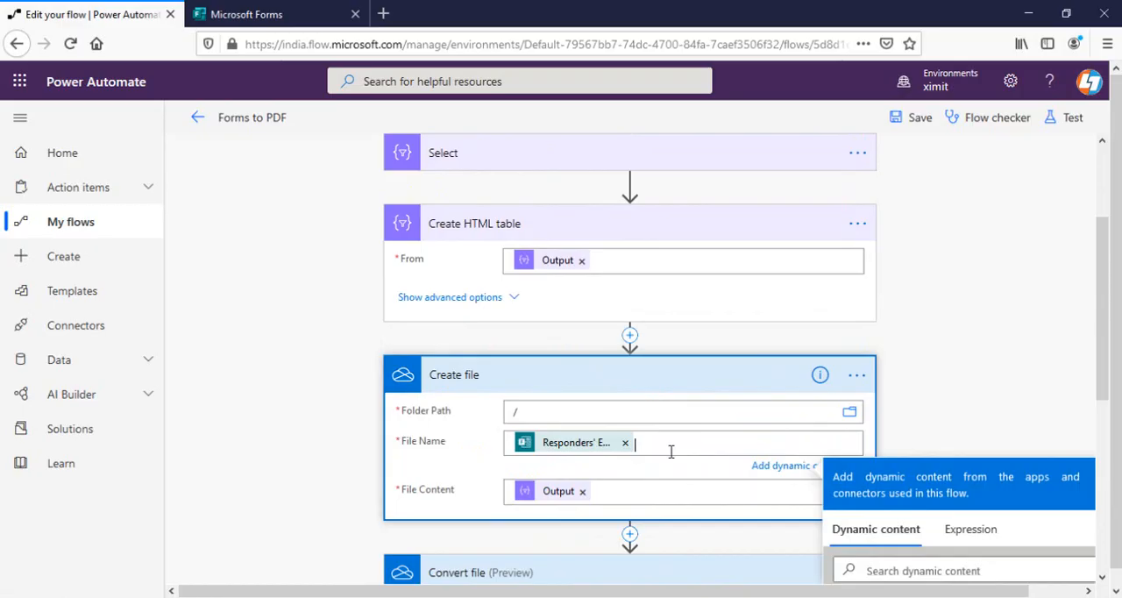
{"action": "type", "text": ".html"}
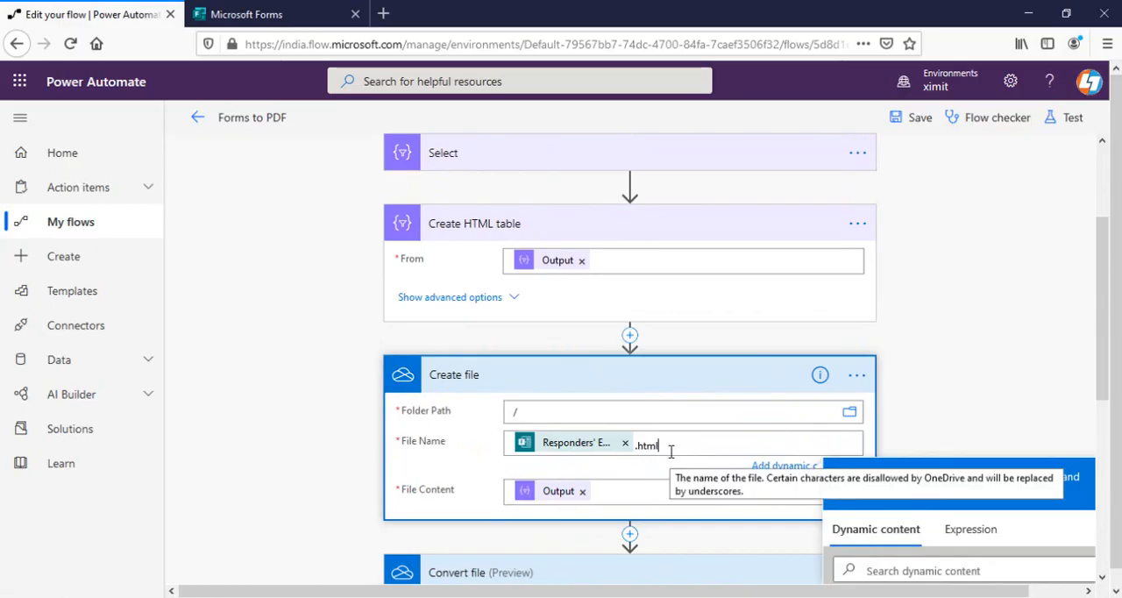
{"action": "left_click", "coordinate": [920, 116]}
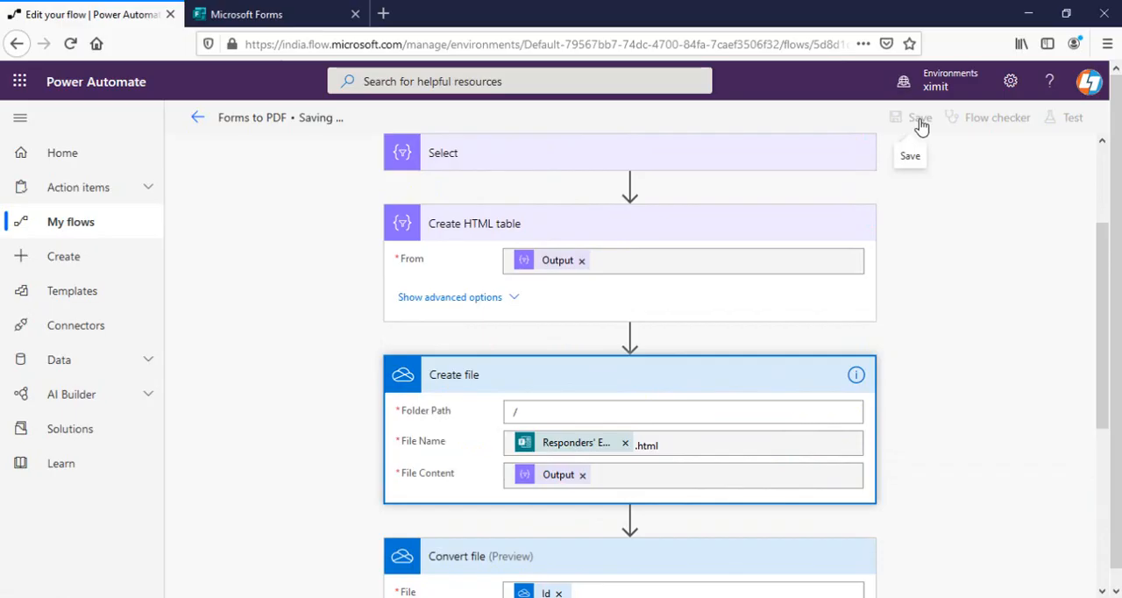
{"action": "left_click", "coordinate": [919, 116]}
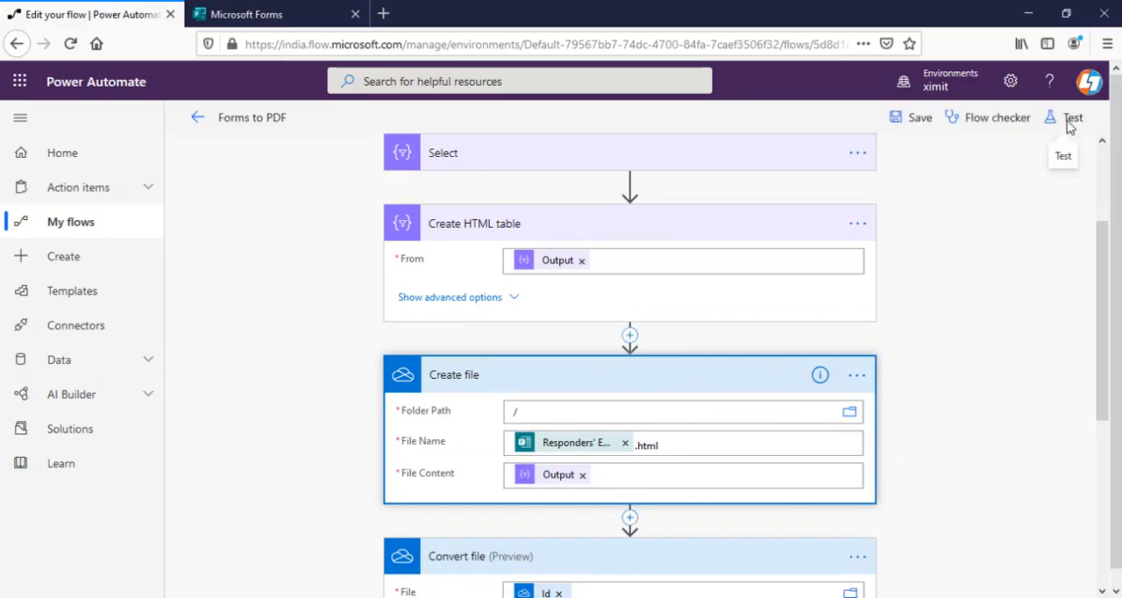
- Test the Forms to PDF flow and confirm every step, including the email, succeeds
{"action": "left_click", "coordinate": [1073, 116]}
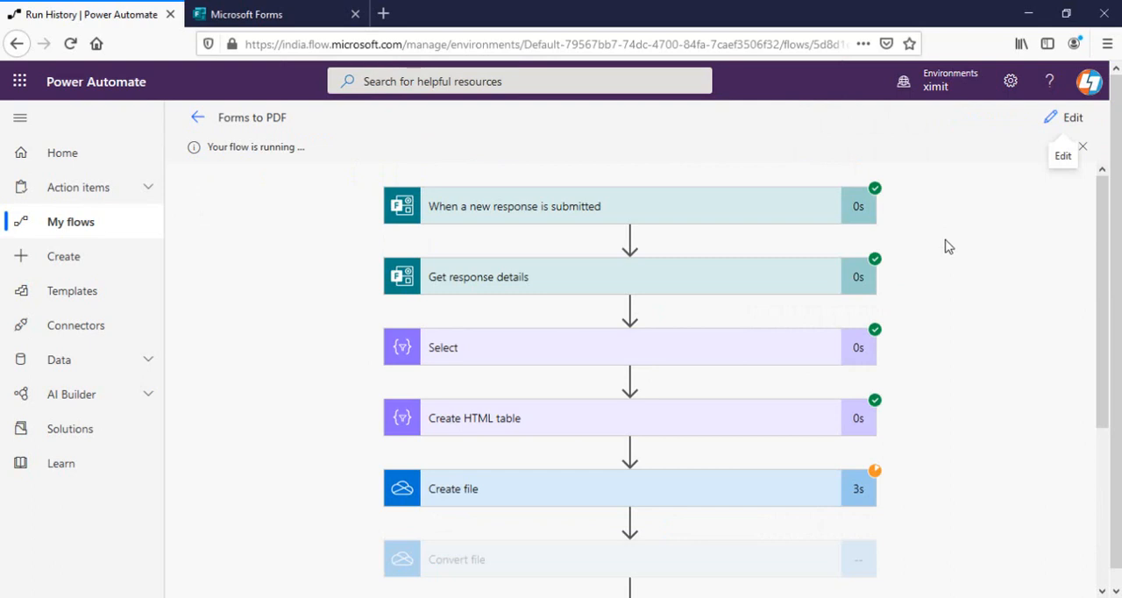
{"action": "scroll", "scroll_direction": "down", "scroll_amount": 3}
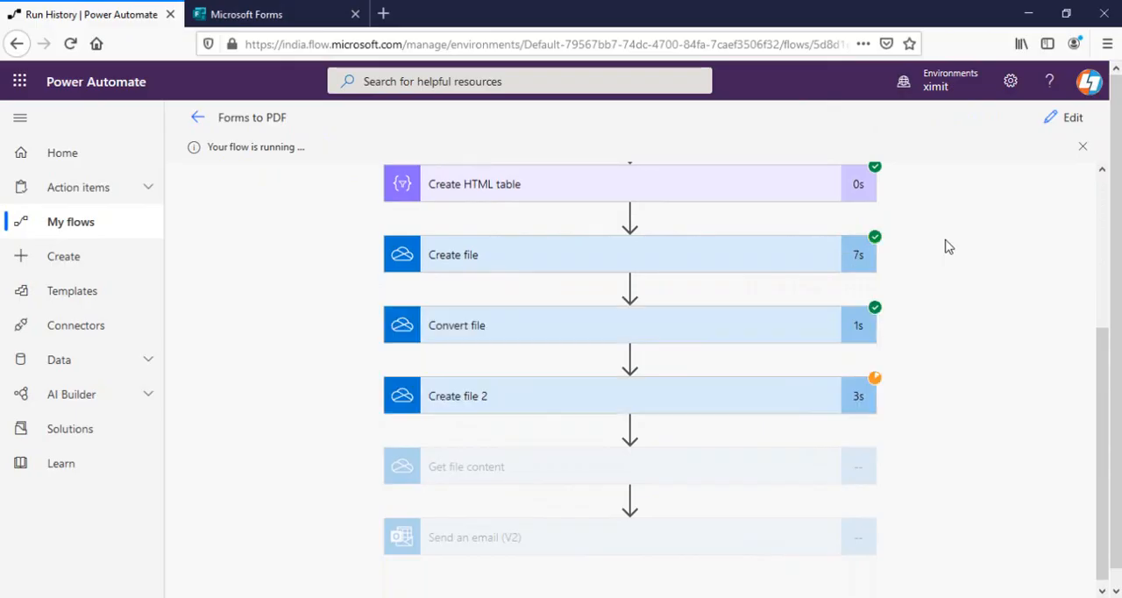
{"action": "mouse_move", "coordinate": [723, 371]}
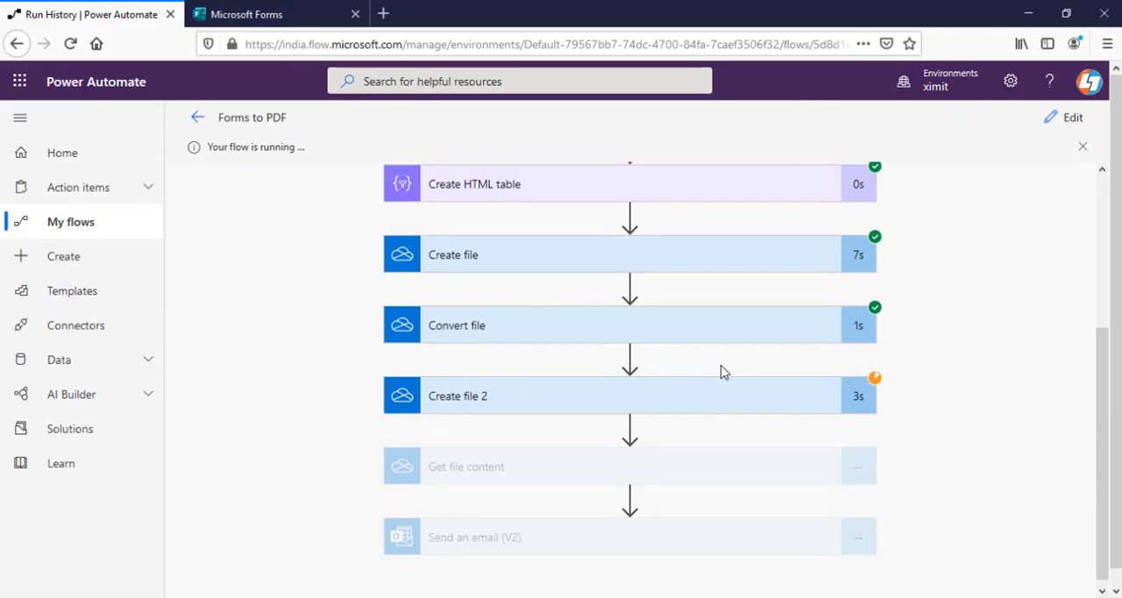
{"action": "mouse_move", "coordinate": [553, 269]}
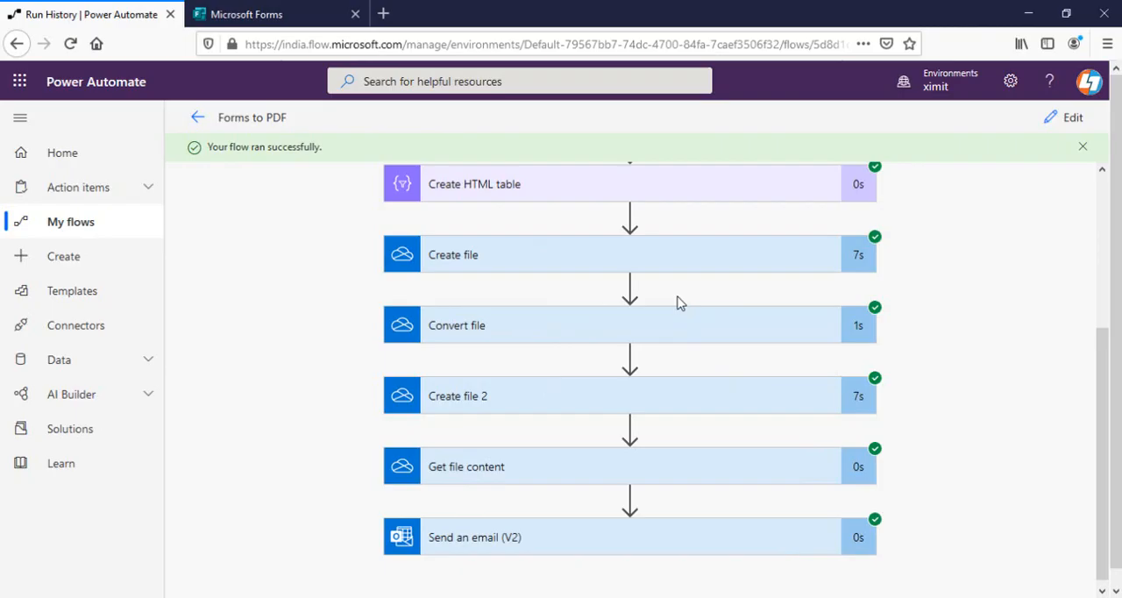
{"action": "scroll", "scroll_direction": "down", "scroll_amount": 3}
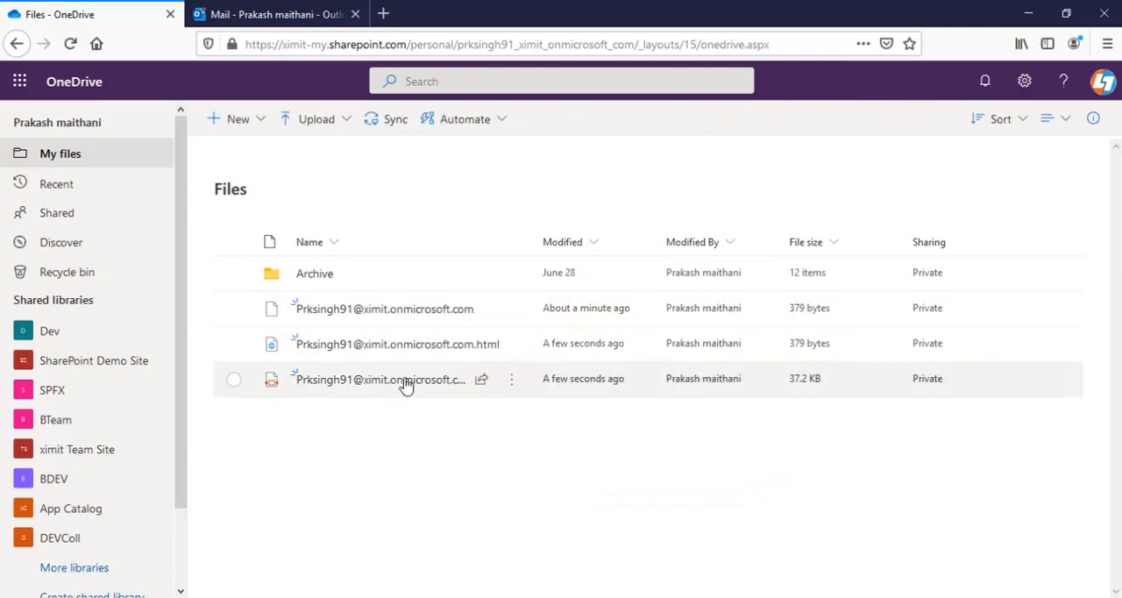
- Preview the converted PDF in OneDrive to confirm it shows the response table
{"action": "left_click", "coordinate": [379, 379]}
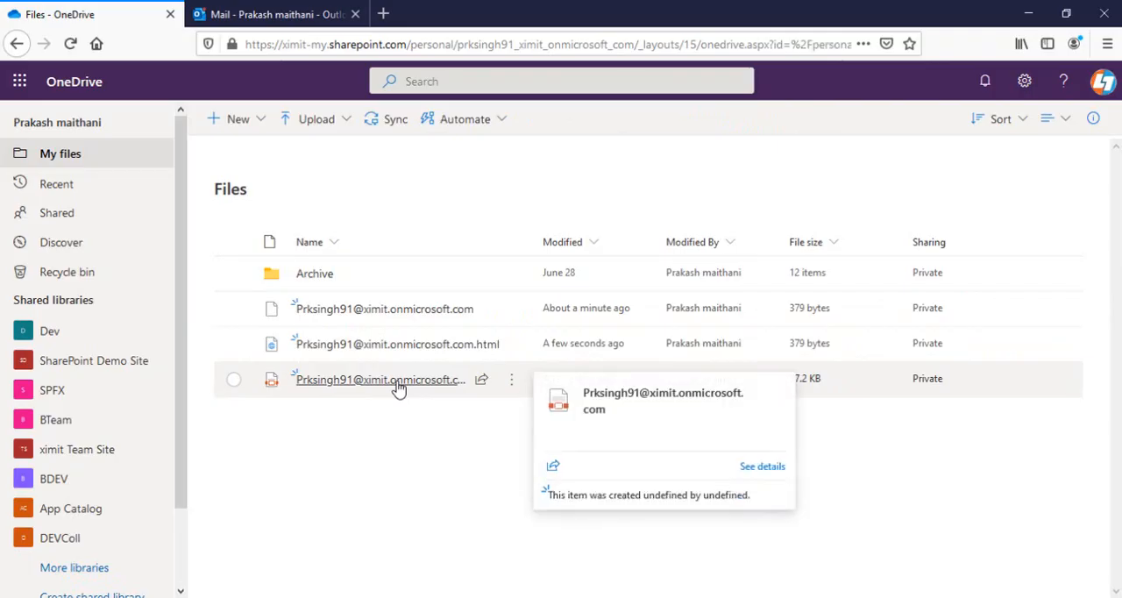
{"action": "left_click", "coordinate": [378, 378]}
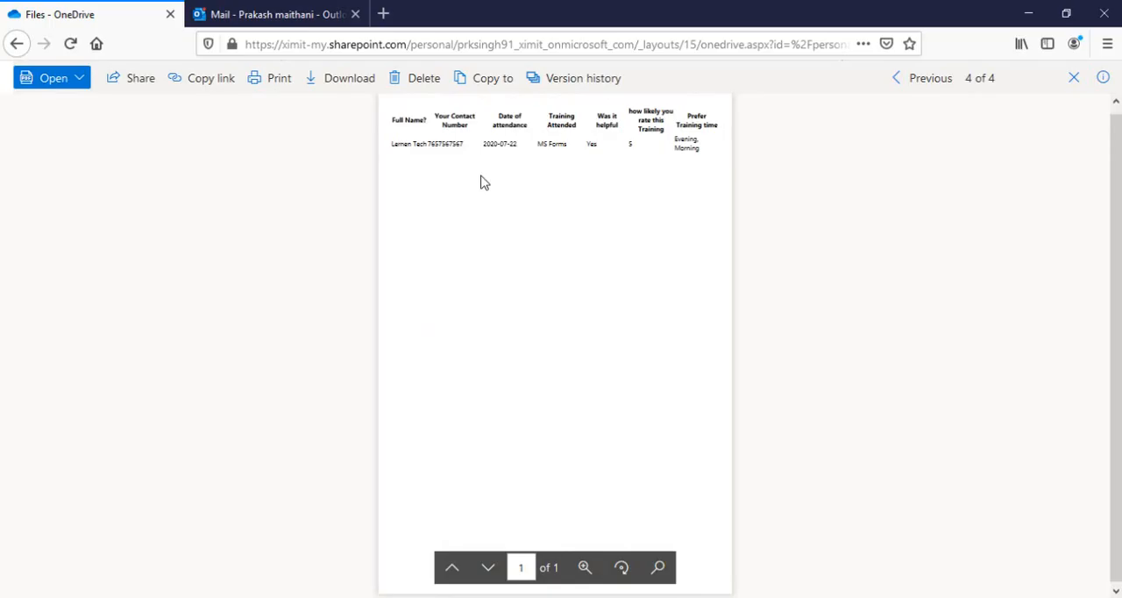
{"action": "mouse_move", "coordinate": [585, 159]}
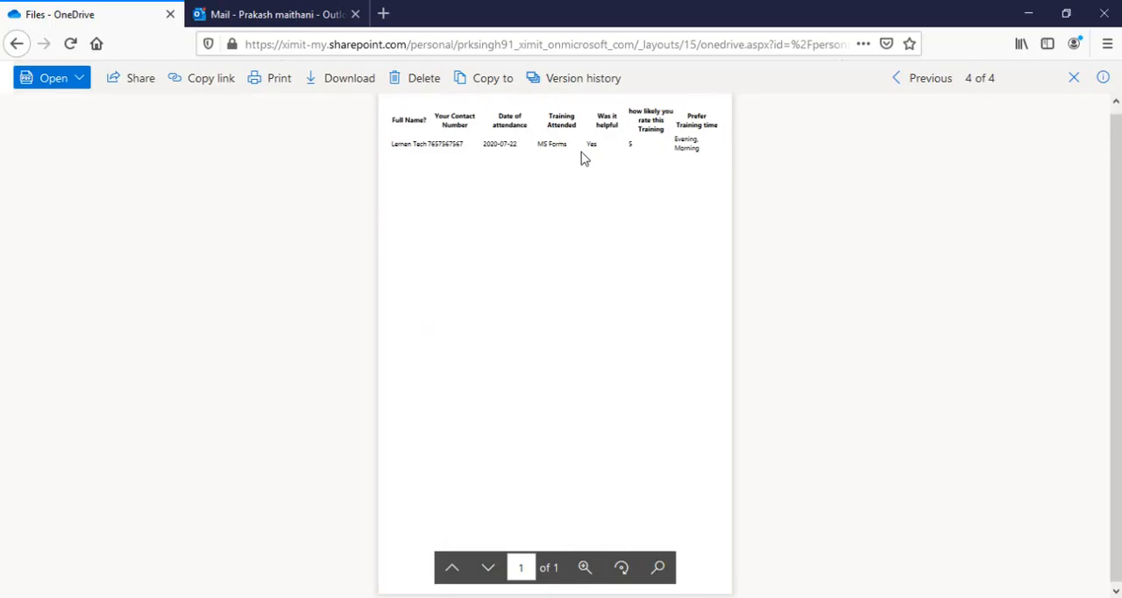
{"action": "left_click", "coordinate": [276, 14]}
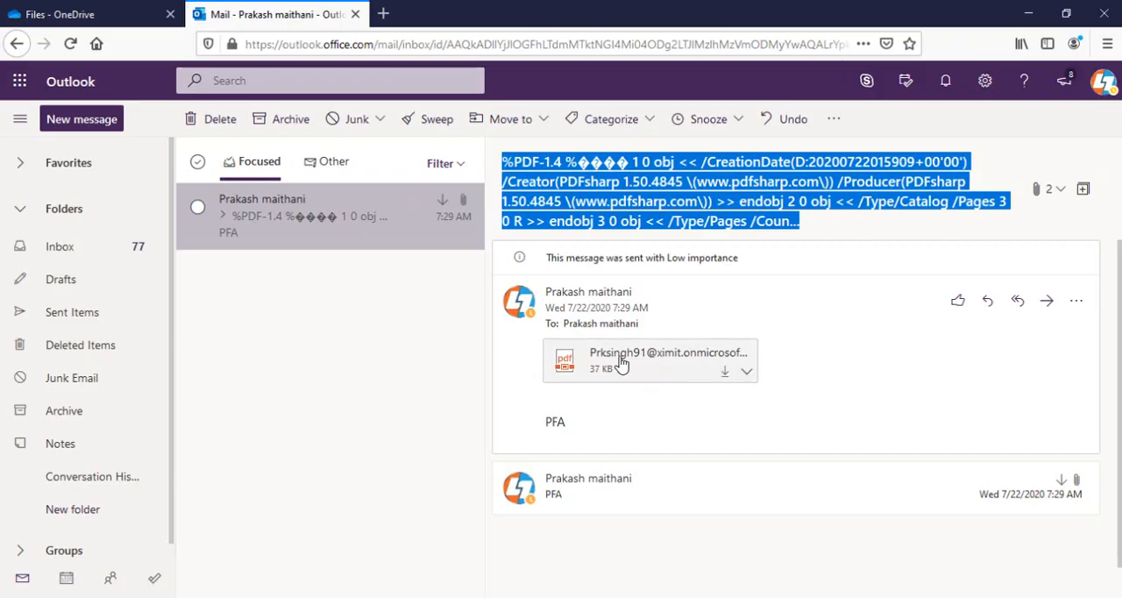
{"action": "mouse_move", "coordinate": [642, 366]}
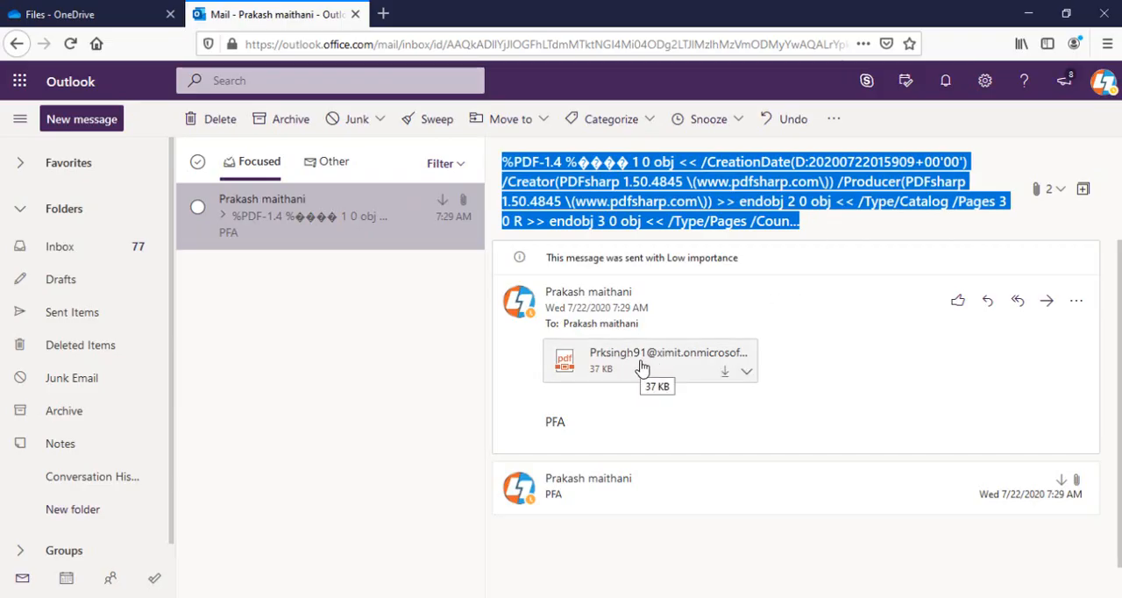
- Download the emailed PDF attachment and open it in Adobe Acrobat Reader
{"action": "left_click", "coordinate": [666, 360]}
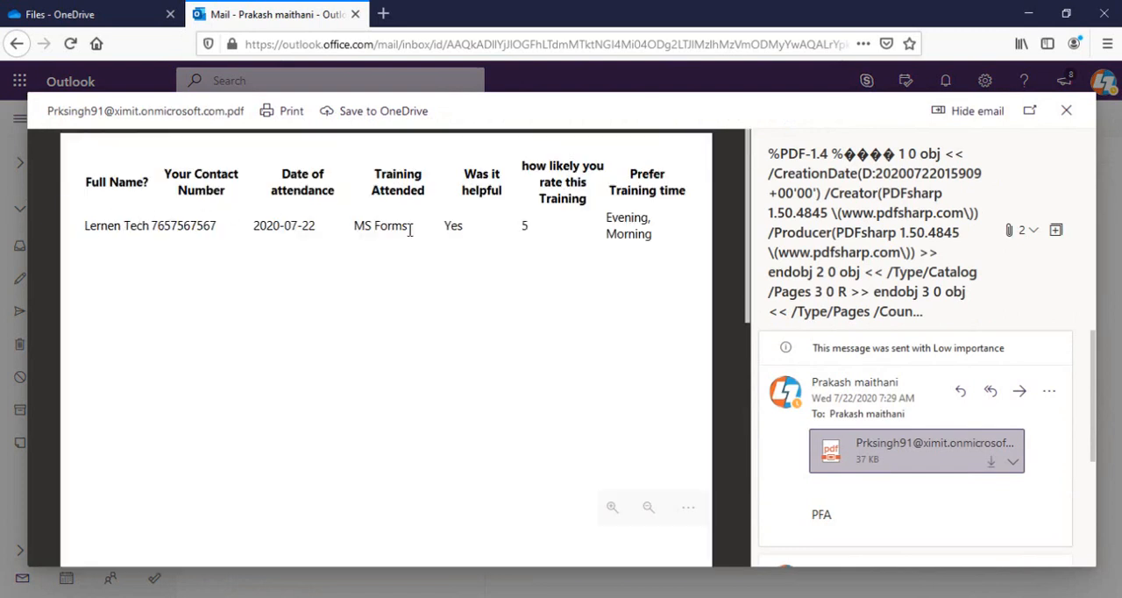
{"action": "mouse_move", "coordinate": [613, 259]}
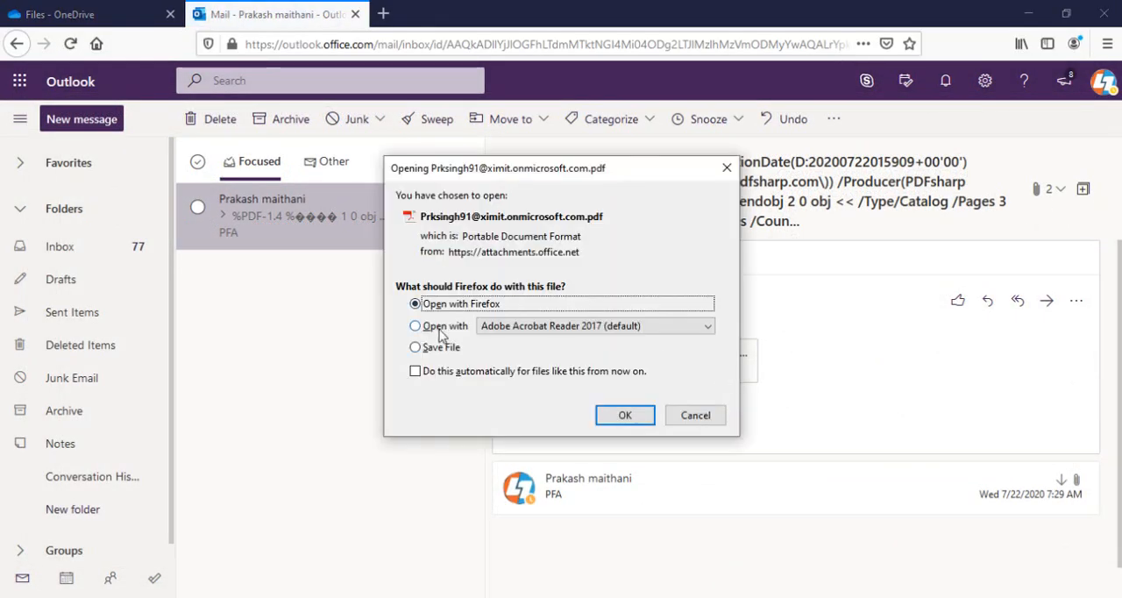
{"action": "left_click", "coordinate": [414, 325]}
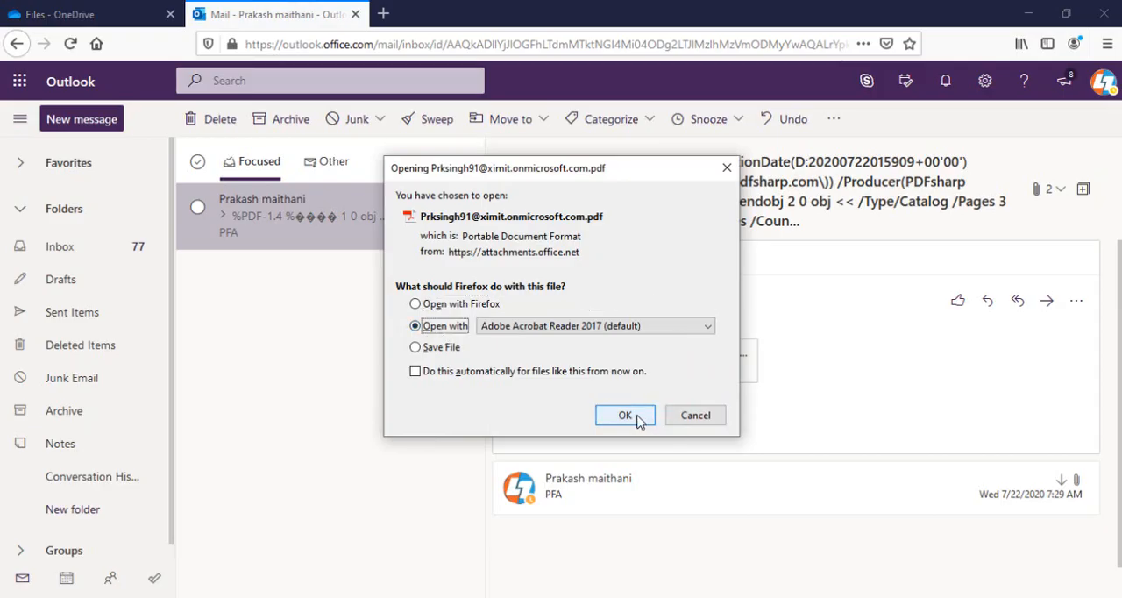
{"action": "left_click", "coordinate": [625, 415]}
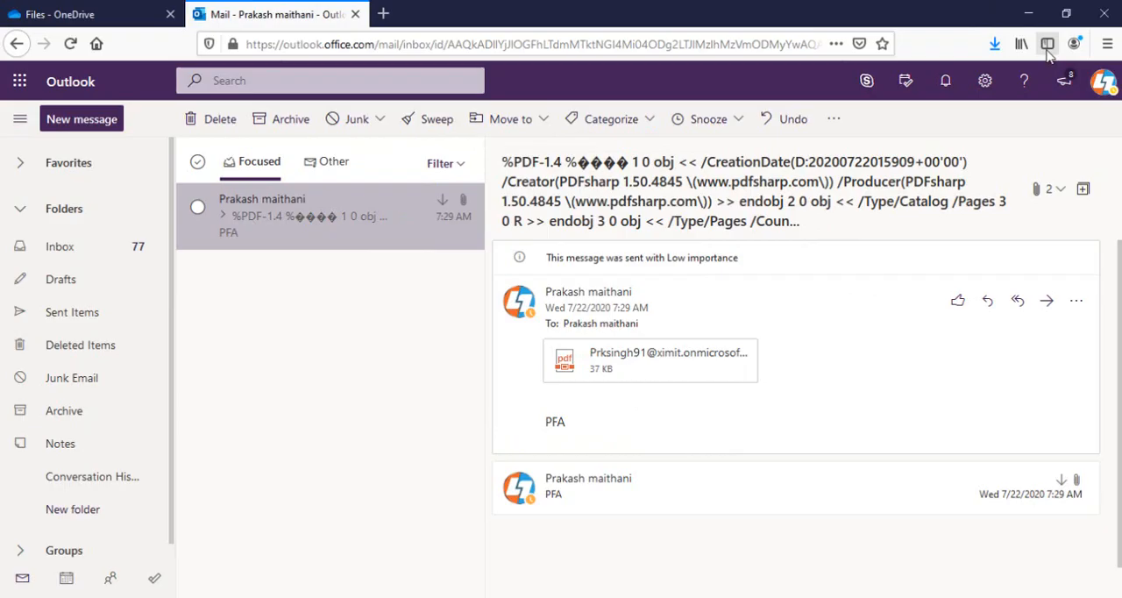
{"action": "double_click", "coordinate": [650, 360]}
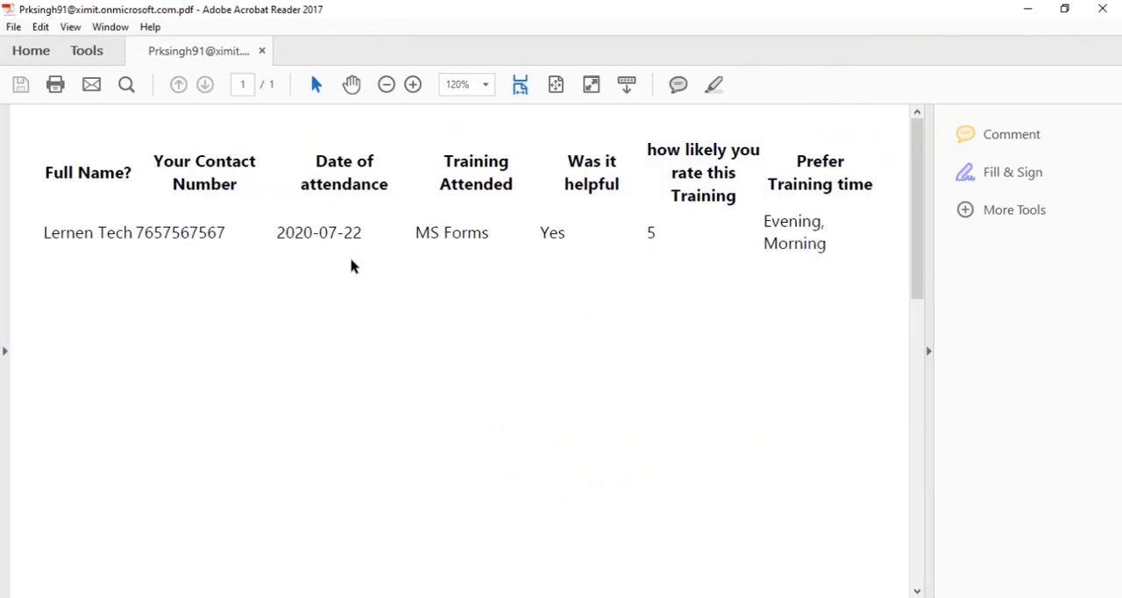
{"action": "mouse_move", "coordinate": [721, 331]}
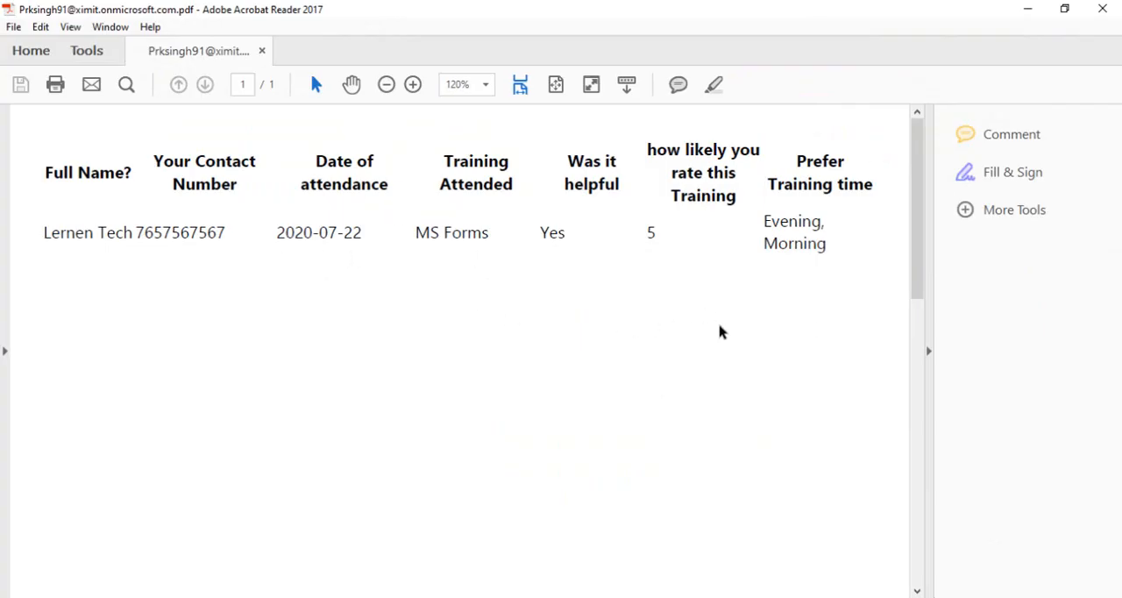
{"action": "mouse_move", "coordinate": [455, 315]}
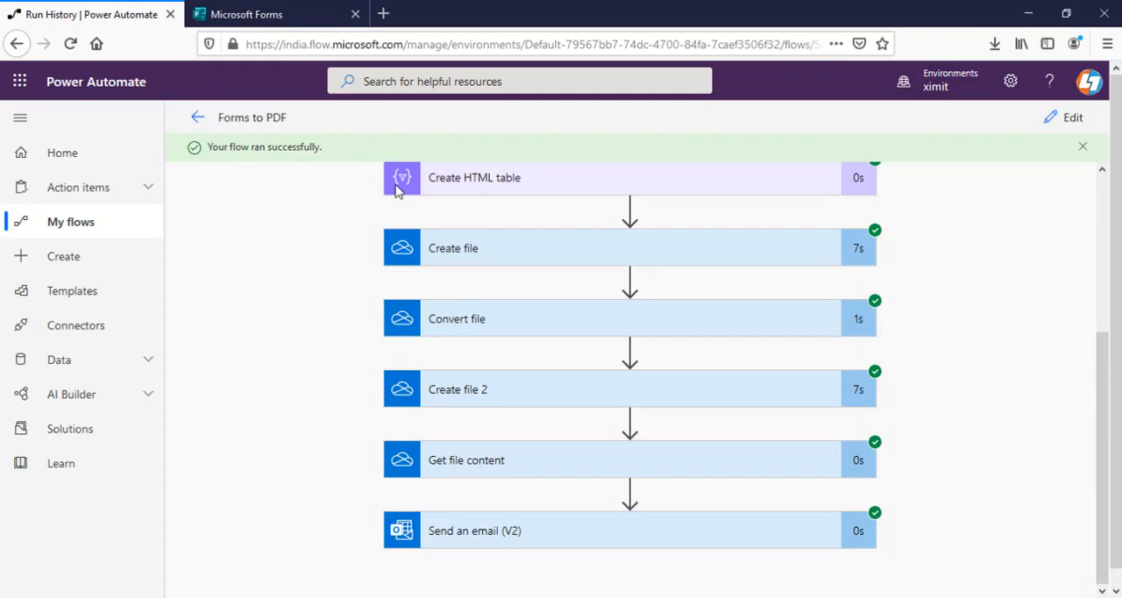
- Add Delete file steps for the Create file 2 and Create file Ids, and save
{"action": "left_click", "coordinate": [1072, 116]}
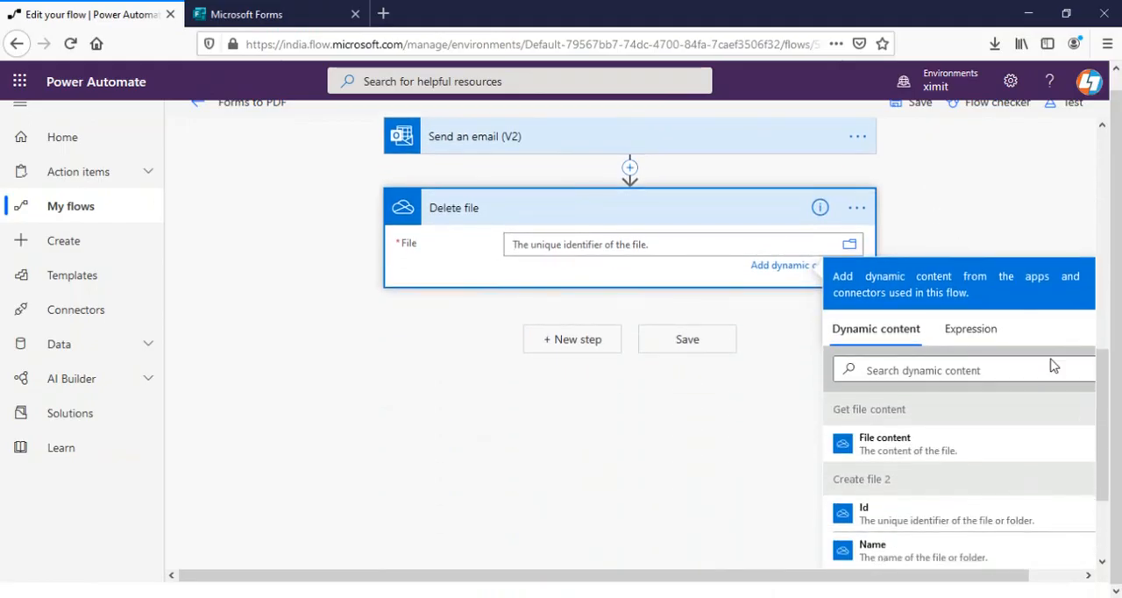
{"action": "mouse_move", "coordinate": [903, 517]}
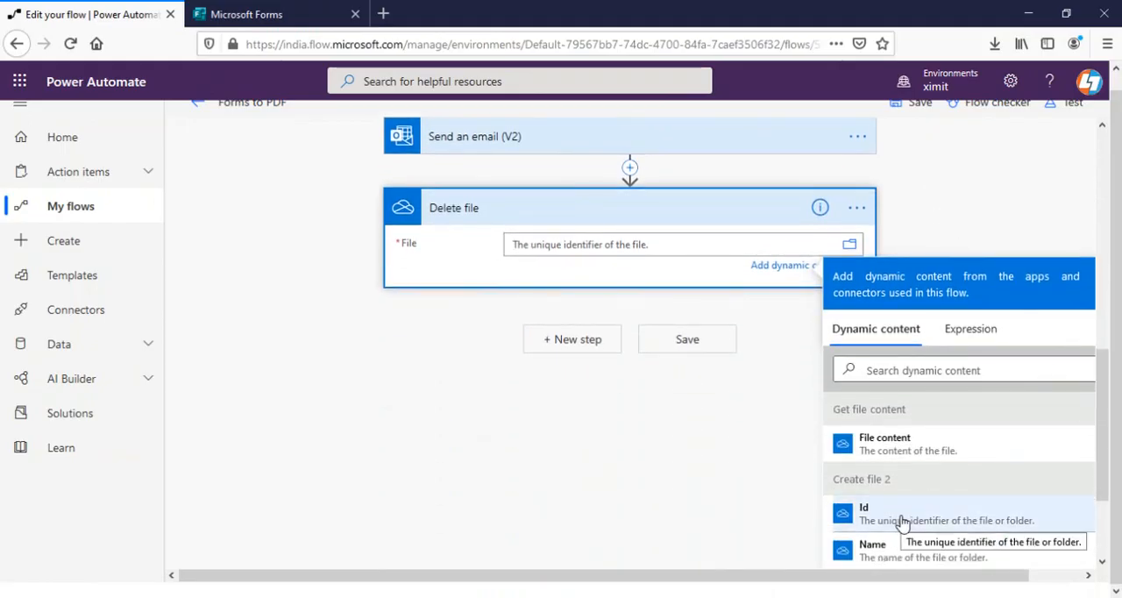
{"action": "left_click", "coordinate": [864, 512]}
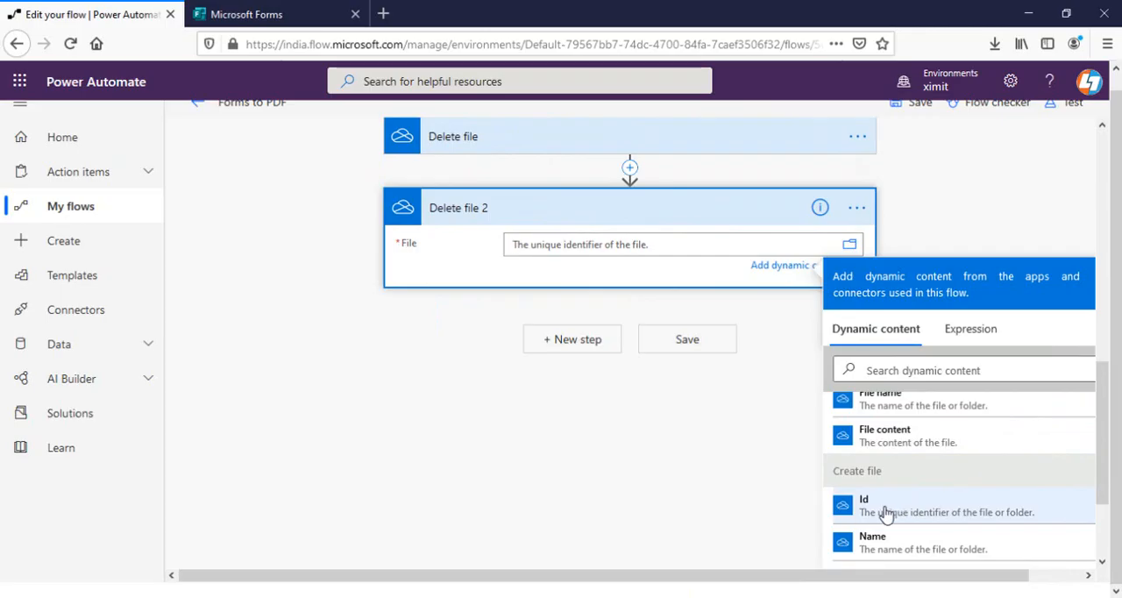
{"action": "left_click", "coordinate": [877, 505]}
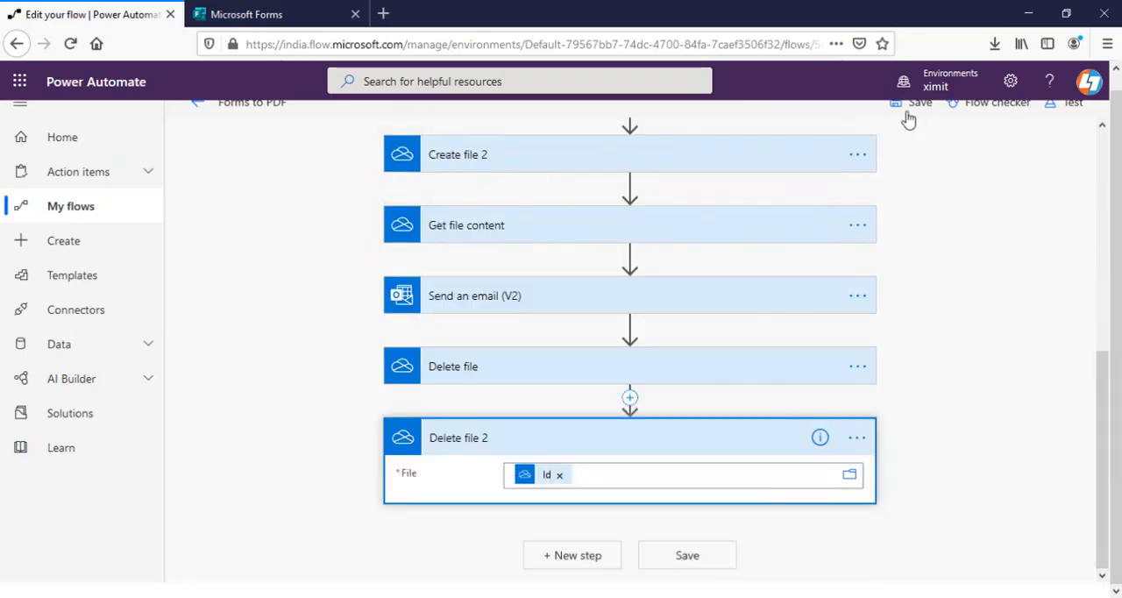
{"action": "left_click", "coordinate": [919, 103]}
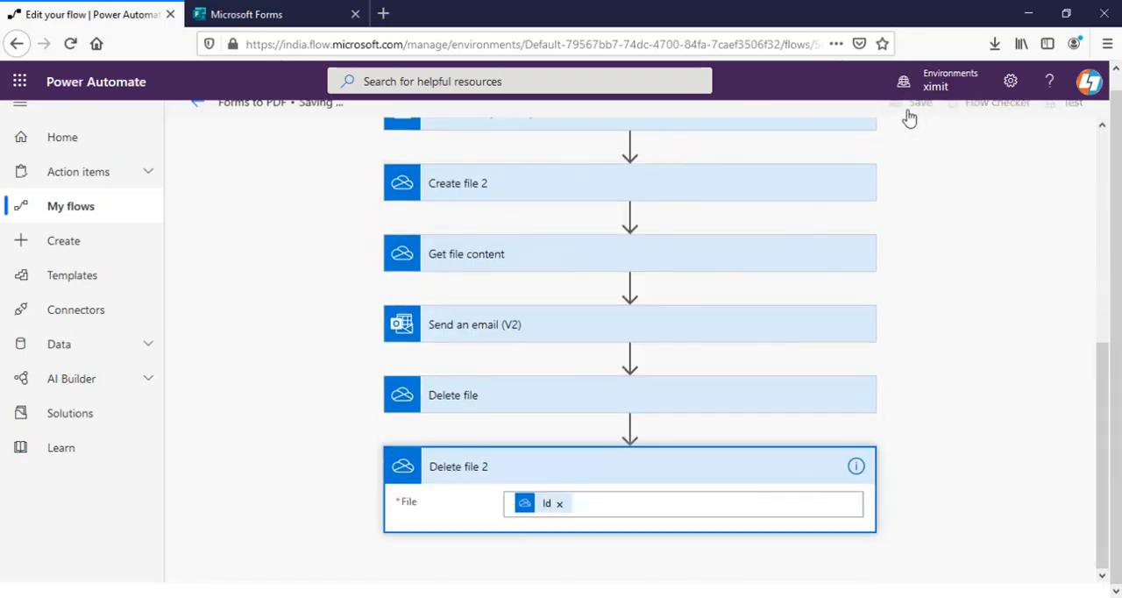
{"action": "left_click", "coordinate": [1087, 102]}
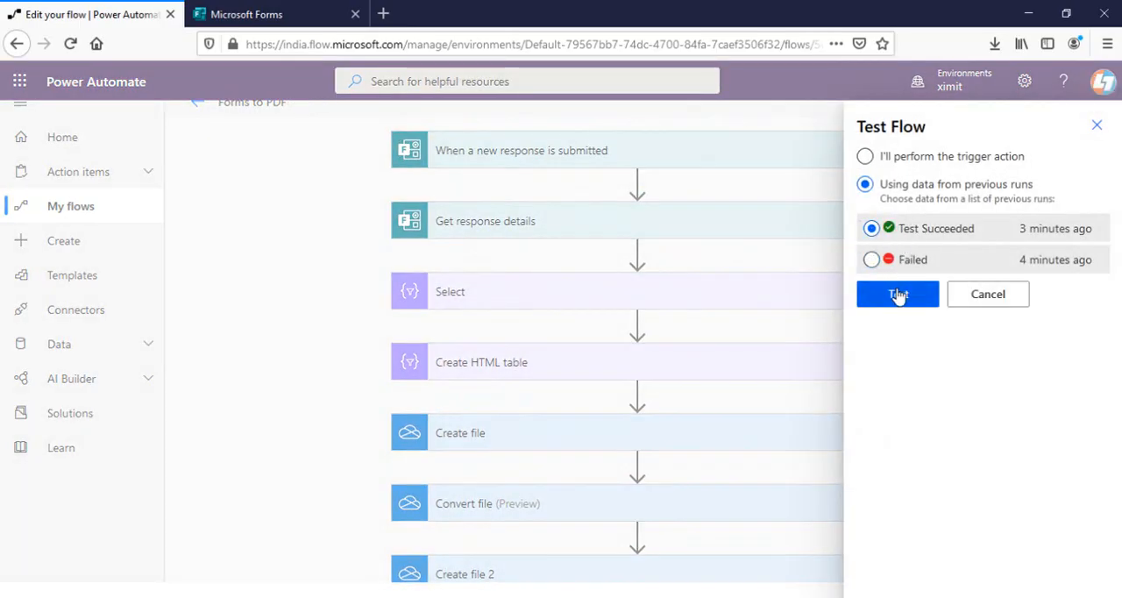
- Retest the updated flow using data from the earlier successful run
{"action": "left_click", "coordinate": [898, 293]}
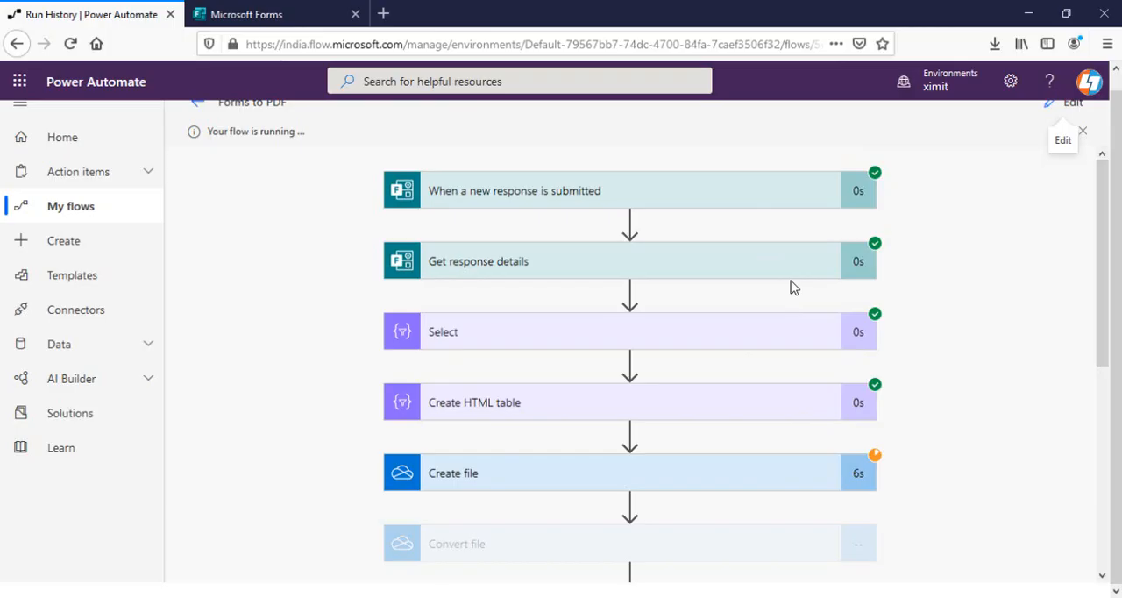
{"action": "mouse_move", "coordinate": [1091, 285]}
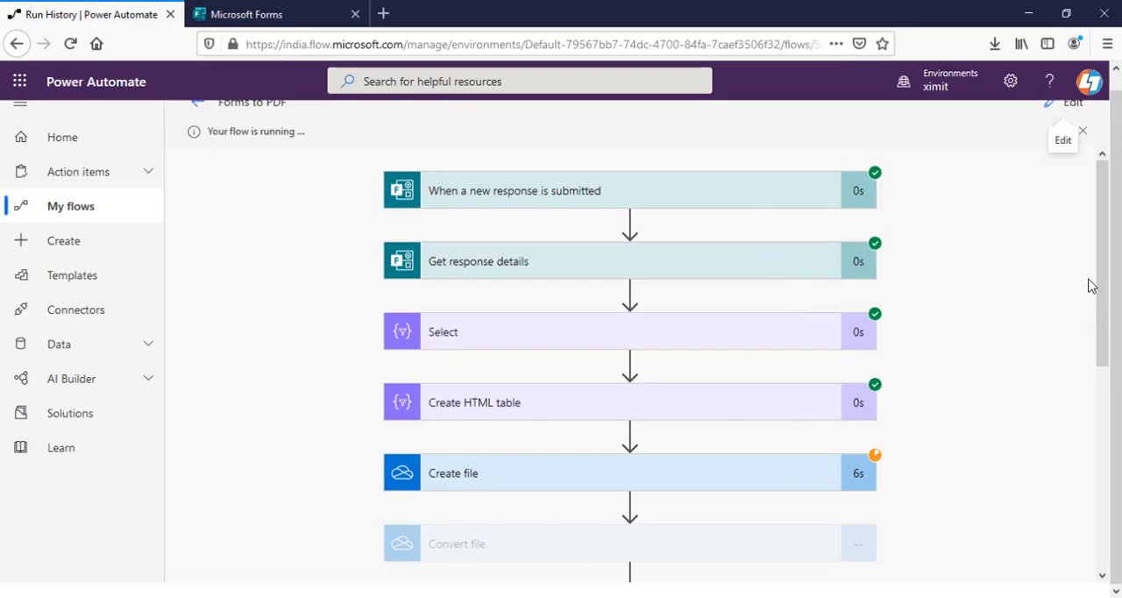
{"action": "scroll", "scroll_direction": "down", "scroll_amount": 3}
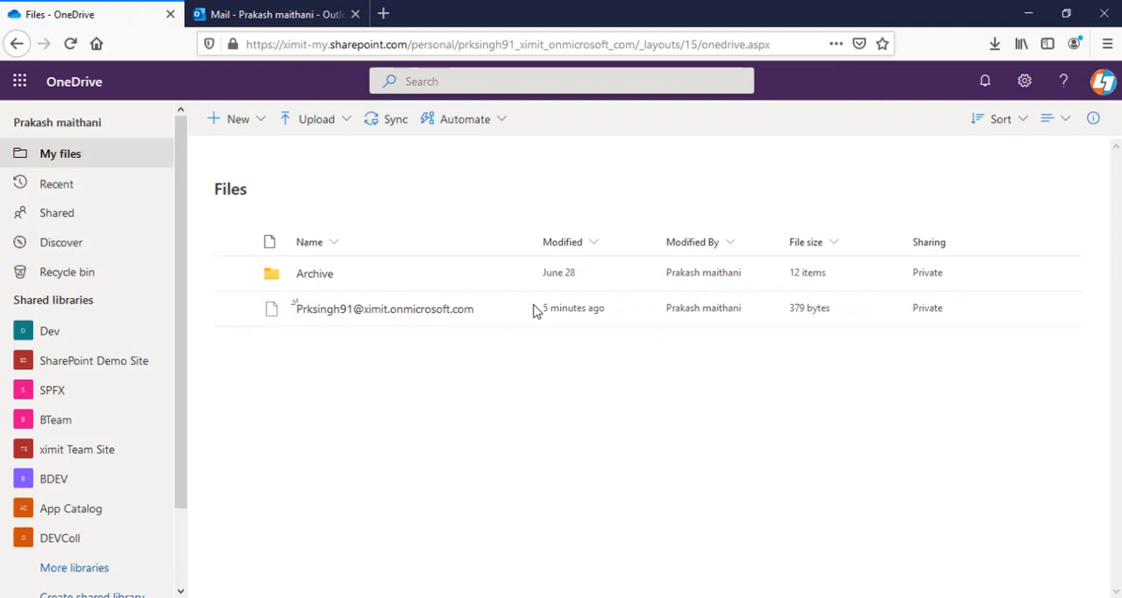
{"action": "mouse_move", "coordinate": [561, 412]}
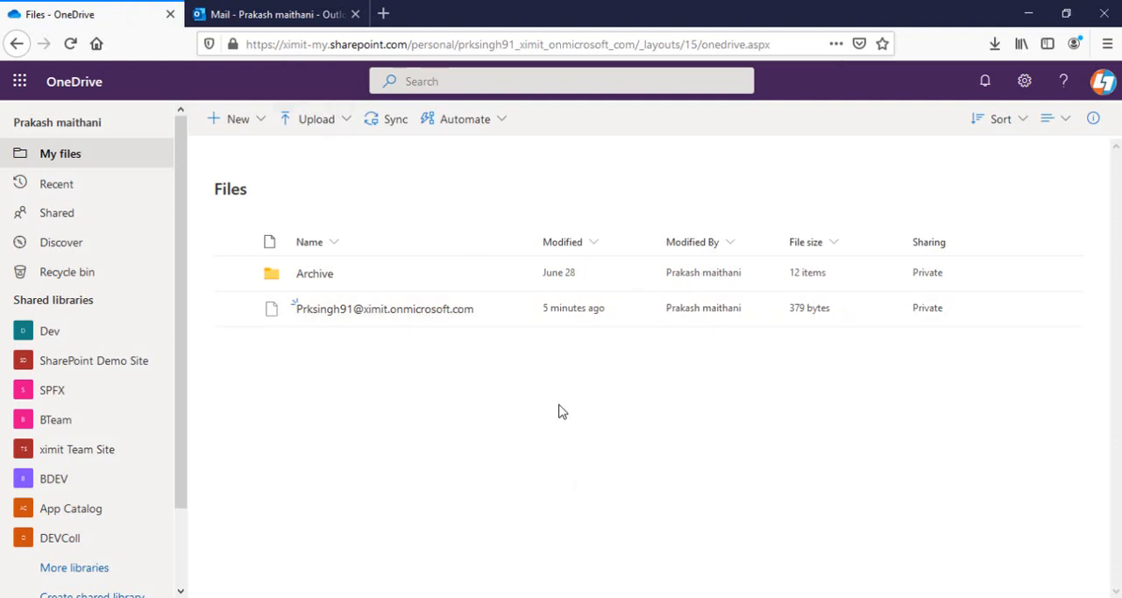